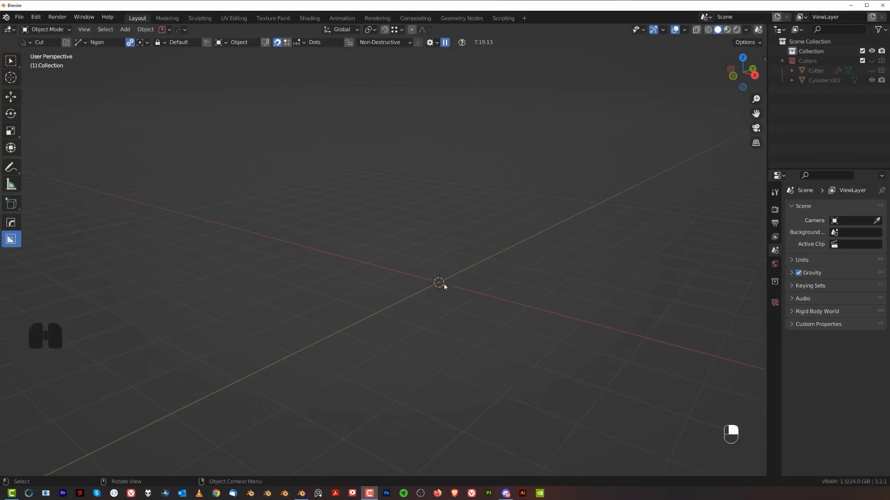
# Step: Add a cube mesh to the scene and recenter the view on it
pyautogui.press('shift+a')
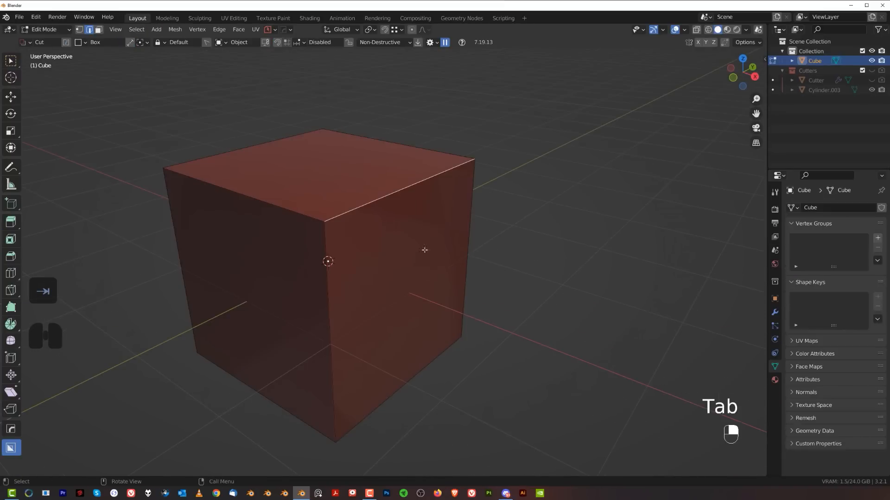
pyautogui.press('ctrl+b')
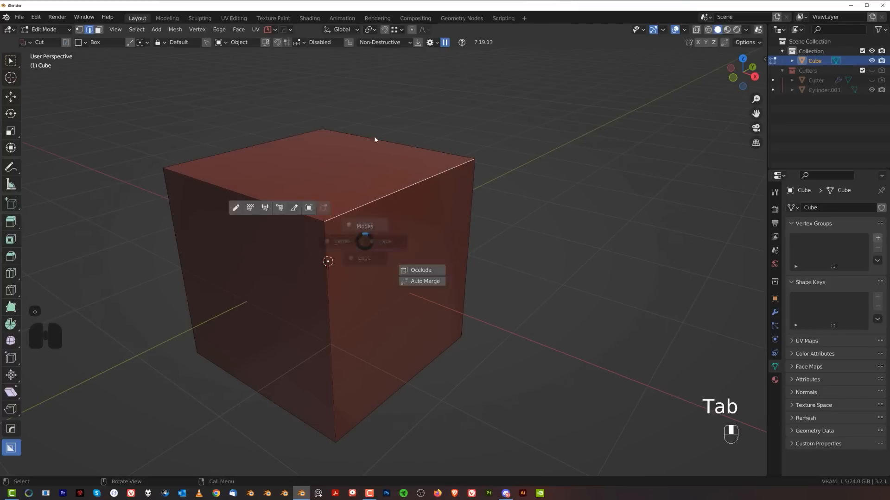
pyautogui.press('Tab')
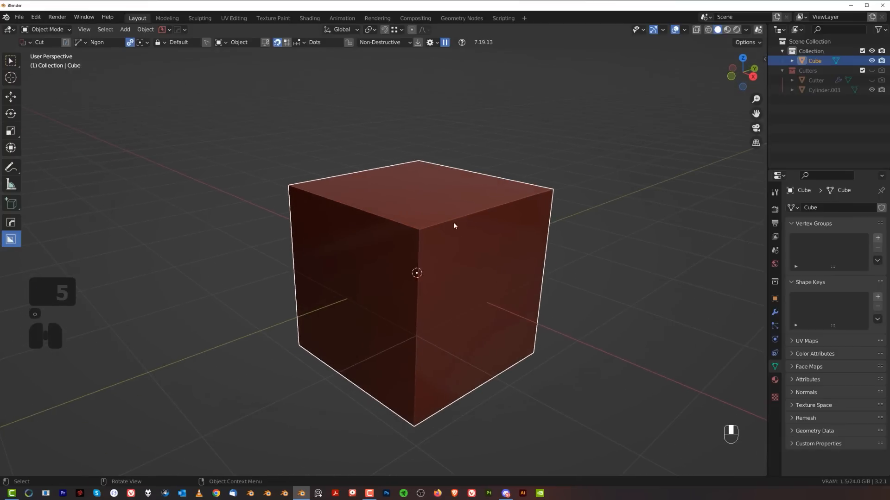
pyautogui.moveTo(475, 263)
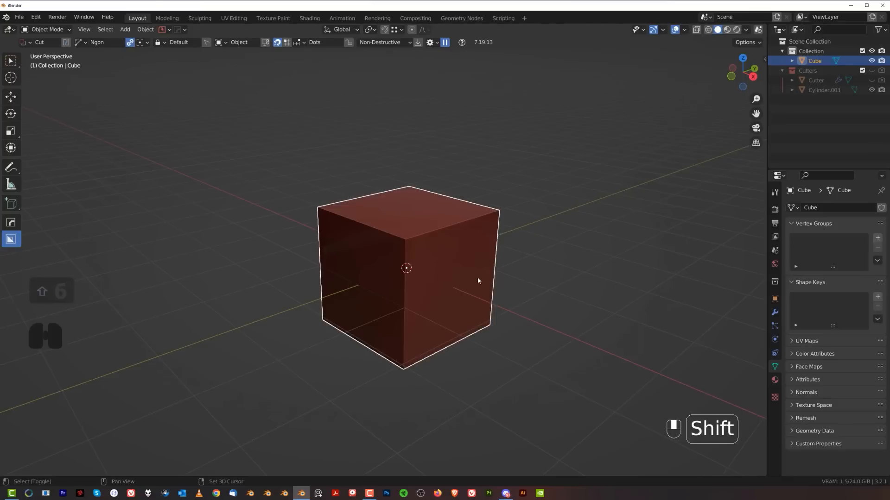
pyautogui.moveTo(479, 281); pyautogui.dragTo(438, 279)
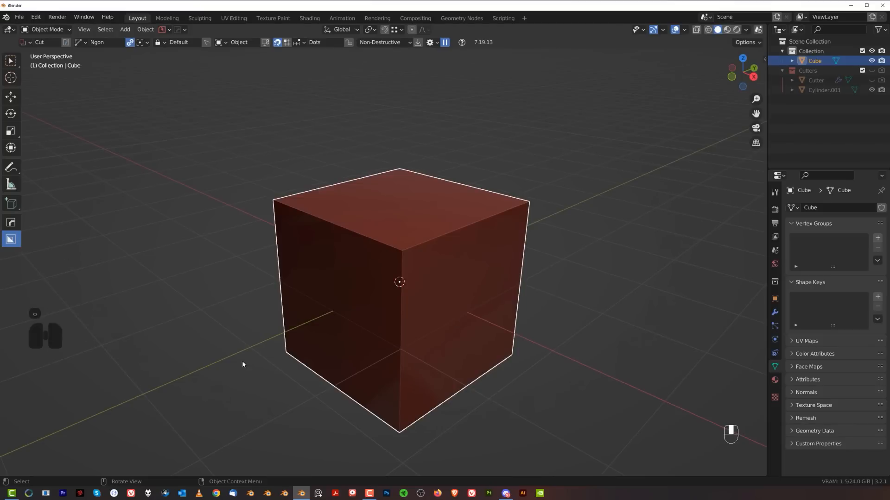
pyautogui.moveTo(453, 314)
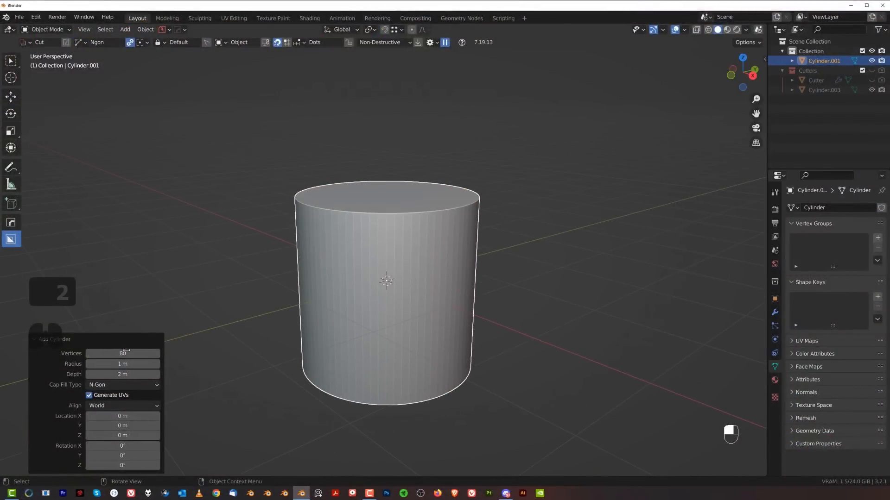
# Step: Replace the cube with an 80-vertex cylinder rotated 90° about X onto its side
pyautogui.doubleClick(121, 353)
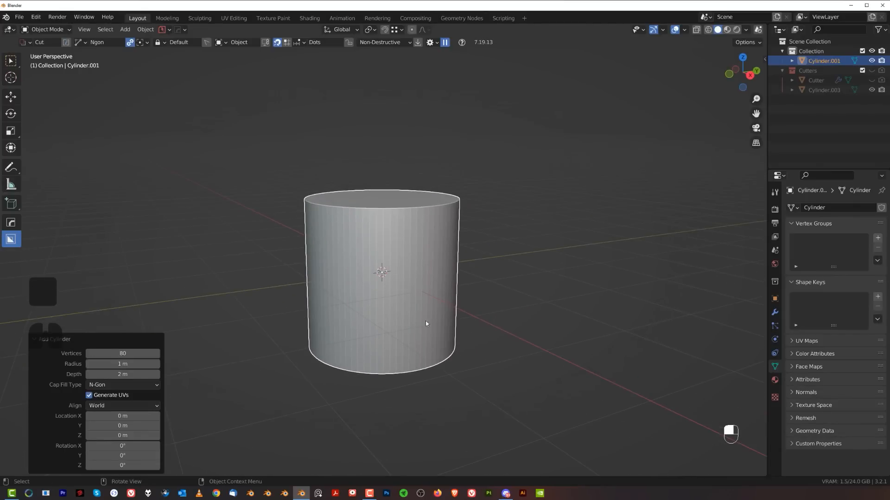
pyautogui.press('n')
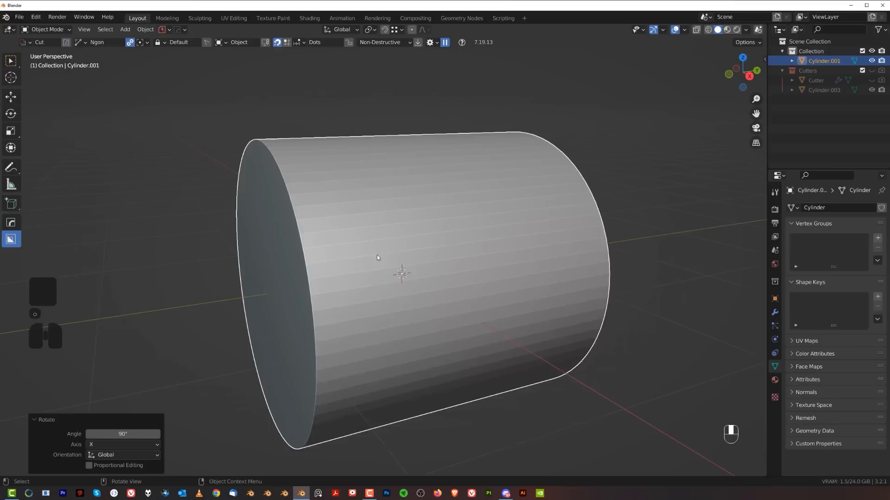
# Step: Scale the cylinder along Y by about 2.395 to stretch its length
pyautogui.press('s')
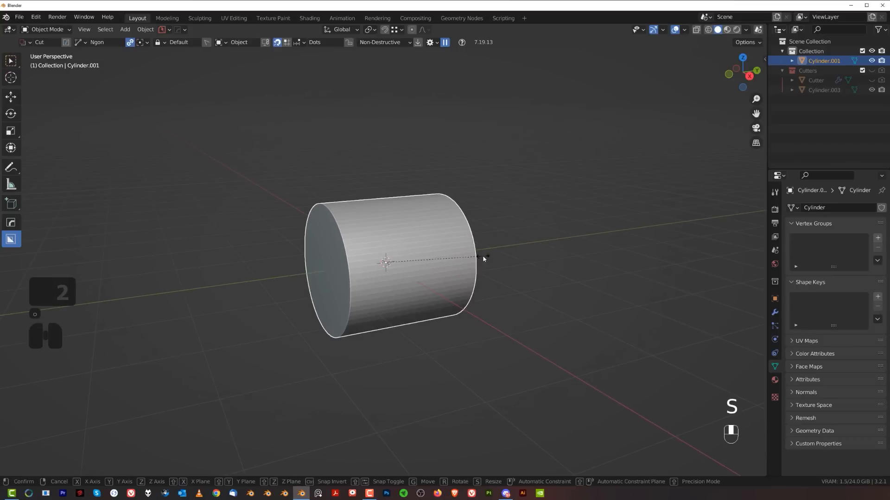
pyautogui.press('y')
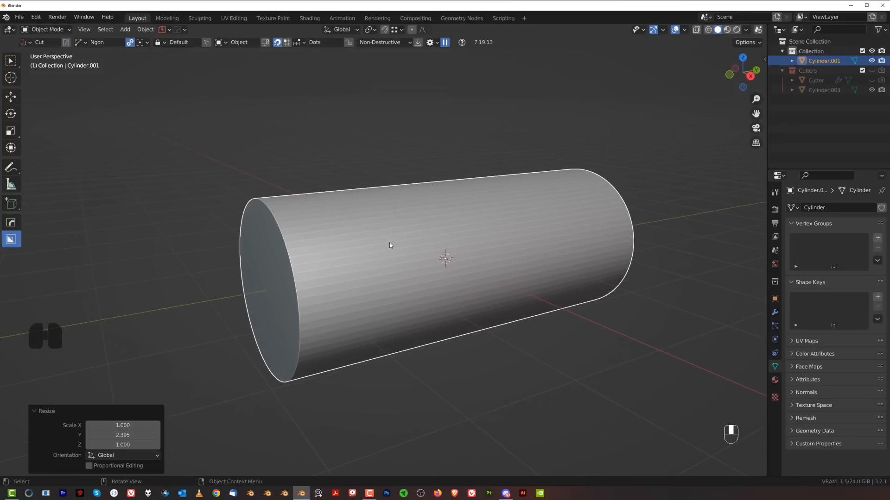
# Step: Give the cylinder smooth shading with autosmooth via the HardOps Q menu
pyautogui.press('q')
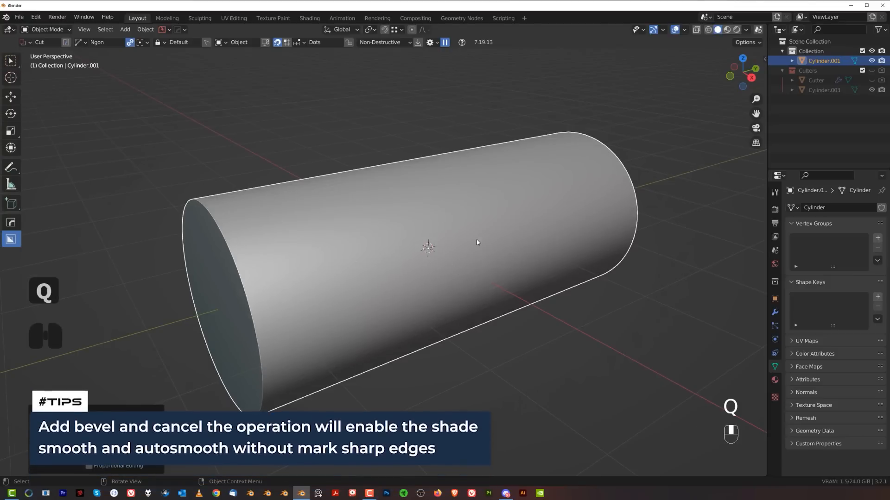
pyautogui.press('q')
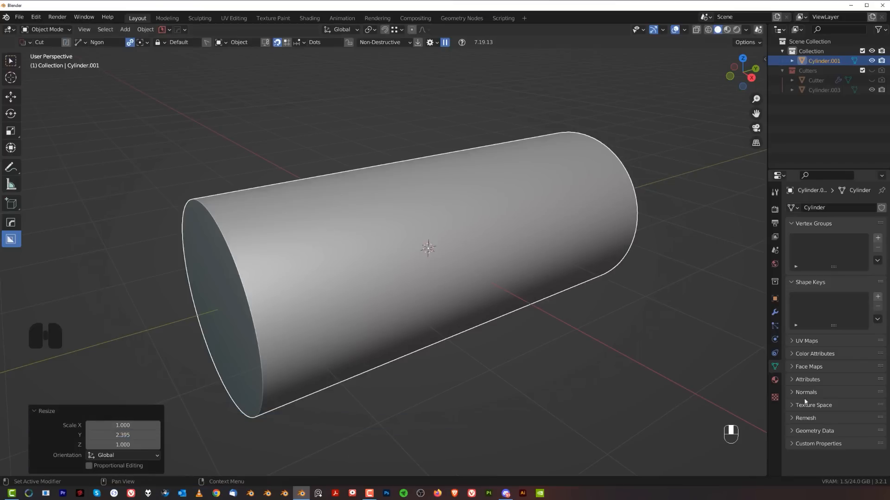
pyautogui.click(805, 392)
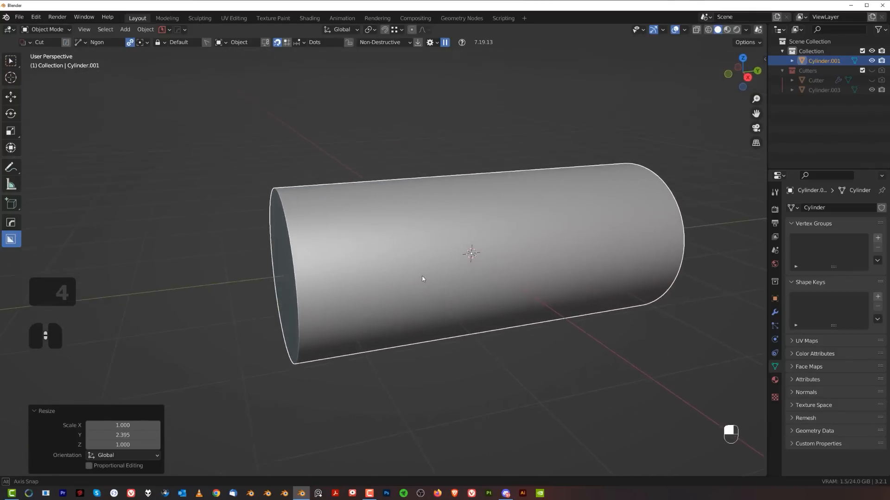
# Step: Add six loop cuts along the cylinder and line up a Right Orthographic view for the cutter
pyautogui.press('Tab')
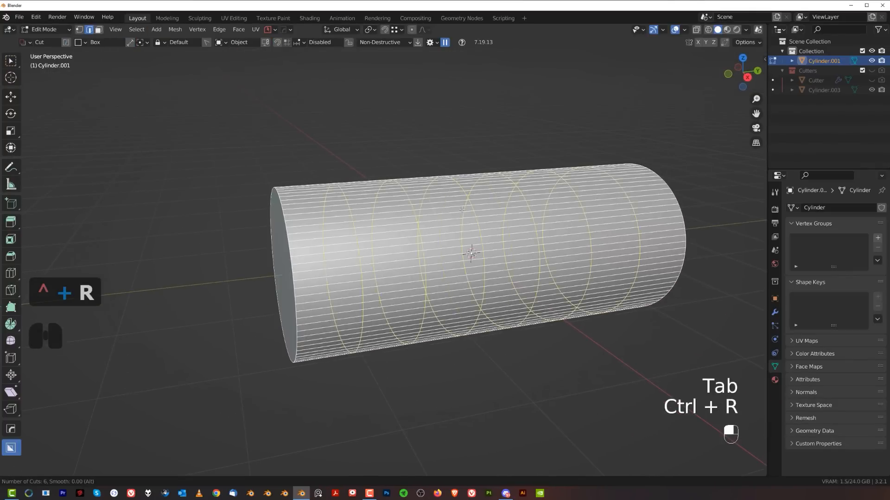
pyautogui.scroll(3)
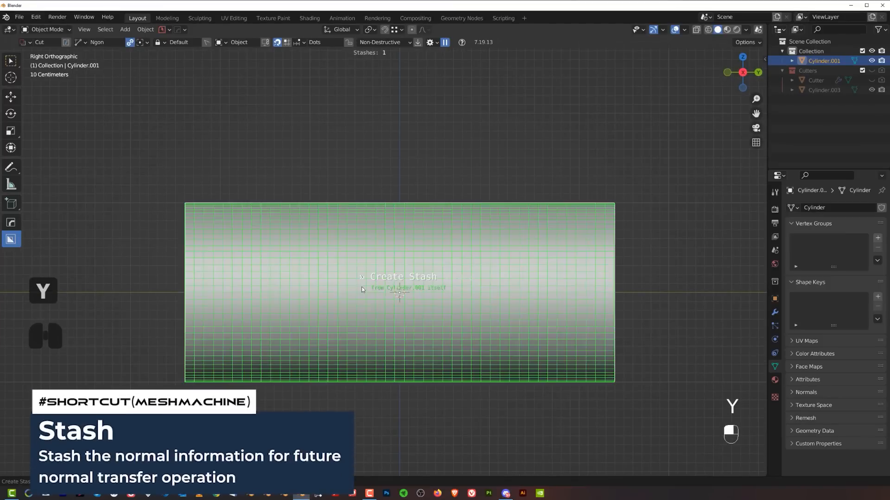
pyautogui.moveTo(397, 256); pyautogui.dragTo(448, 252)
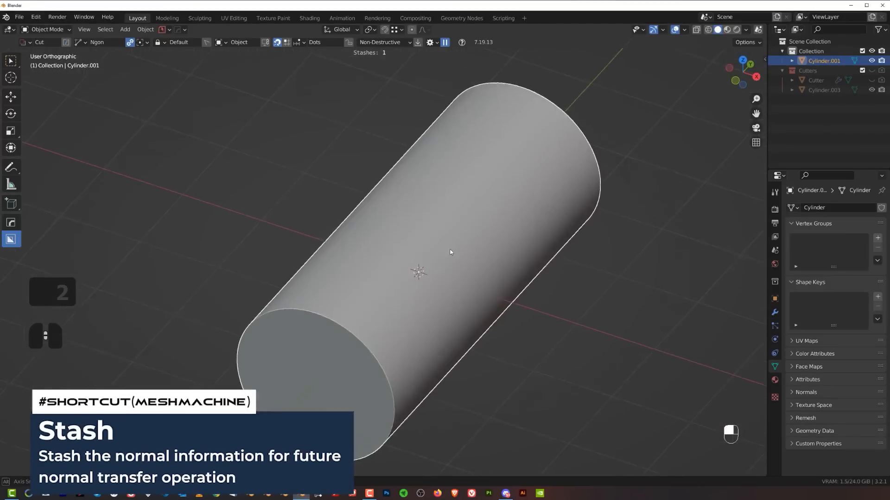
pyautogui.press('KP_5')
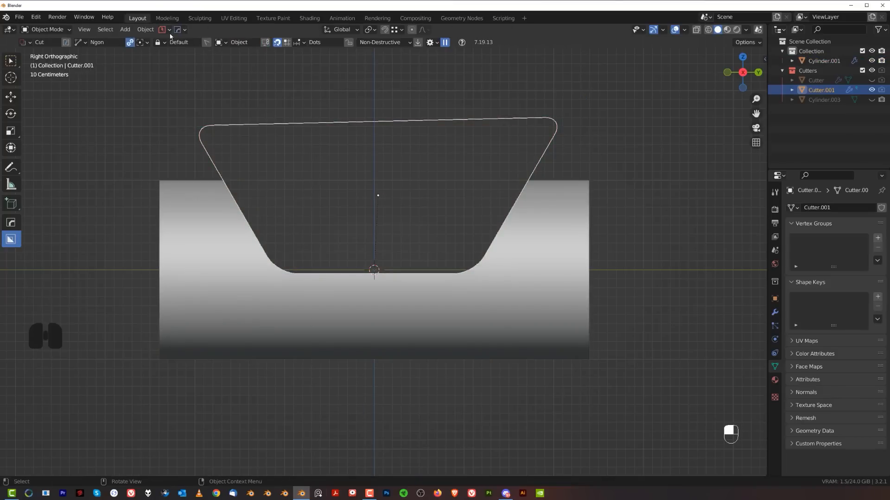
# Step: Add a row of evenly spaced loop cuts across the trapezoid cutter
pyautogui.click(178, 29)
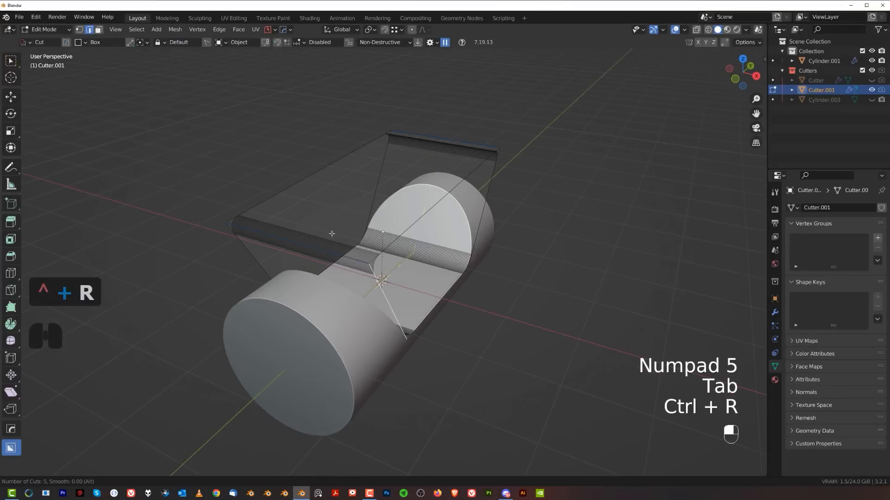
pyautogui.press('ctrl+r')
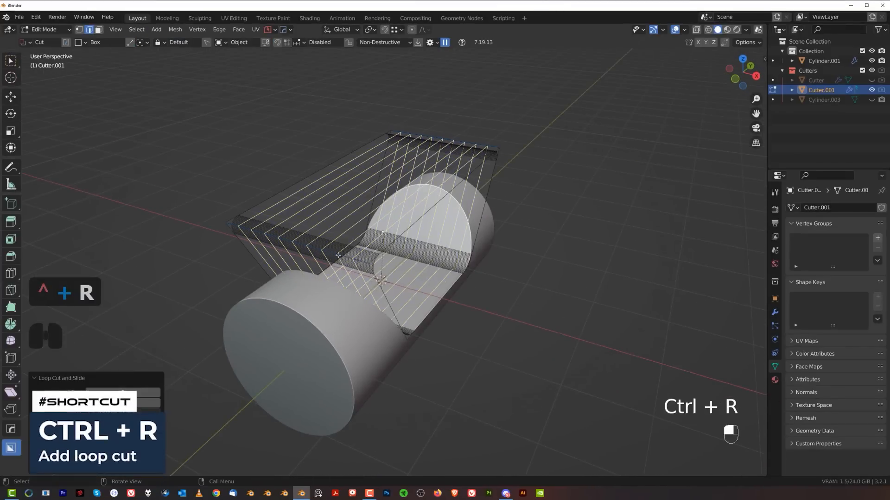
pyautogui.press('Tab')
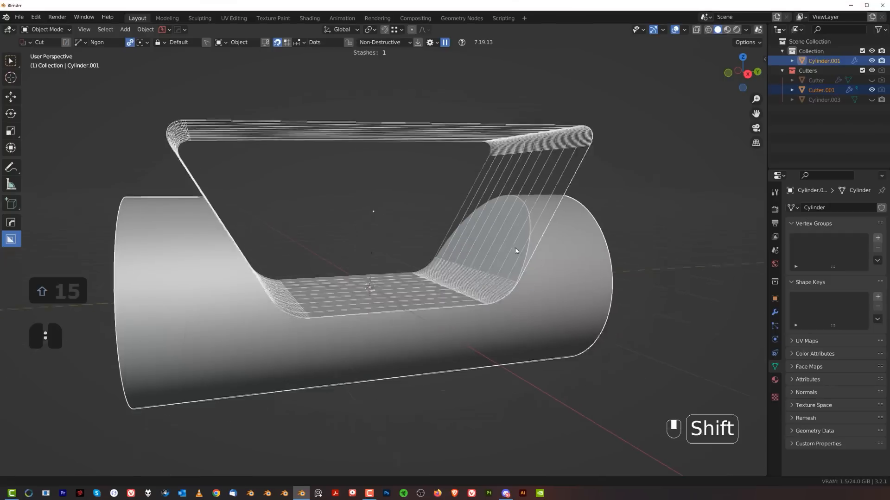
# Step: Stash the cylinder's shape before the cutter carves its rounded notch
pyautogui.press('y')
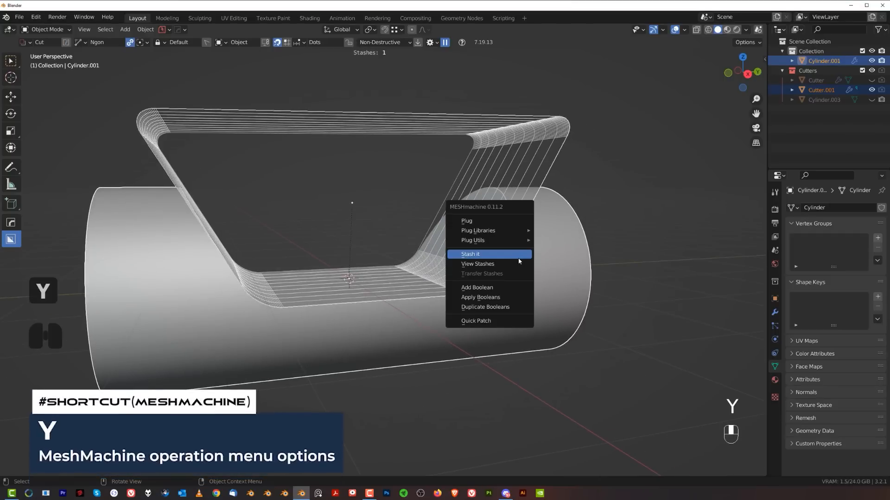
pyautogui.press('KP_5')
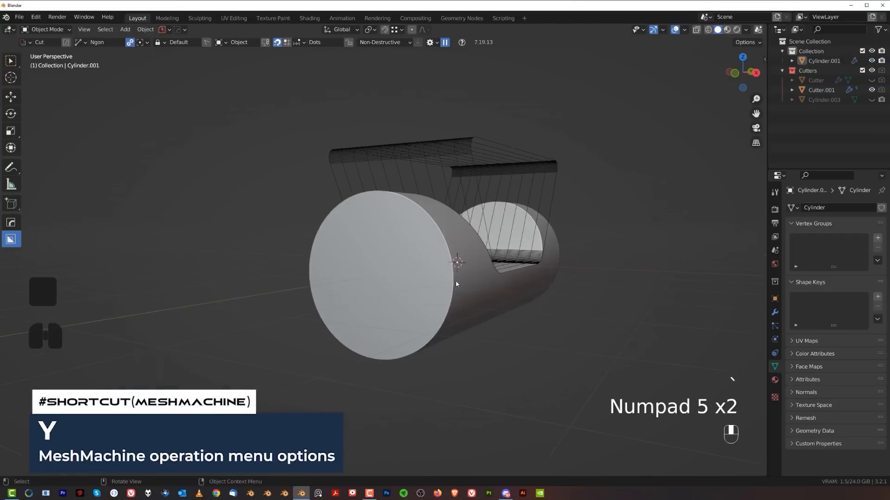
# Step: Bore a lengthwise hole through the cylinder with a 39-loop-cut round cutter Cutter.002
pyautogui.press('d')
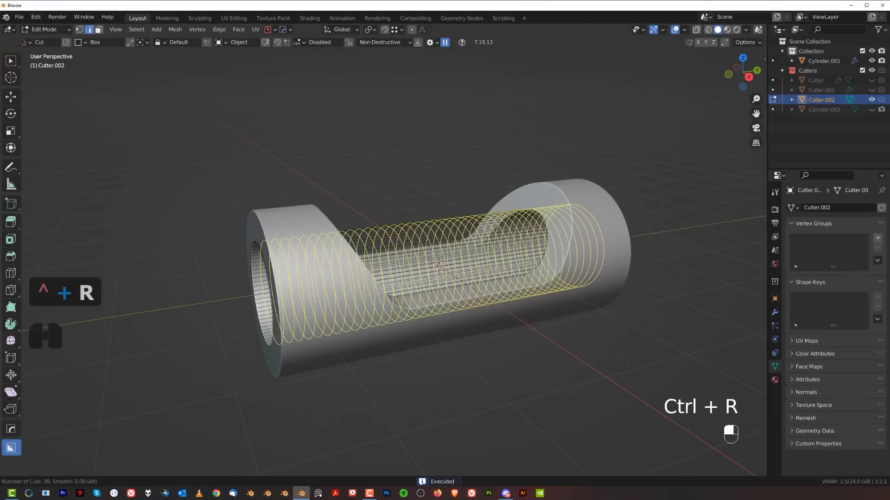
pyautogui.press('Tab')
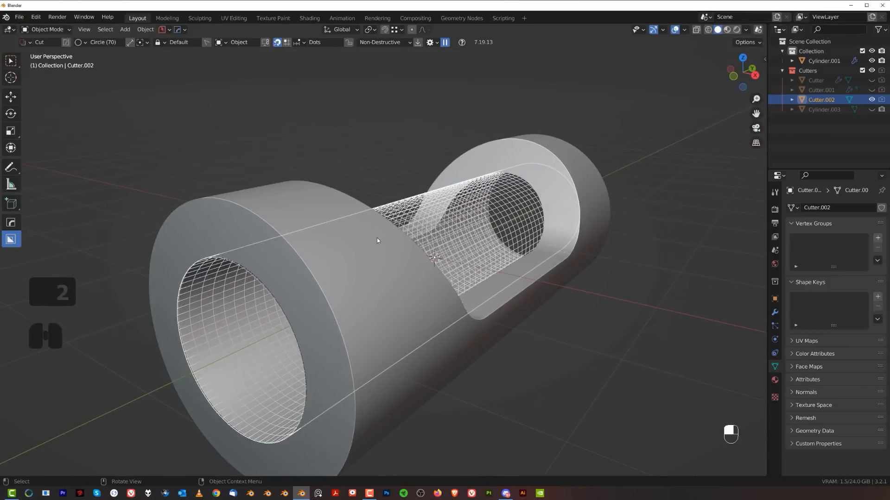
pyautogui.press('Tab')
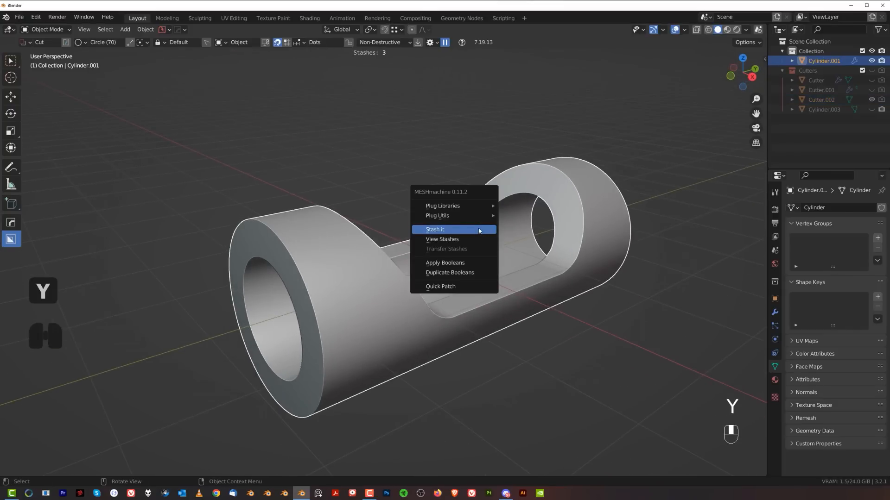
# Step: Stash the bored cylinder's shape and apply its boolean cutting modifiers
pyautogui.click(435, 229)
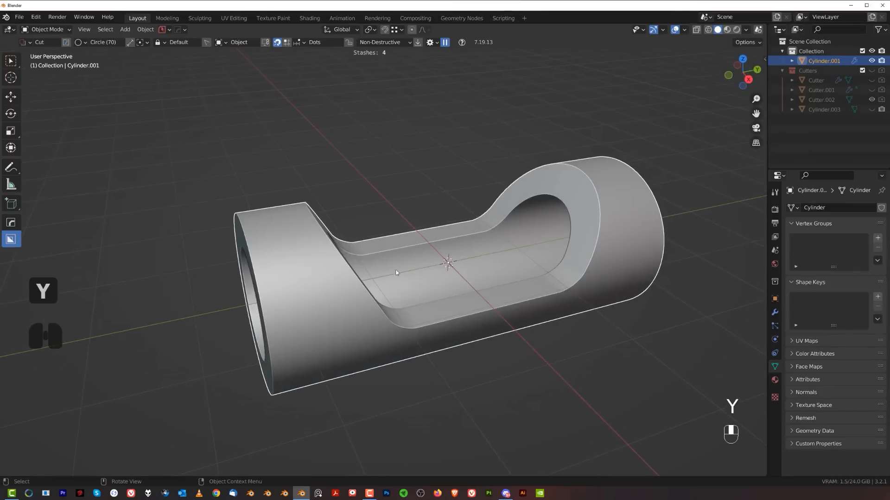
pyautogui.press('q')
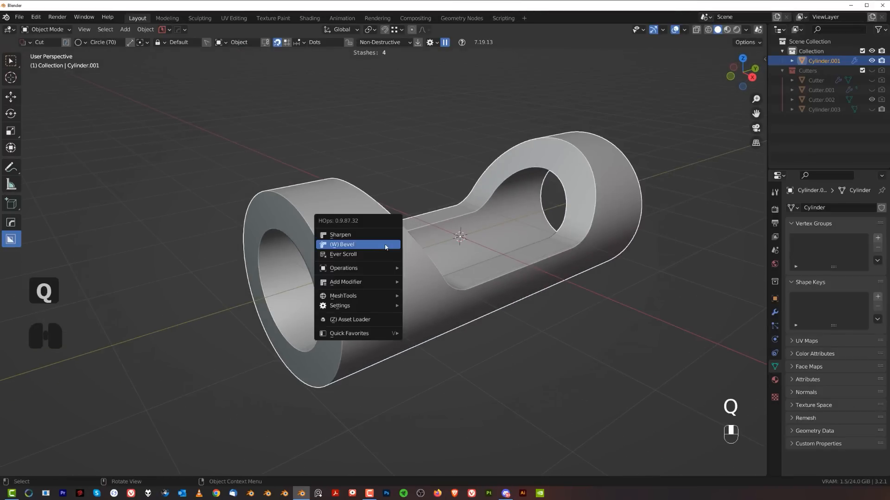
pyautogui.moveTo(343, 268)
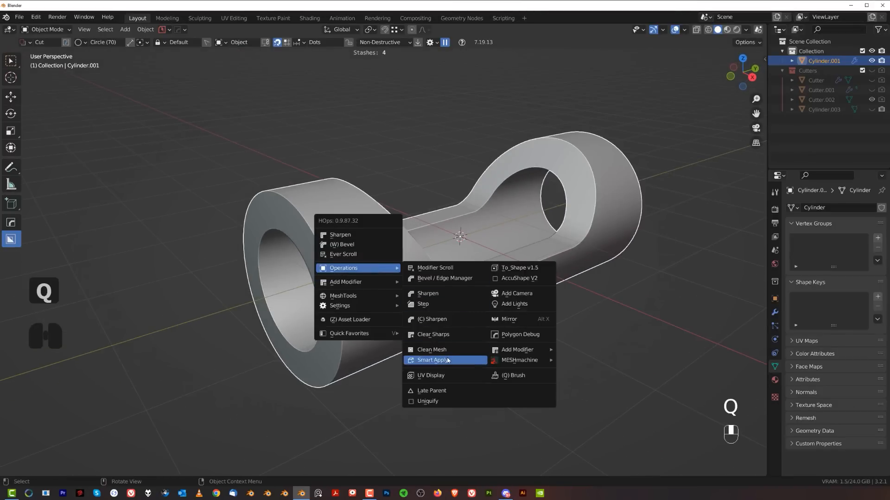
pyautogui.click(435, 360)
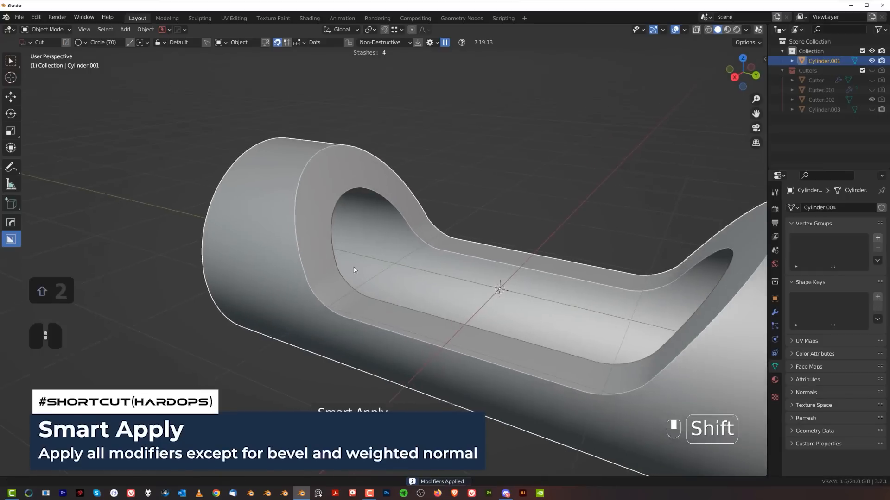
# Step: Enter Edit Mode in edge select to pick the slot's rim edge loop
pyautogui.press('Tab')
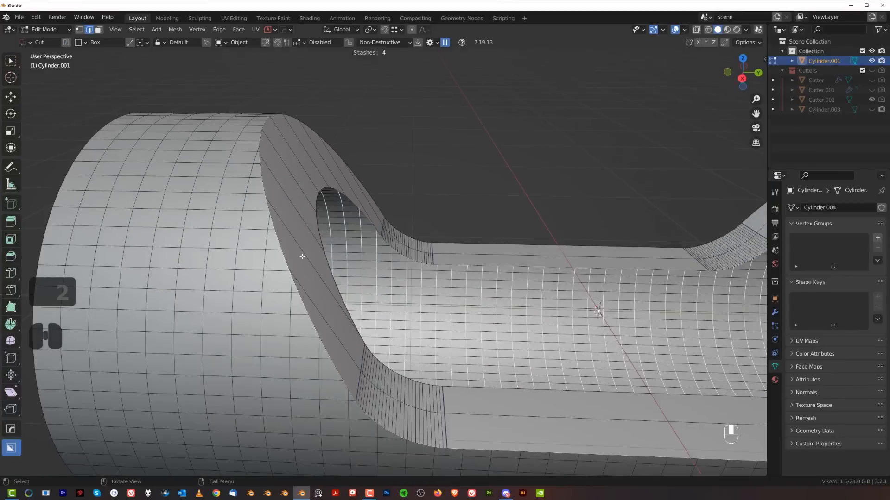
pyautogui.press('ctrl+b')
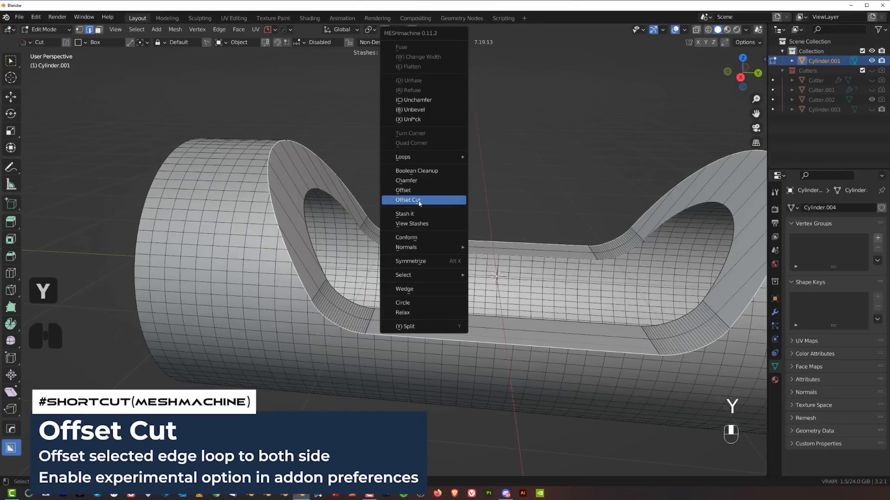
# Step: Enable Use Experimental in MESHmachine's add-on preferences after the offset cut is refused
pyautogui.click(407, 200)
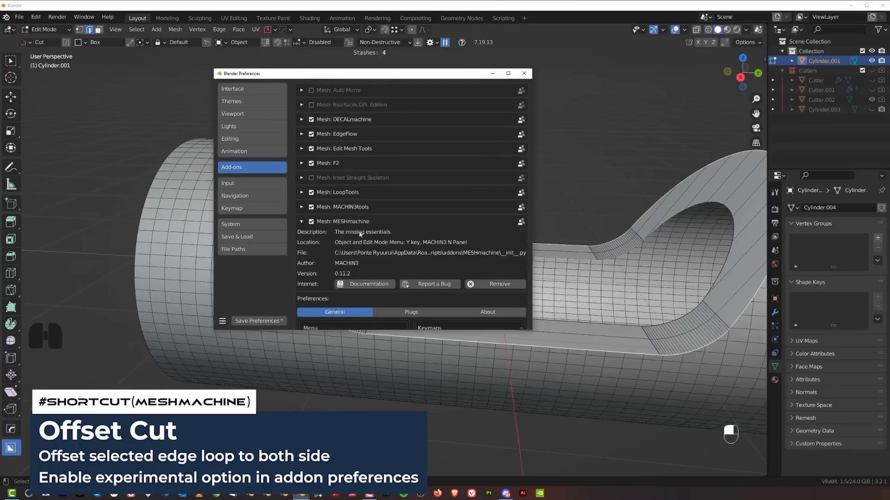
pyautogui.scroll(-3)
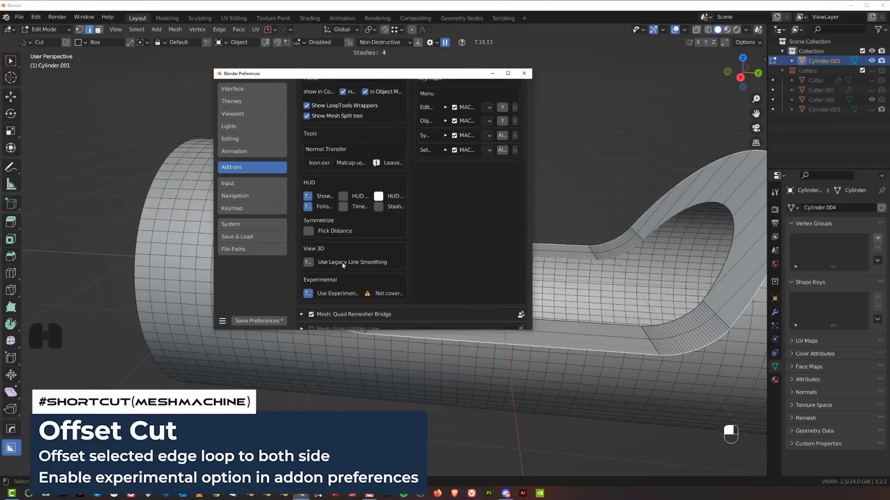
pyautogui.scroll(-3)
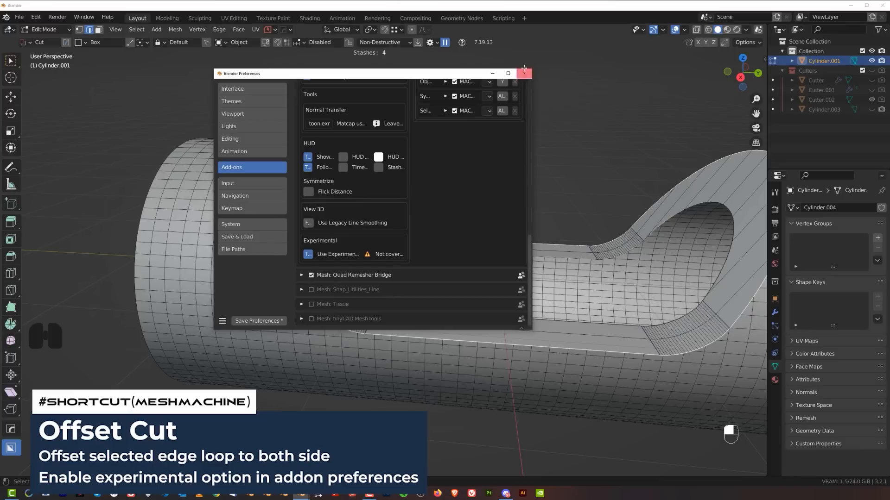
pyautogui.click(522, 73)
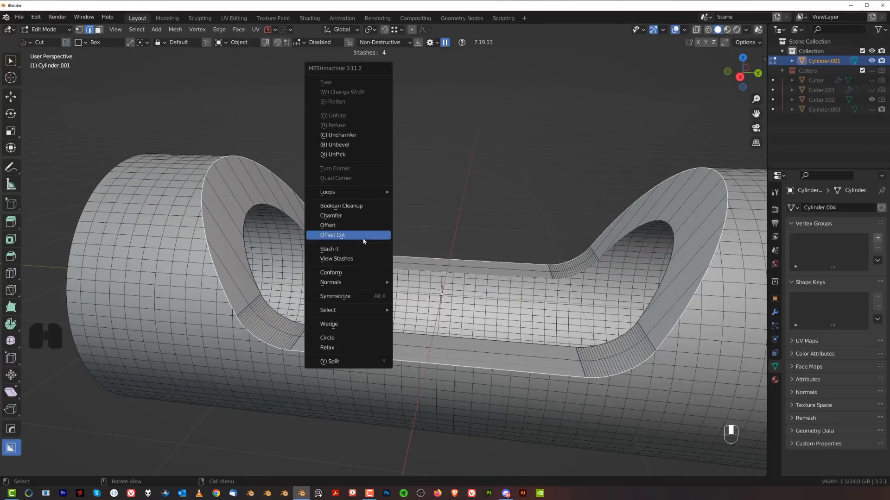
# Step: Offset Cut the rim loop to both sides, toggling Smooth and tuning the loop width
pyautogui.click(333, 235)
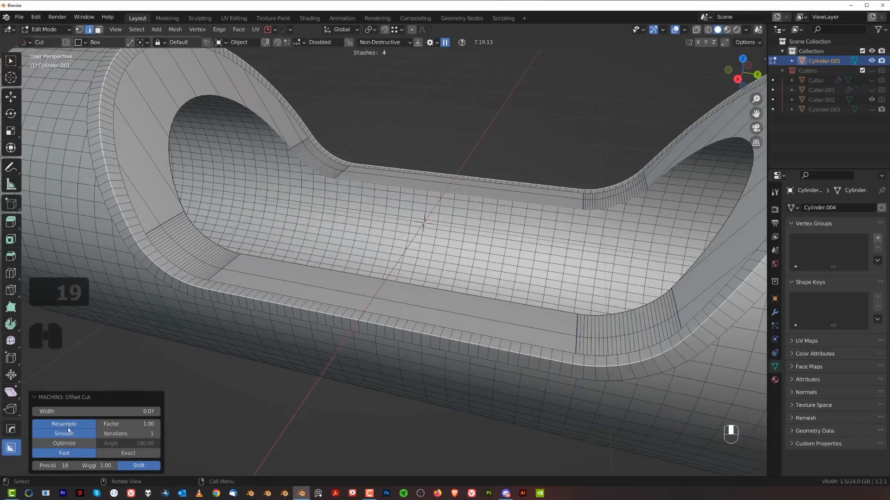
pyautogui.click(64, 434)
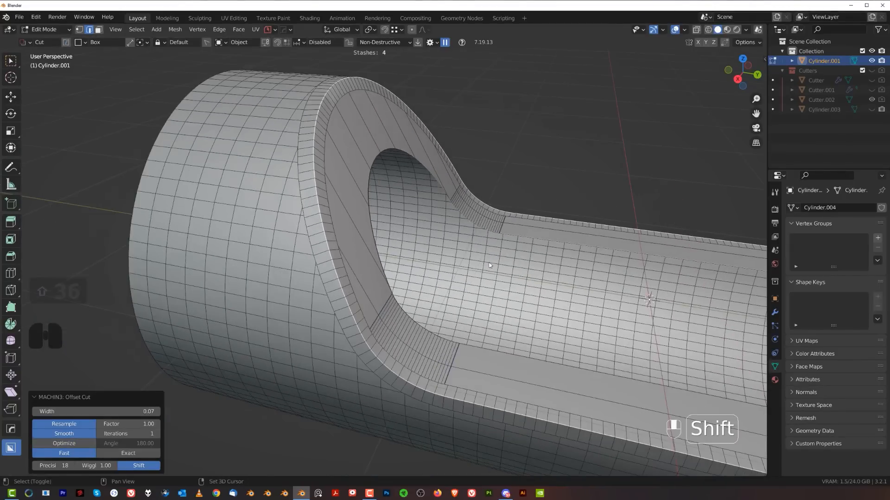
pyautogui.moveTo(488, 265); pyautogui.dragTo(251, 359)
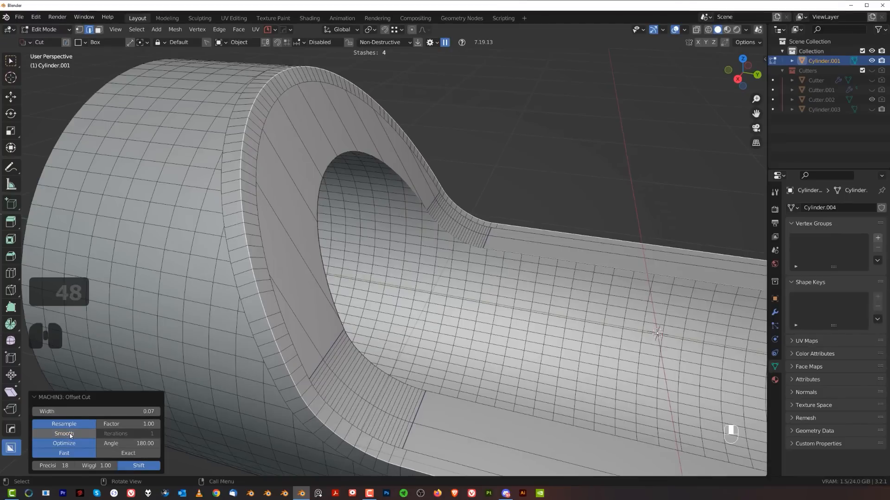
pyautogui.click(63, 434)
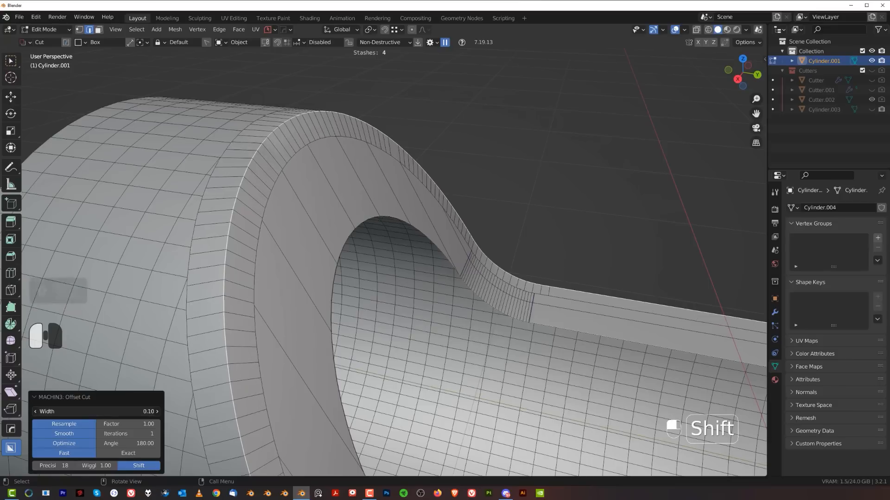
pyautogui.moveTo(114, 411); pyautogui.dragTo(86, 412)
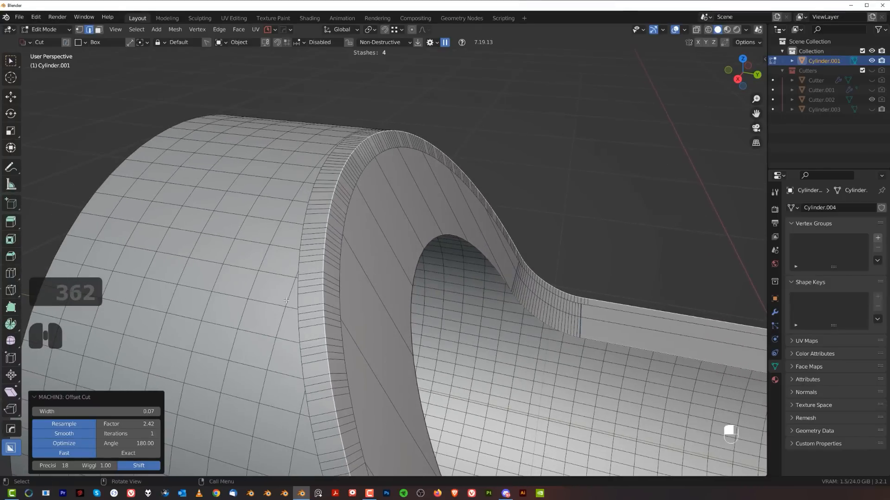
pyautogui.press('shift')
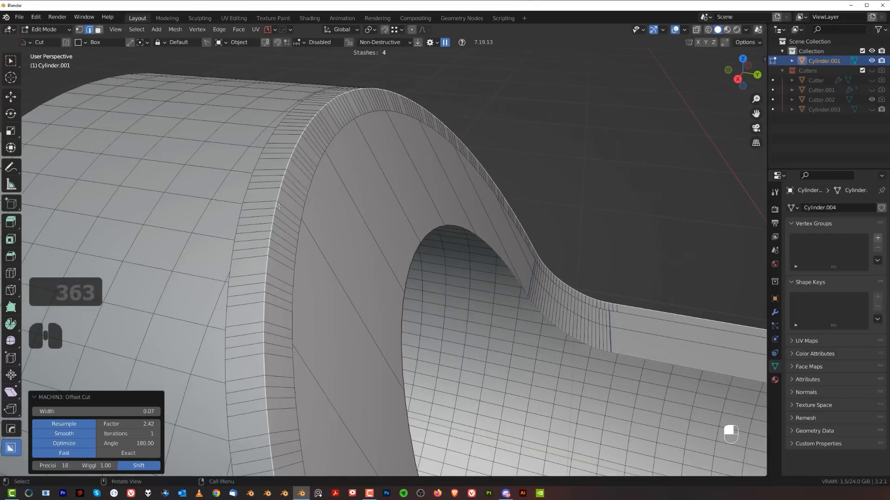
pyautogui.moveTo(276, 161)
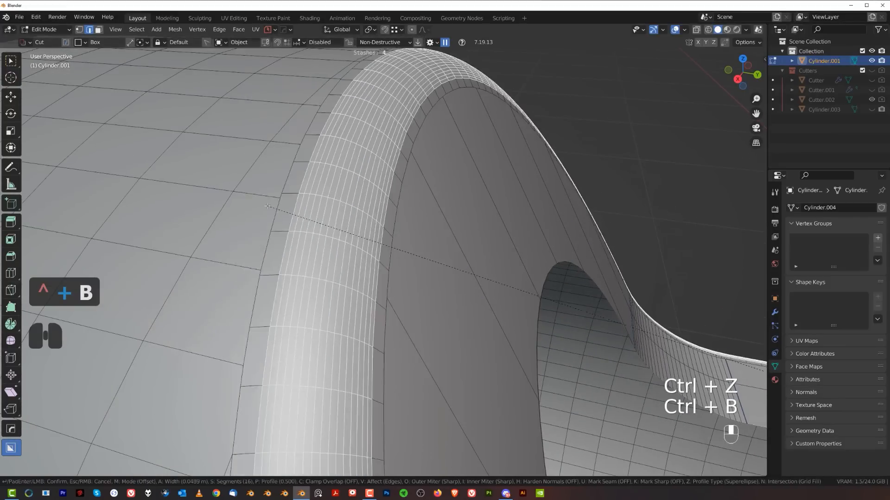
# Step: Confirm the 16-segment bevel on the slot rim and check it in Object Mode
pyautogui.click(347, 282)
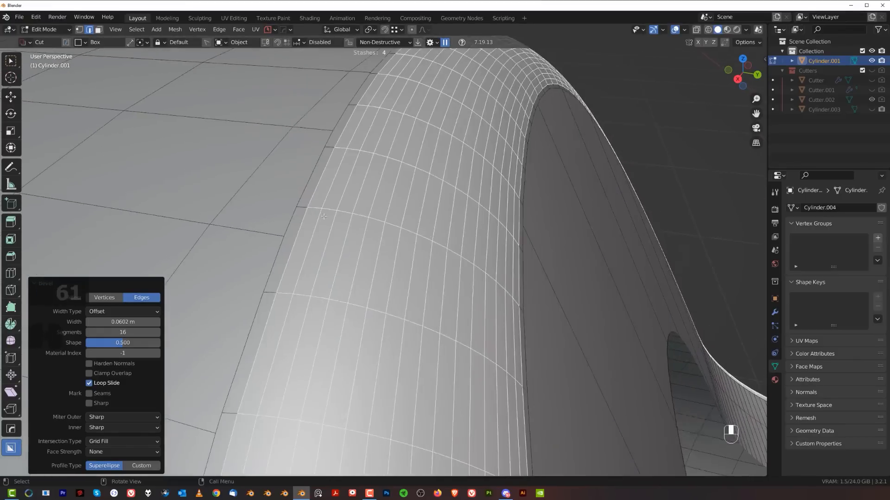
pyautogui.press('Tab')
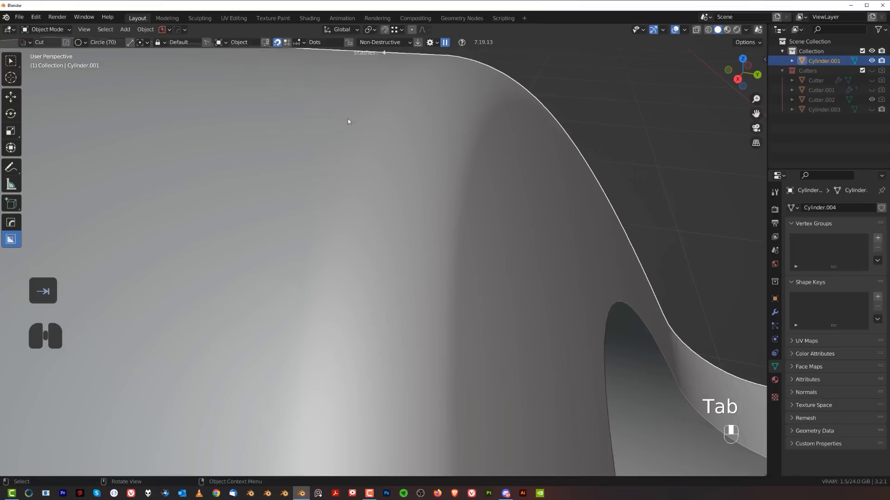
pyautogui.press('Tab')
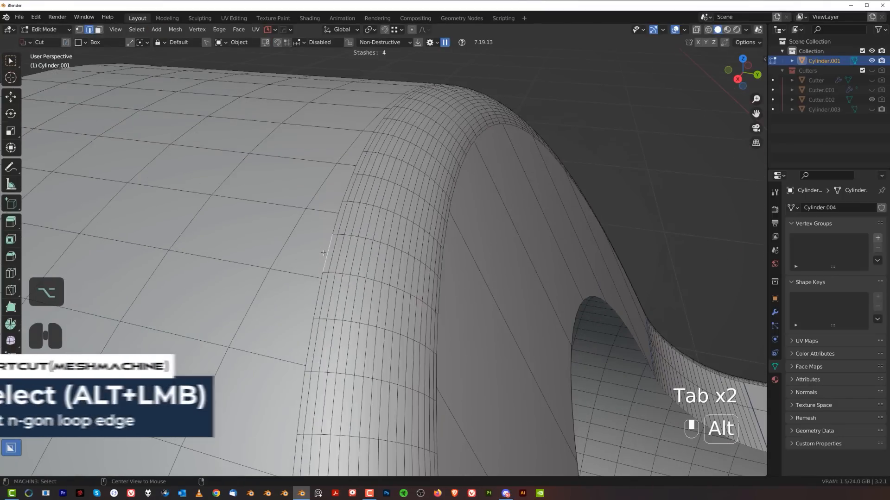
# Step: Mark the selected rim loop of the ring-shaped boss as a seam via the edge menu
pyautogui.rightClick(324, 253)
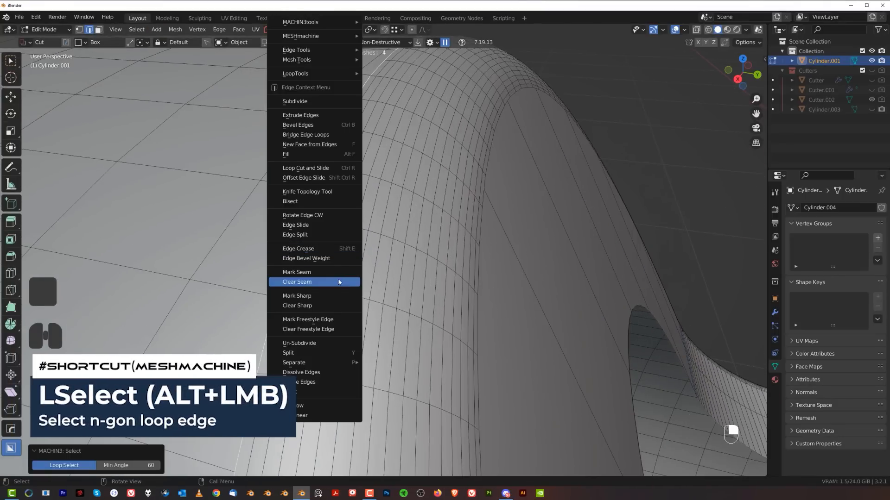
pyautogui.click(296, 282)
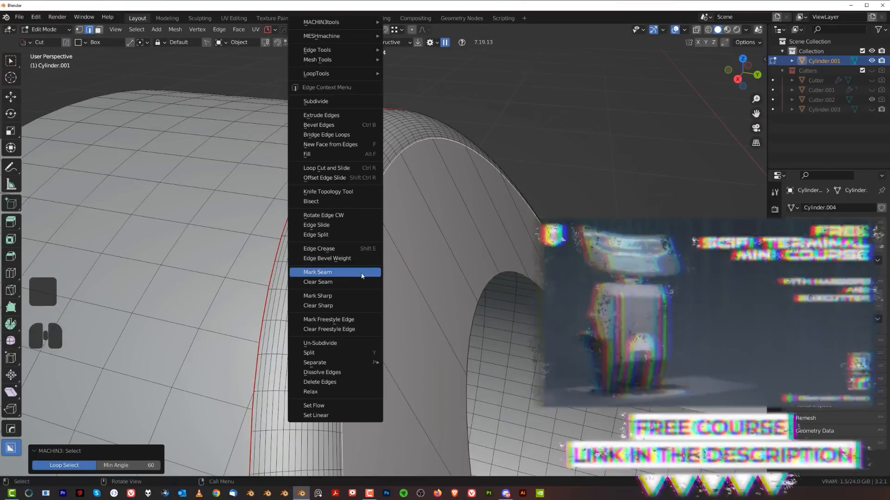
pyautogui.click(317, 272)
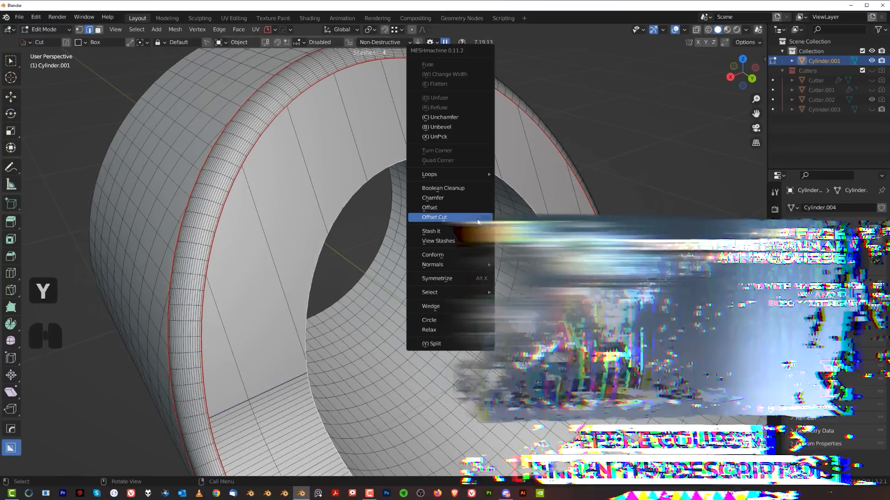
pyautogui.click(434, 217)
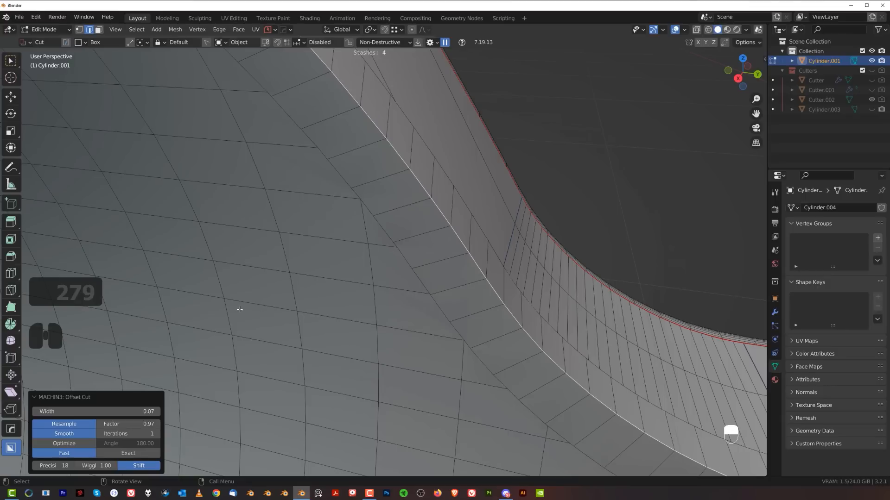
pyautogui.moveTo(130, 434)
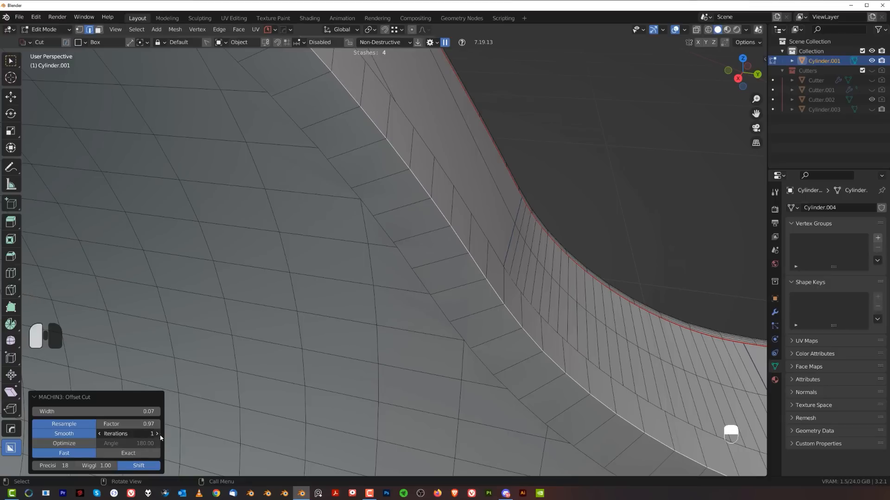
pyautogui.click(157, 434)
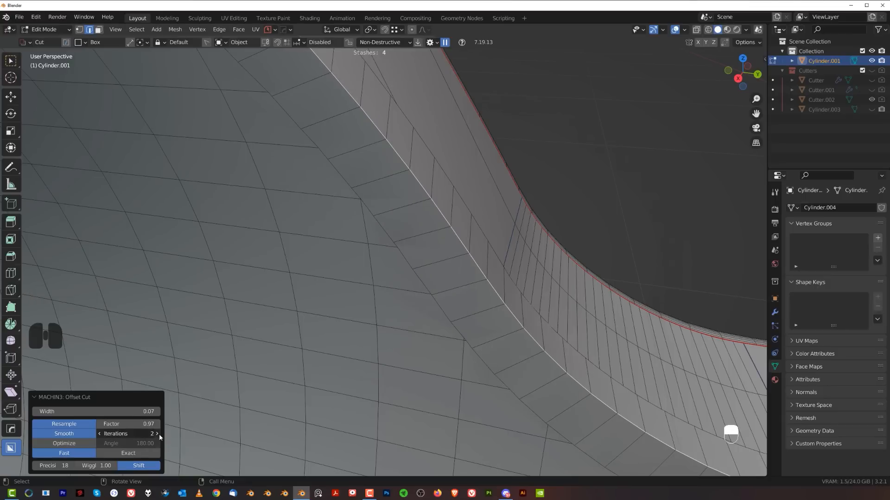
pyautogui.click(157, 434)
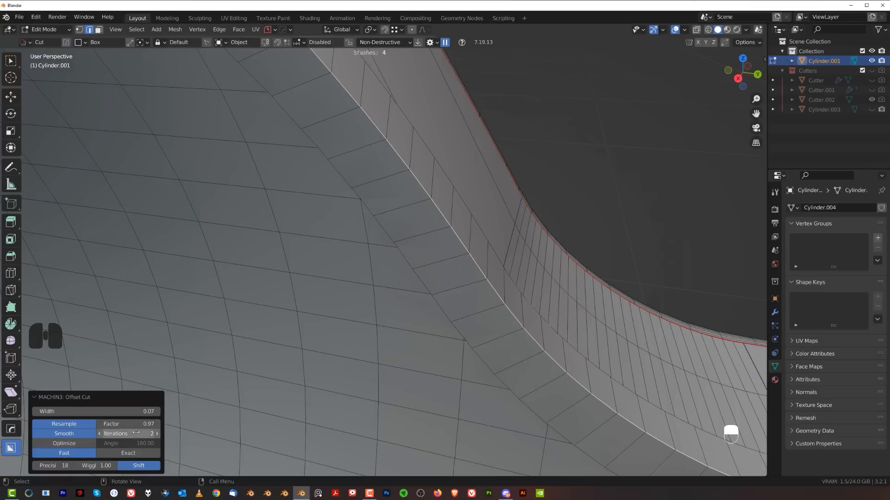
pyautogui.click(99, 434)
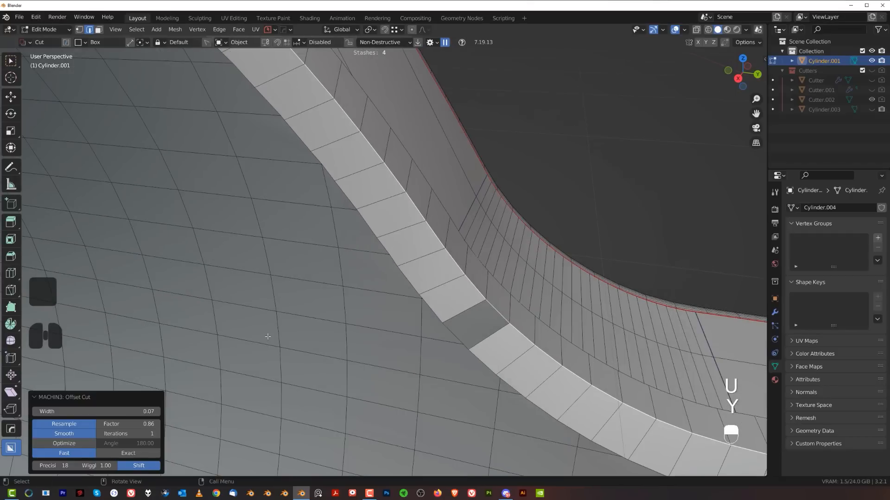
pyautogui.press('shift')
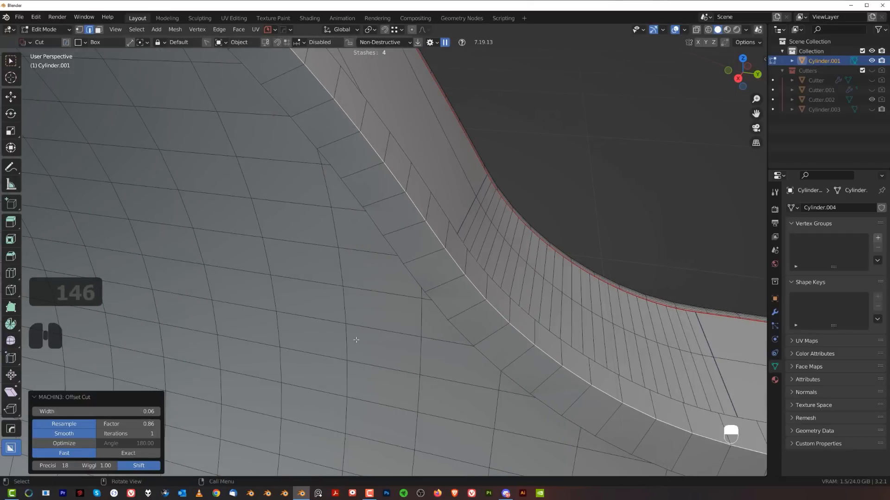
pyautogui.press('ctrl+b')
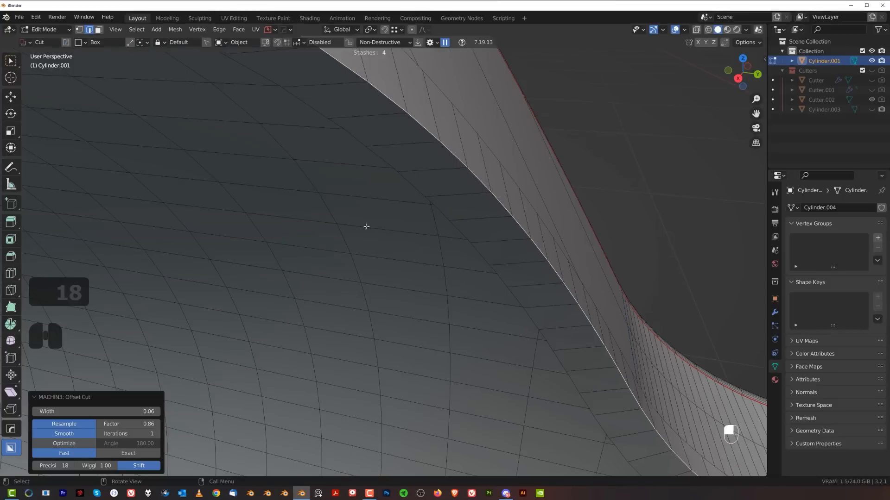
pyautogui.press('Ctrl+B')
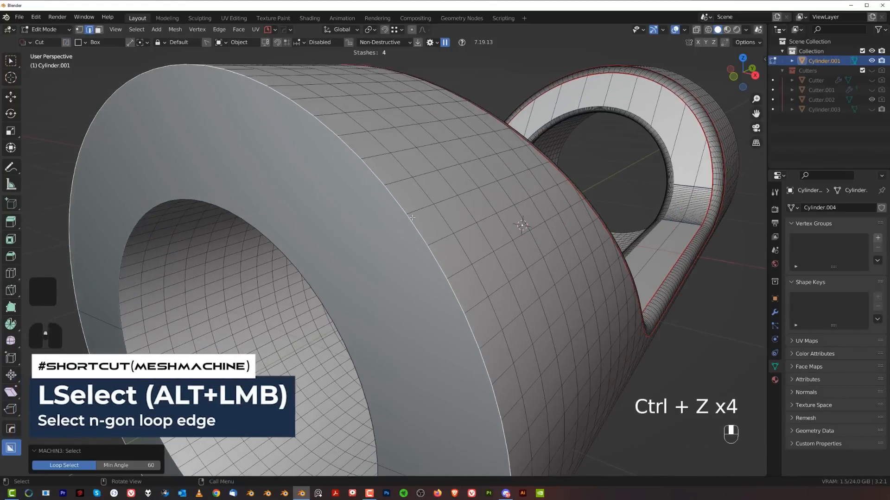
# Step: Mark the loop around the first bevelled fillet as a seam
pyautogui.press('ctrl+b')
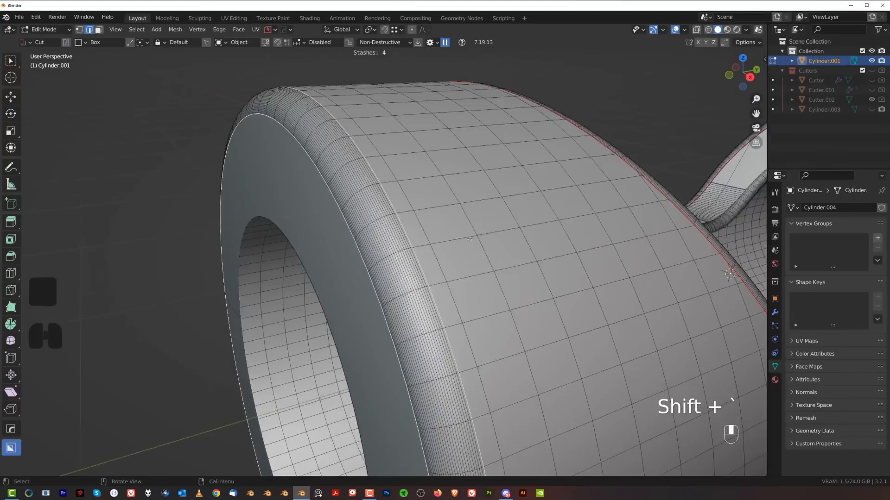
pyautogui.rightClick(470, 239)
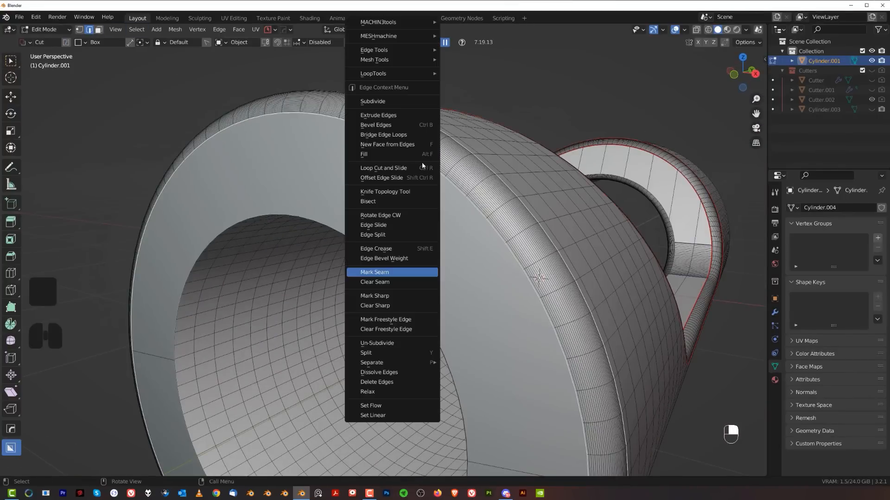
pyautogui.click(374, 295)
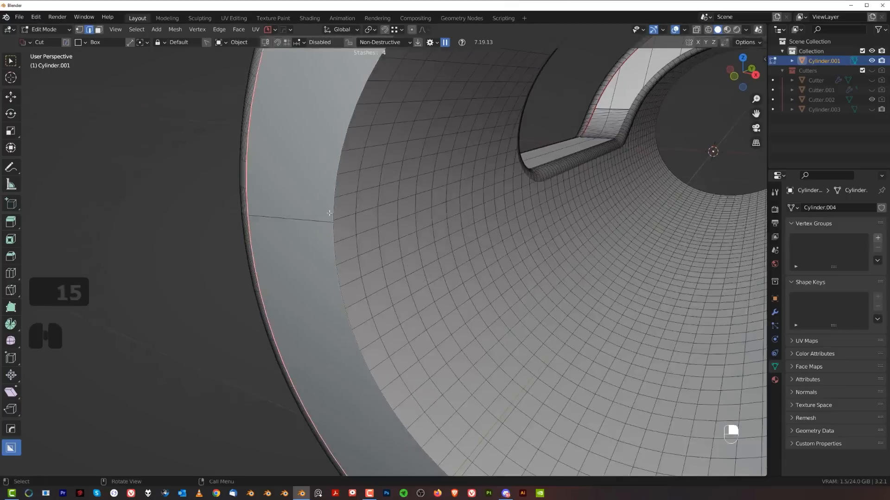
pyautogui.press('ctrl+b')
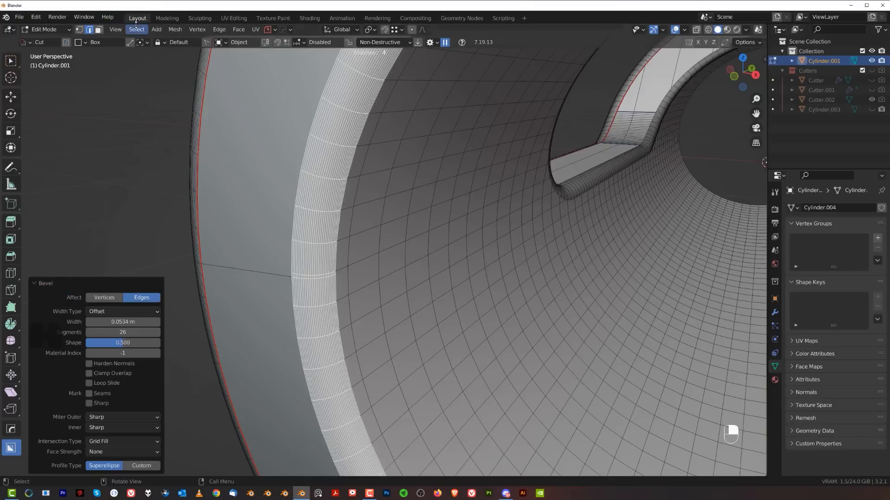
# Step: Select the boundary loop around the second fillet's faces and mark it as a seam
pyautogui.click(136, 17)
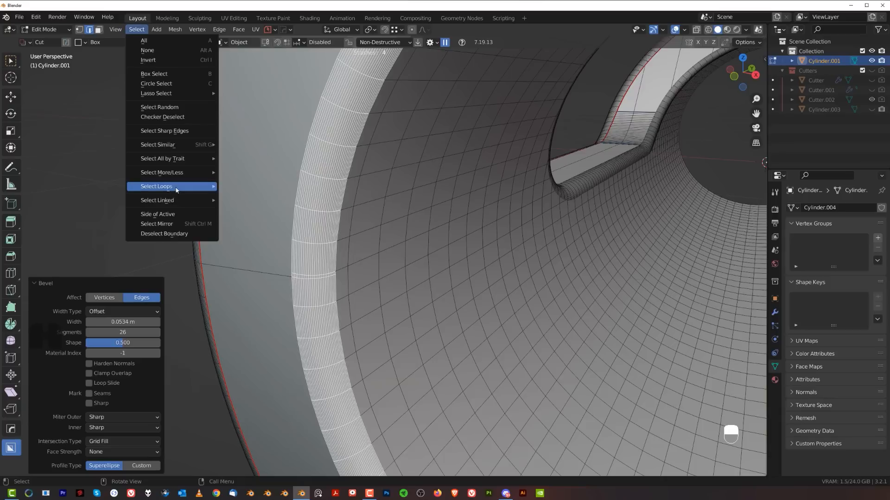
pyautogui.moveTo(176, 189)
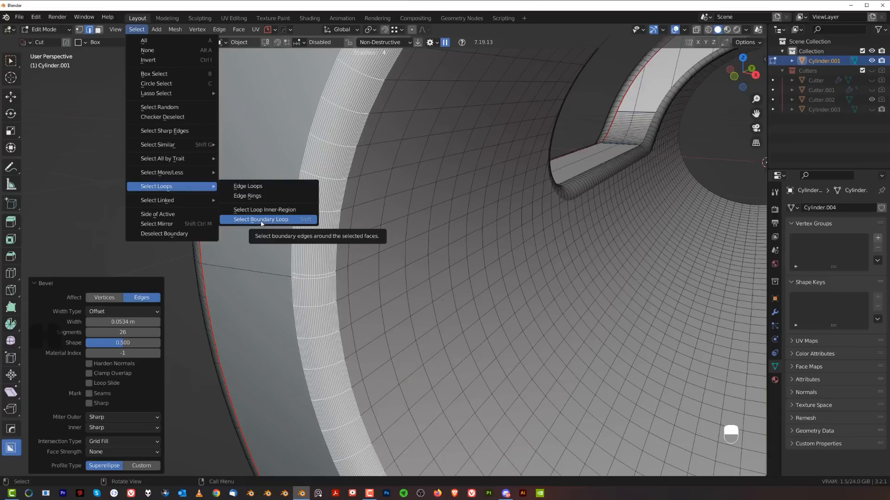
pyautogui.rightClick(261, 220)
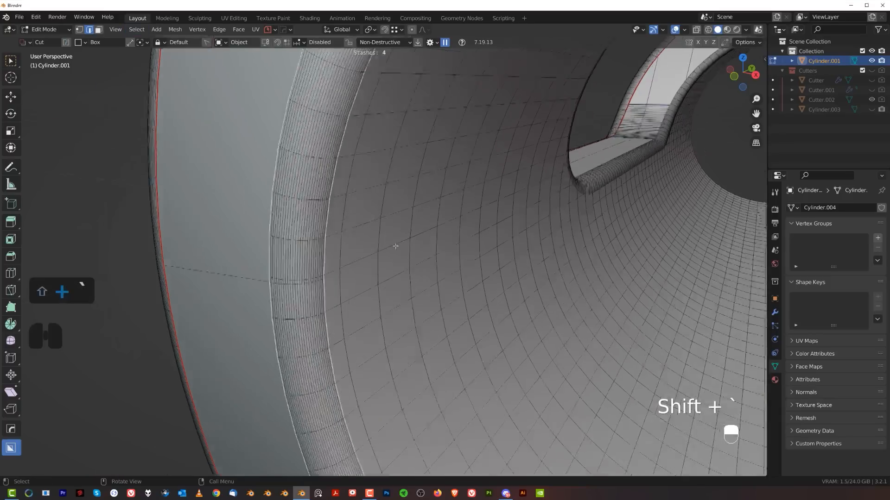
pyautogui.rightClick(395, 246)
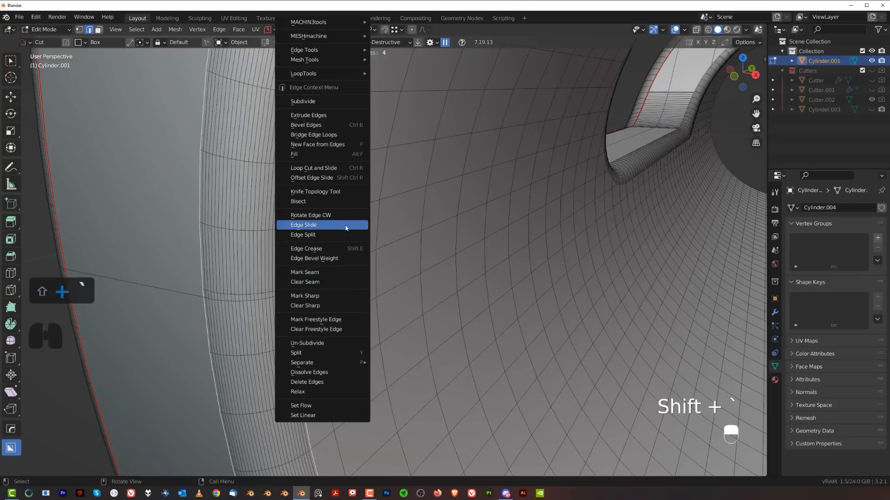
pyautogui.click(304, 225)
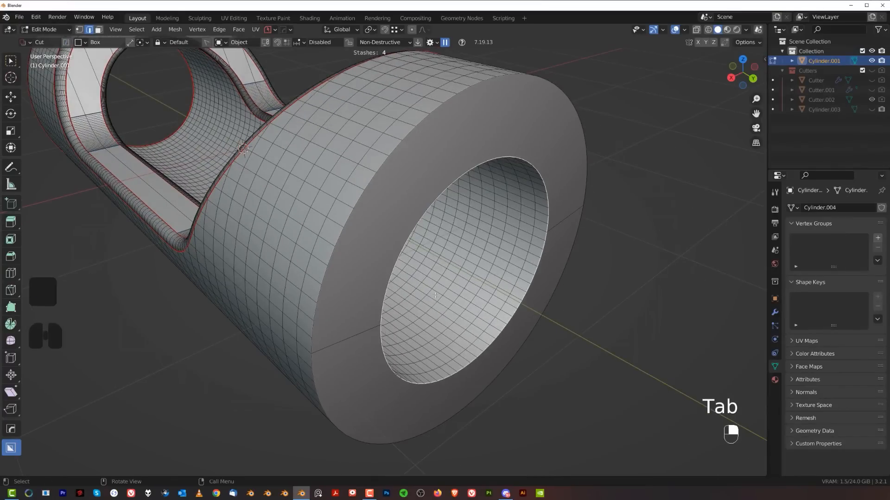
# Step: Bevel the rim with a 26-segment rounded bevel and return to mesh editing
pyautogui.press('ctrl+b')
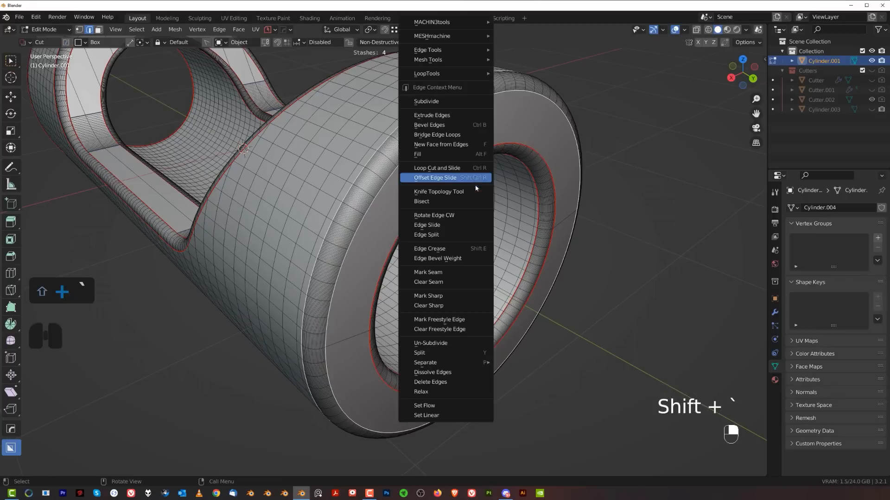
pyautogui.moveTo(445, 273)
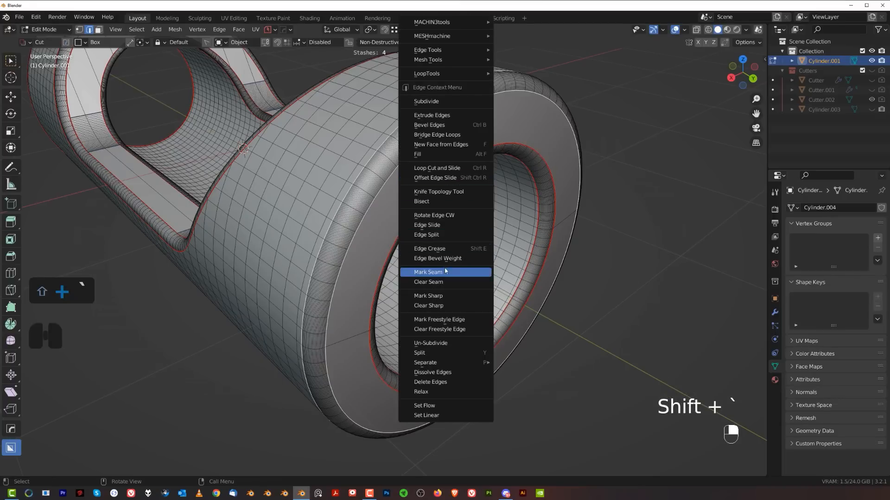
pyautogui.press('Tab')
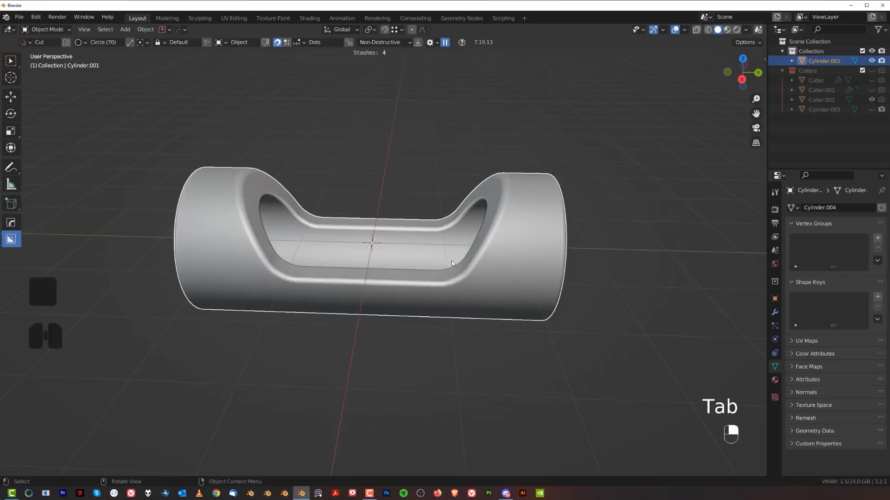
pyautogui.press('Tab')
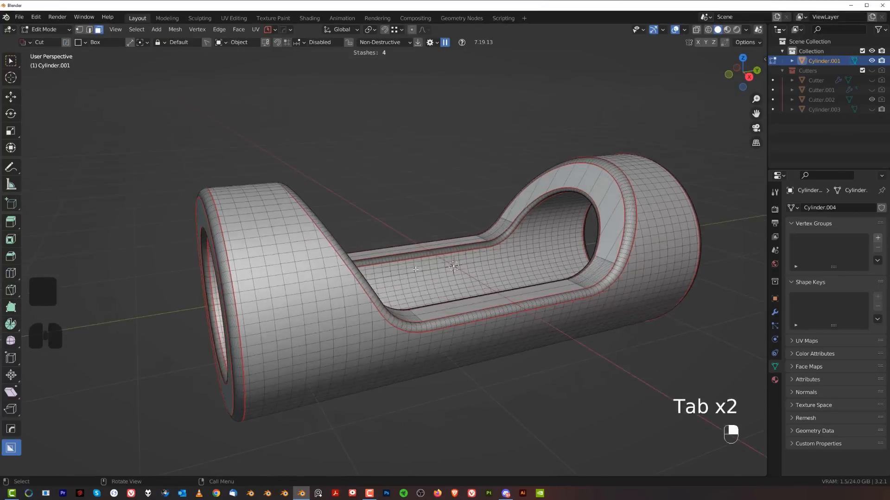
# Step: Select the seam-bounded fillet faces and transfer stashed normals onto them with MESHmachine
pyautogui.press('l')
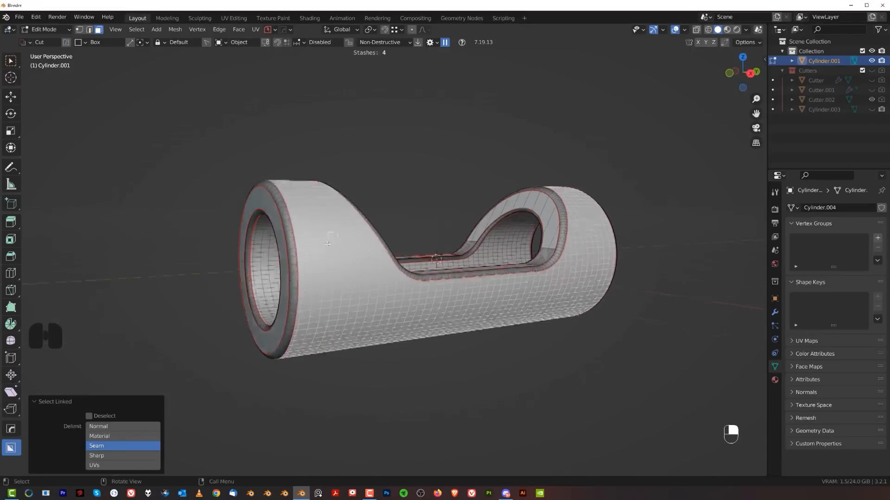
pyautogui.scroll(-3)
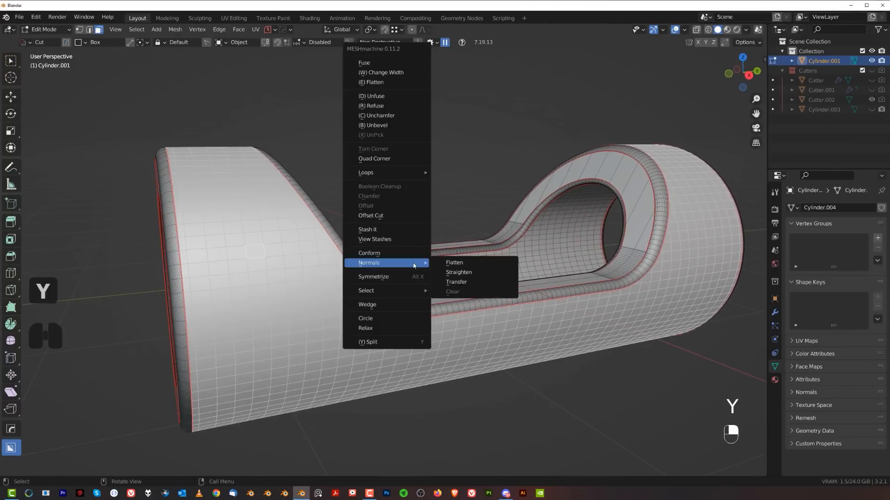
pyautogui.click(456, 282)
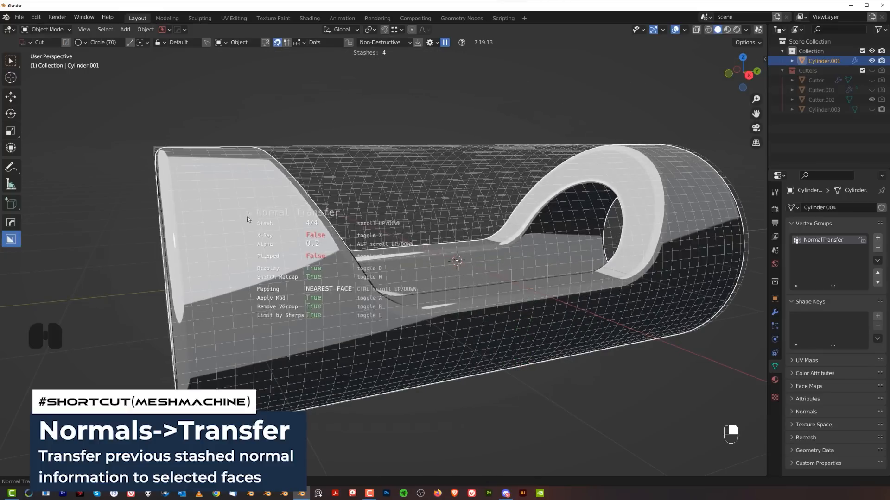
pyautogui.press('Tab')
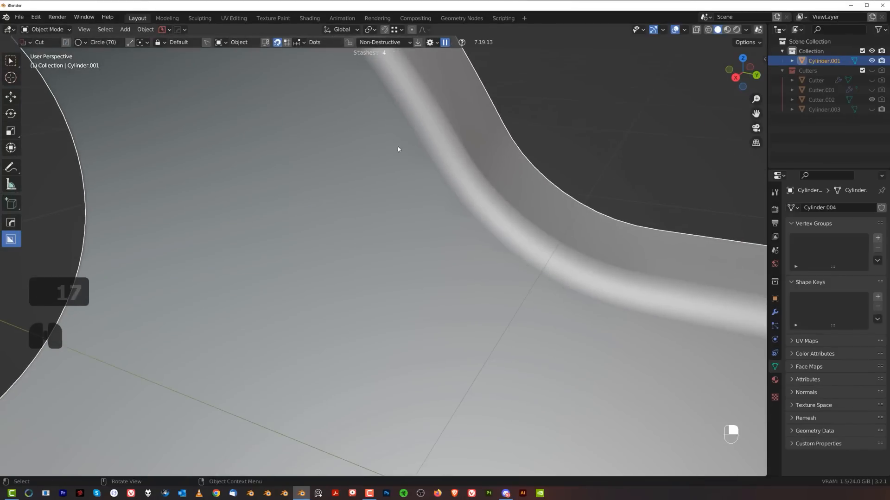
pyautogui.press('Tab')
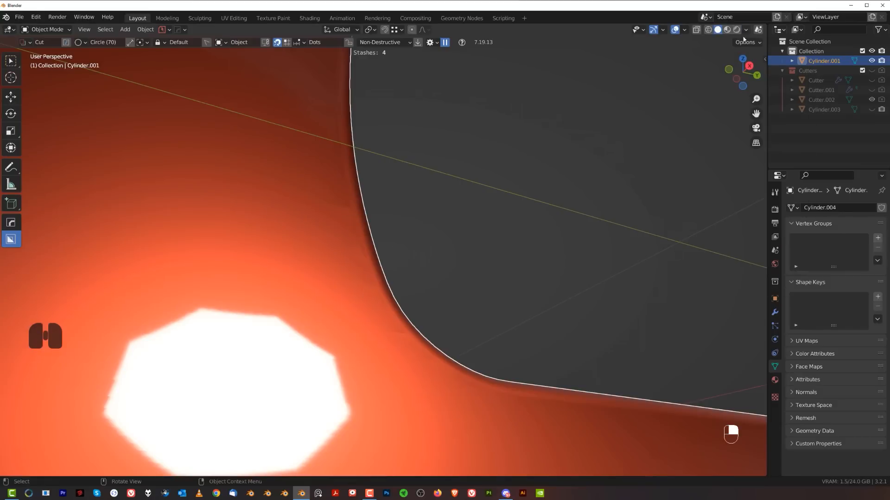
pyautogui.click(745, 30)
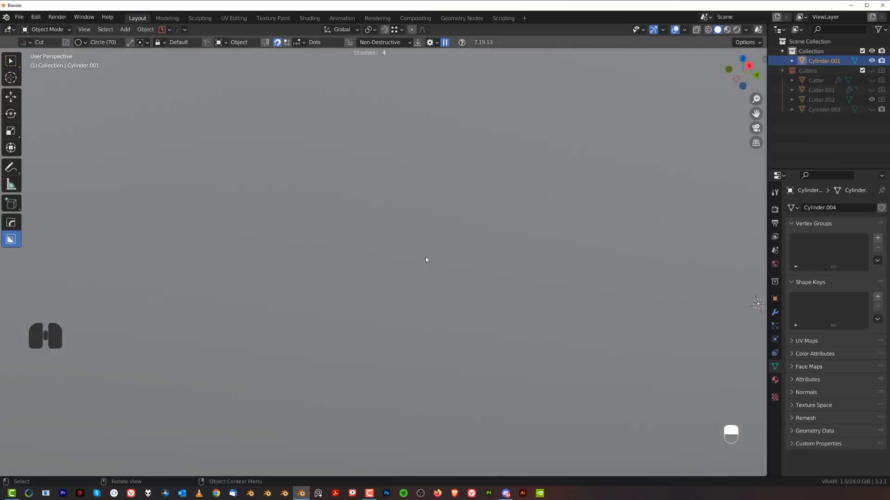
# Step: Transfer stashed normals onto the inner bore faces and confirm
pyautogui.press('Tab')
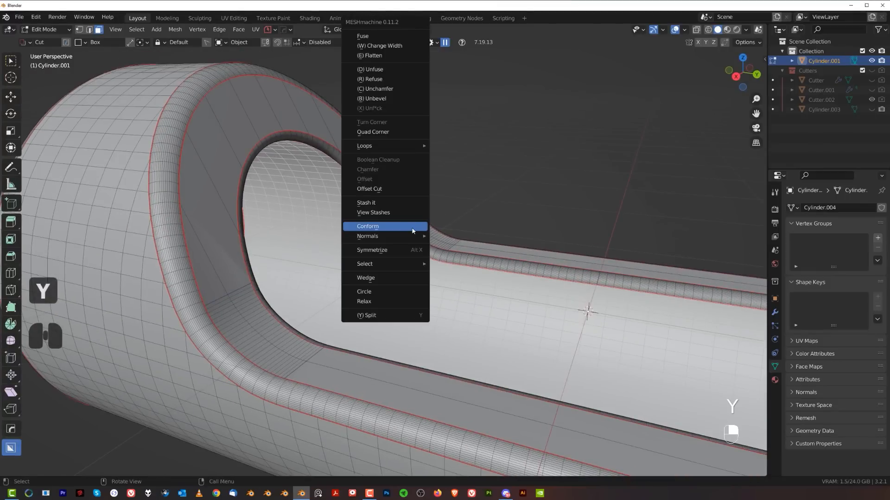
pyautogui.click(368, 226)
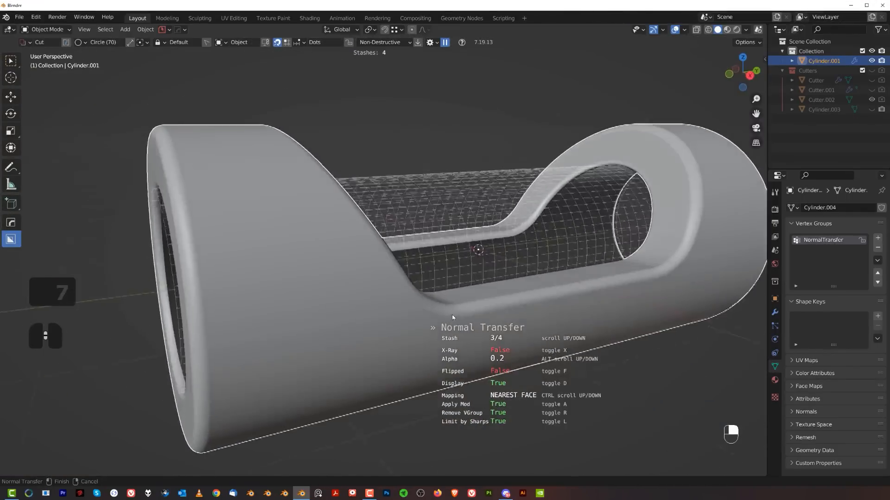
pyautogui.press('f')
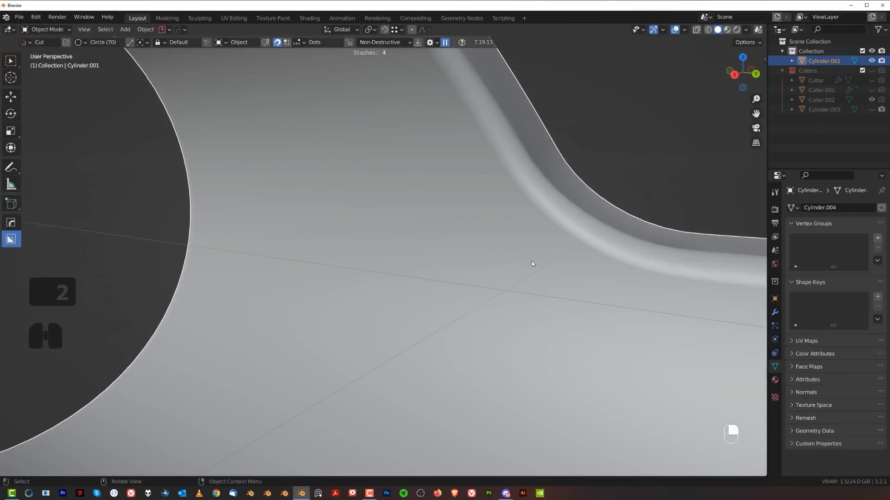
# Step: Select the side hole's connected faces and transfer stashed normals onto them
pyautogui.press('Tab')
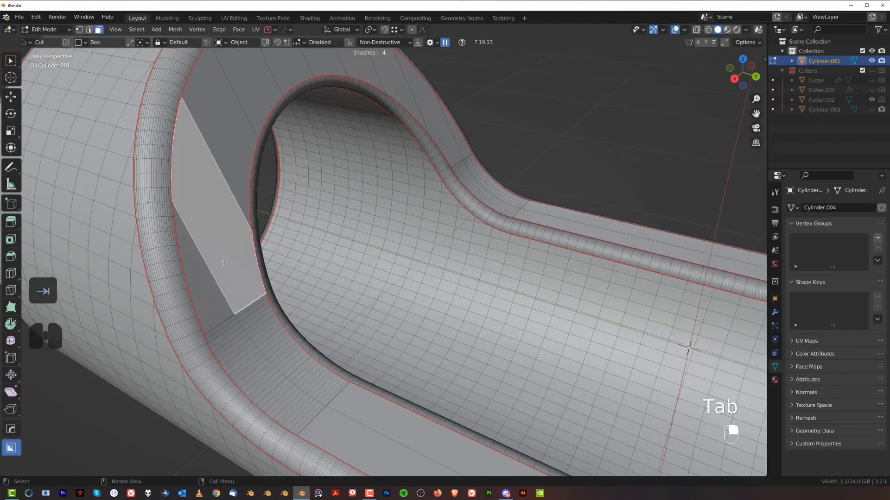
pyautogui.press('l')
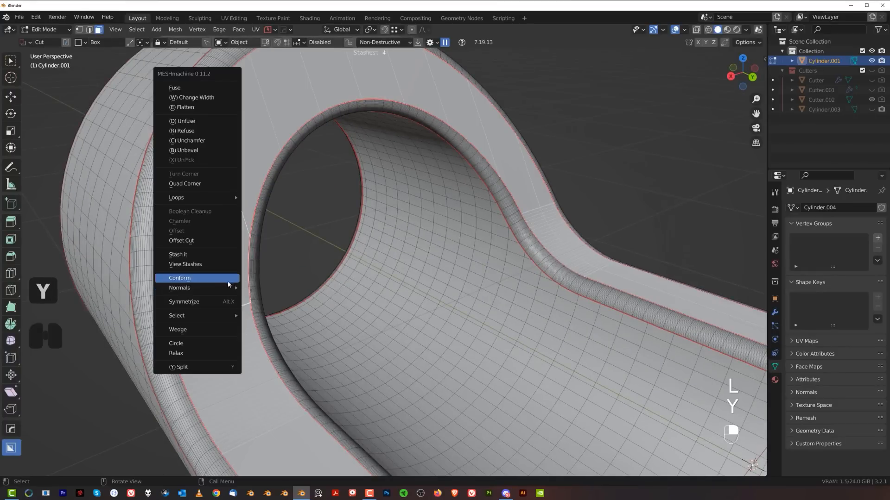
pyautogui.moveTo(179, 288)
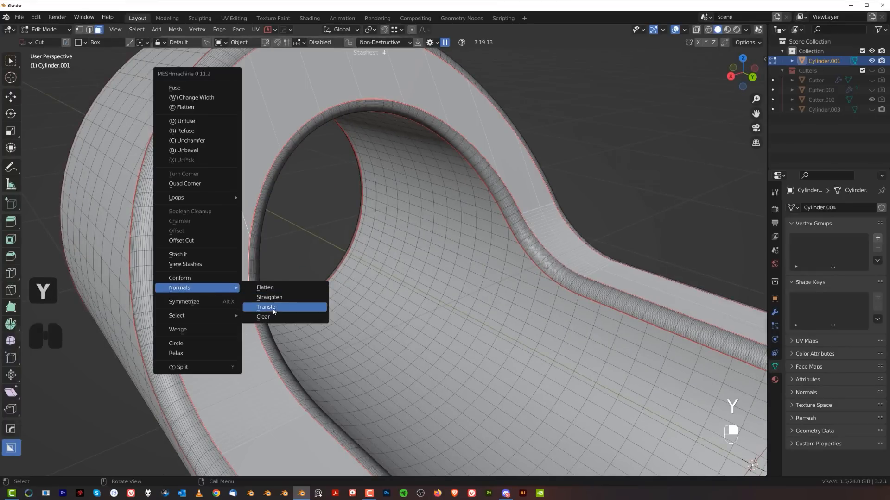
pyautogui.click(266, 306)
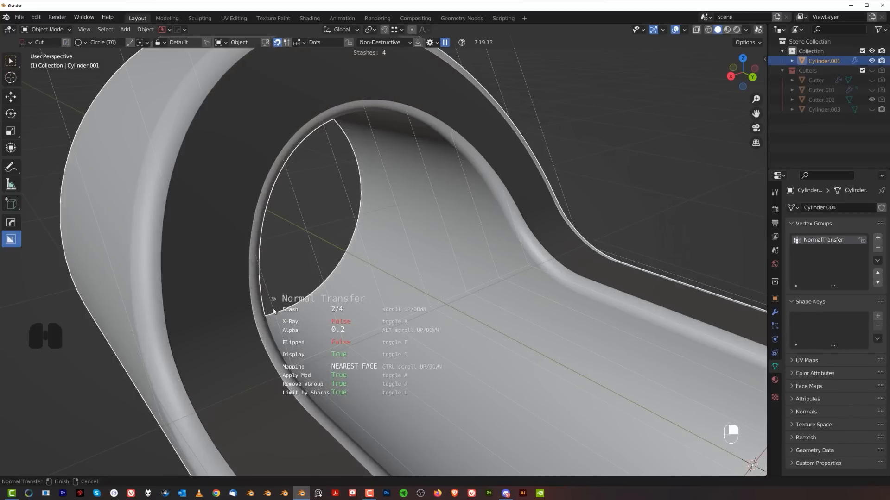
pyautogui.press('Tab')
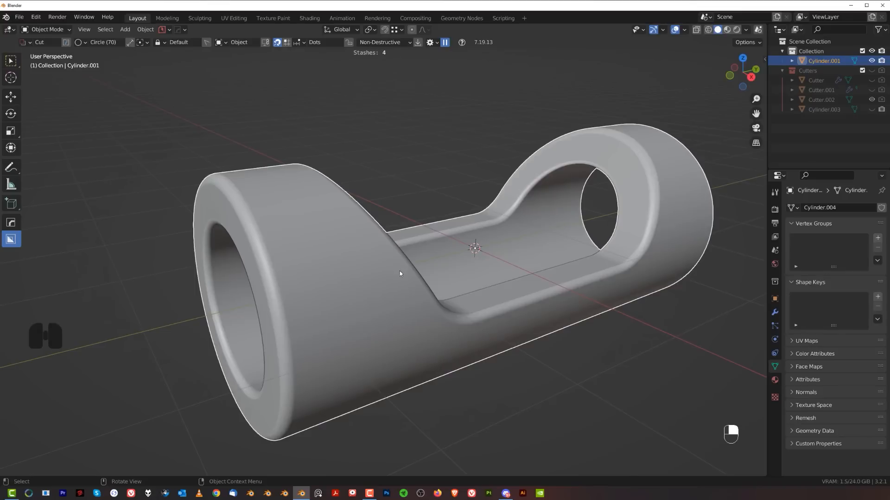
# Step: Add an 80-vertex cylinder over the part's bored end, resize and position it, and sharpen its edges
pyautogui.press('shift+A')
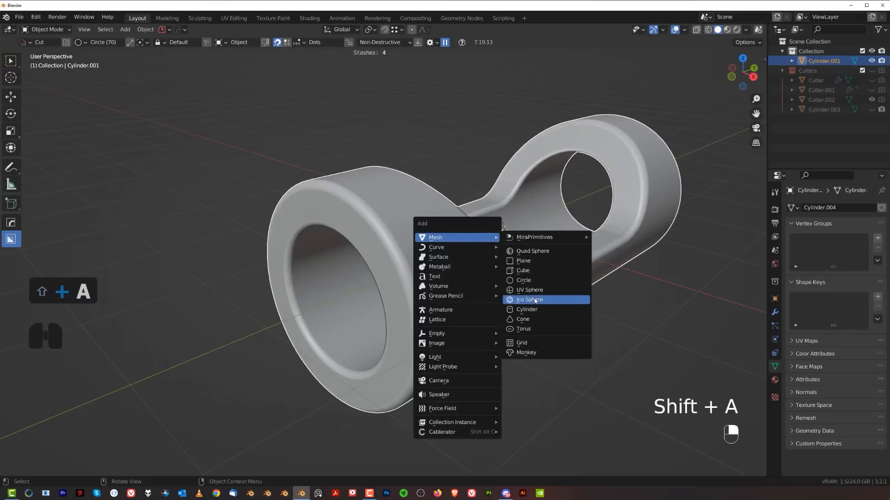
pyautogui.click(525, 309)
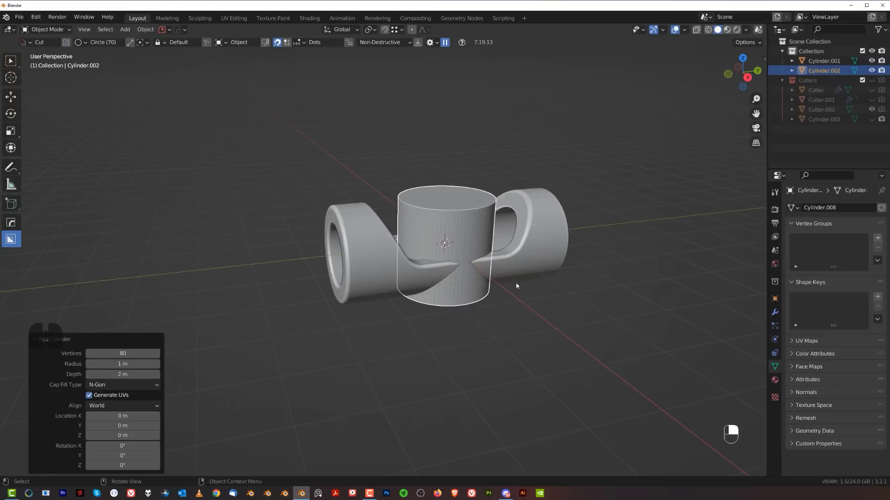
pyautogui.press('r')
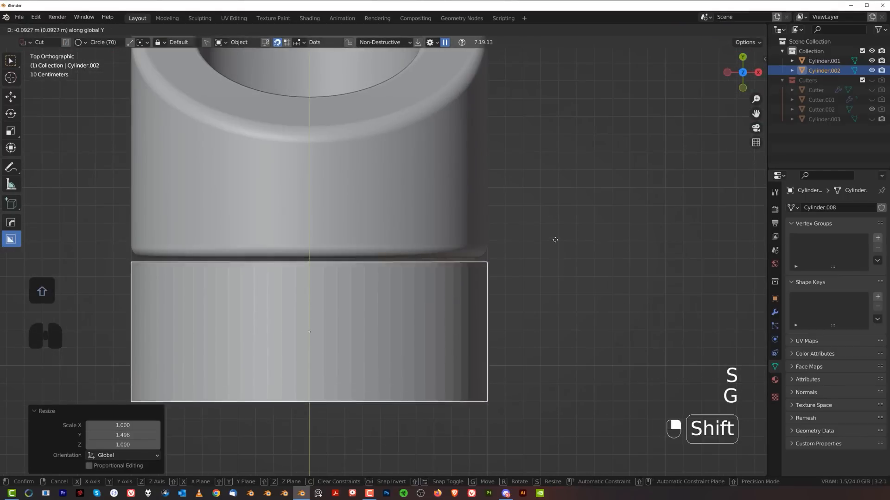
pyautogui.press('q')
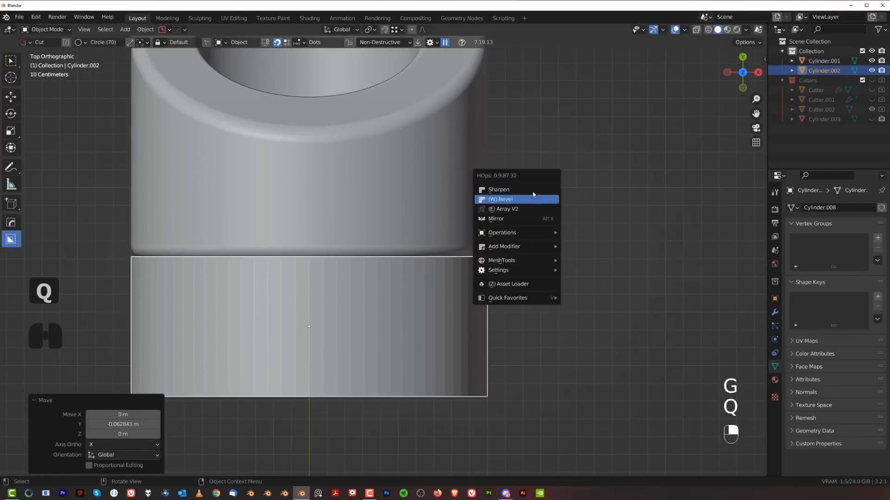
pyautogui.click(498, 190)
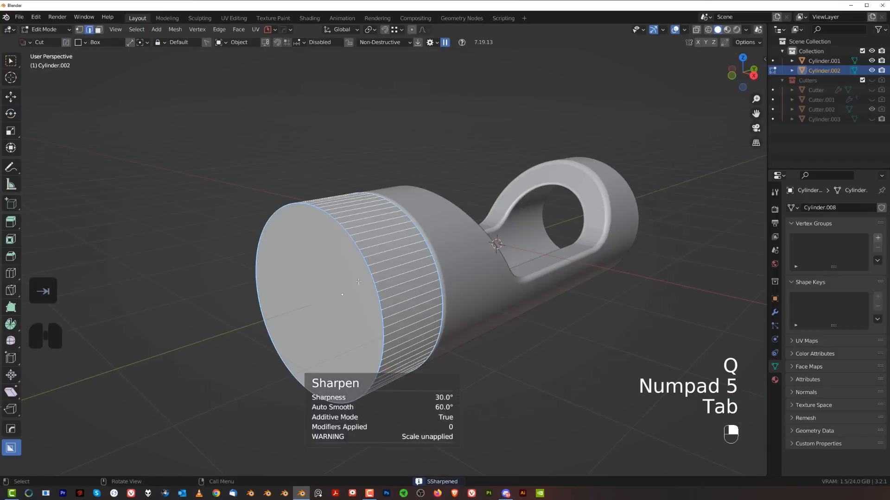
# Step: Isolate the new cylinder, apply its scale and enter mesh editing
pyautogui.press('/')
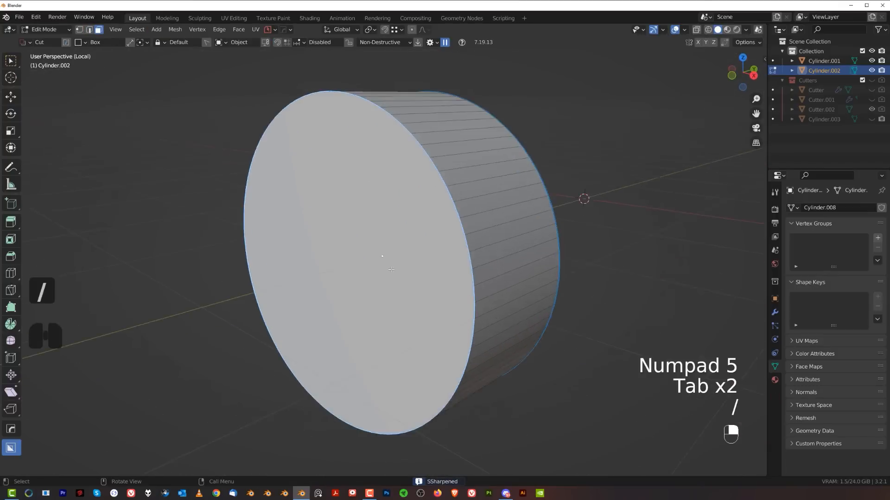
pyautogui.press('Tab')
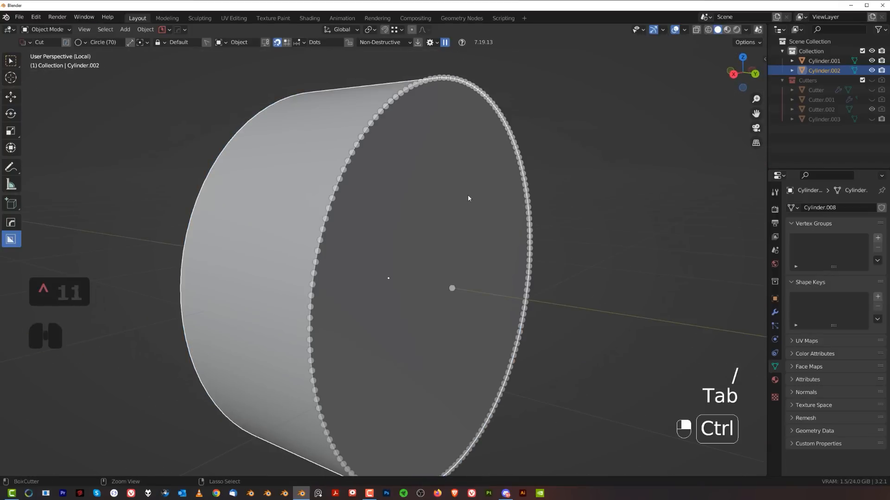
pyautogui.press('Tab')
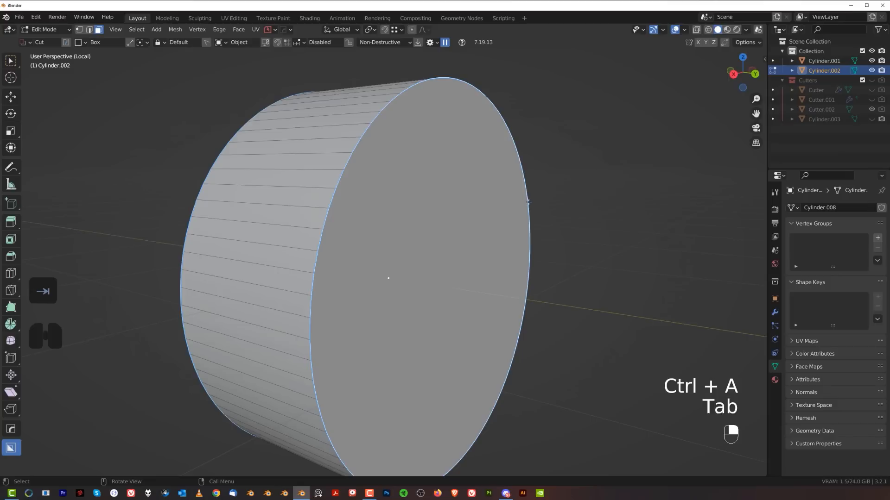
pyautogui.press('Tab')
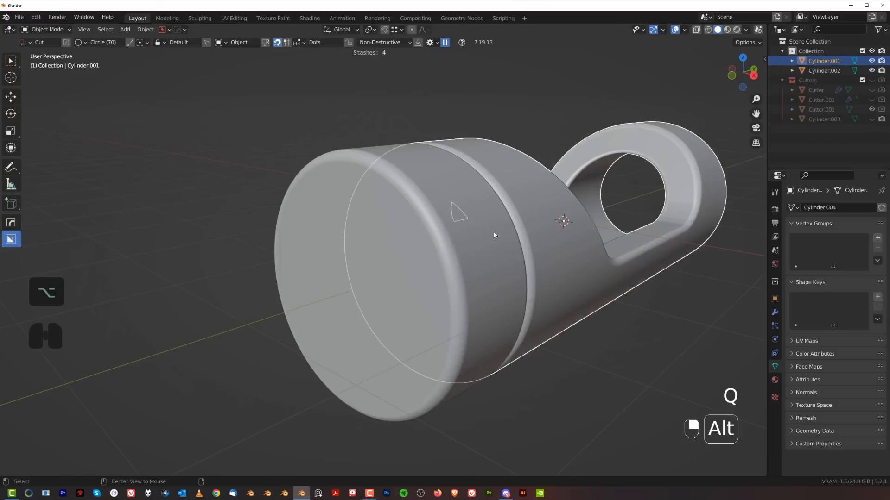
# Step: Unhide the cutters, select the bore cutter and apply the boolean cut to the end ring with Csharp
pyautogui.press('alt+h')
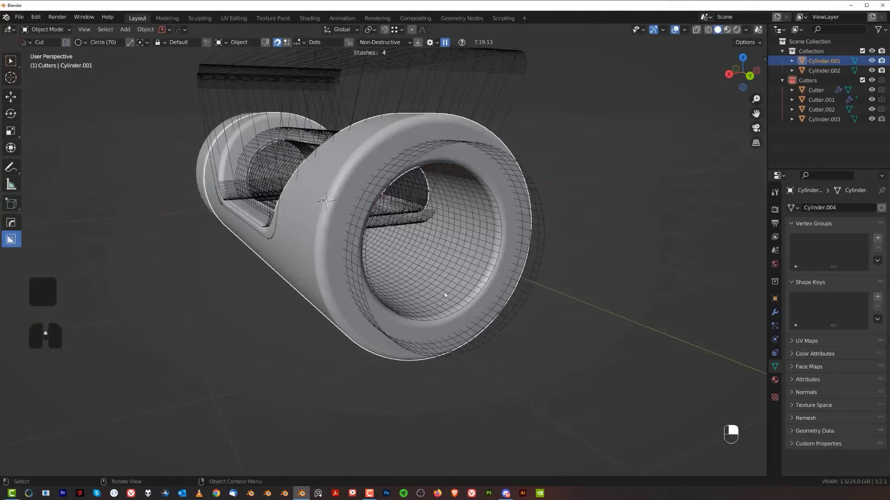
pyautogui.click(823, 119)
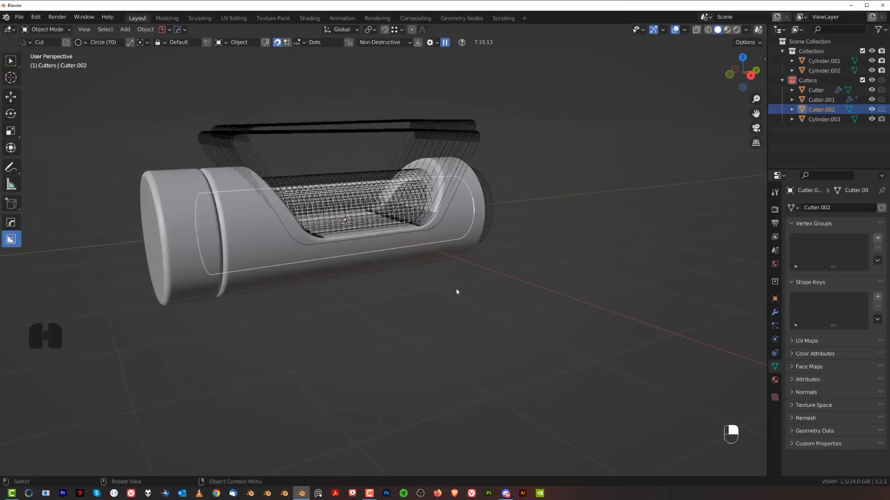
pyautogui.press('g')
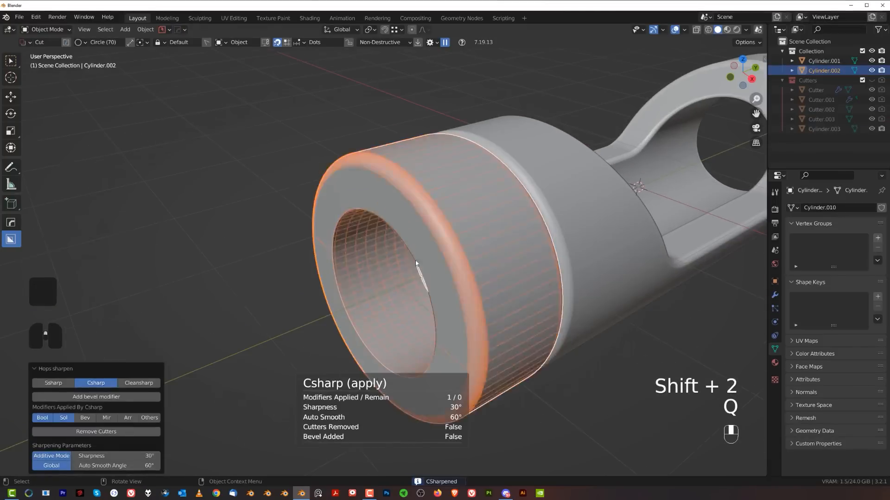
# Step: Bevel the end ring's sharp outer and inner rim edges with 26 segments
pyautogui.press('Tab')
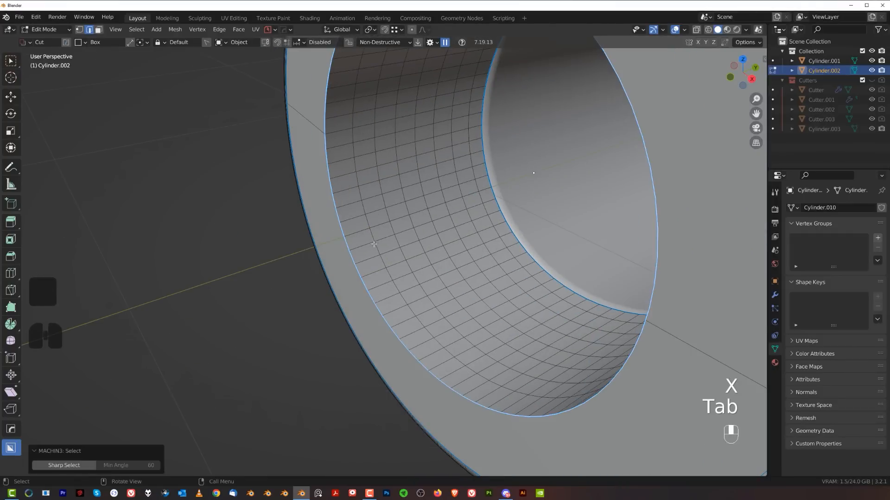
pyautogui.press('ctrl+b')
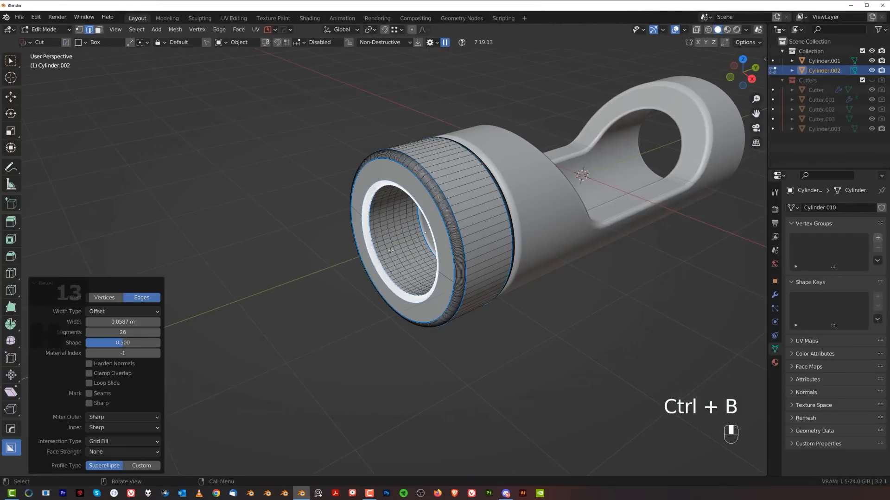
pyautogui.press('Tab')
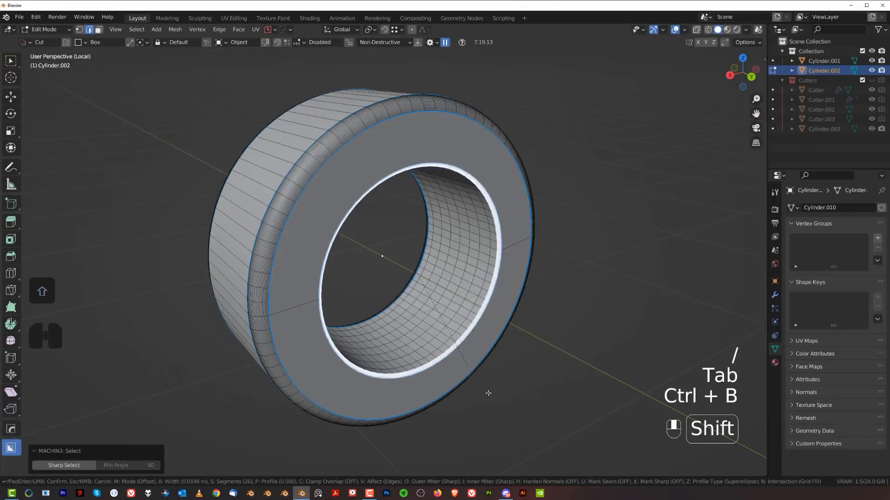
pyautogui.press('Tab')
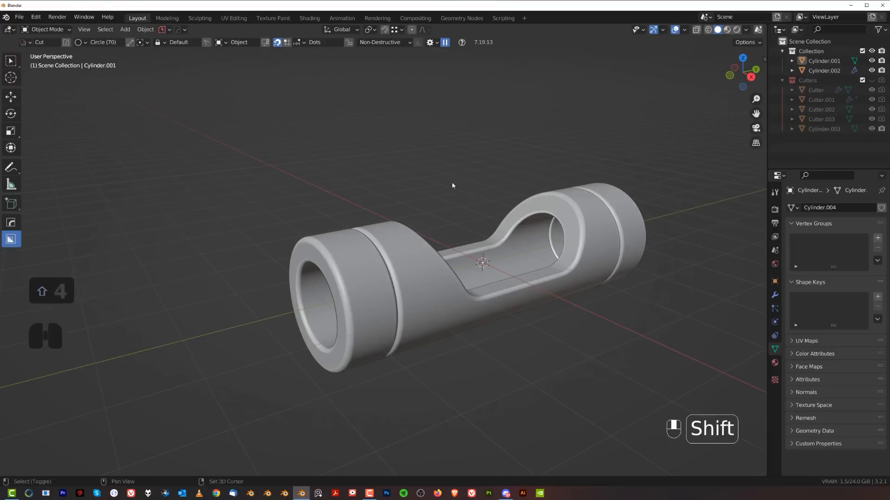
# Step: Duplicate the bore cutter as a solid rod, move it to the main Collection and apply its scale
pyautogui.press('shift+a')
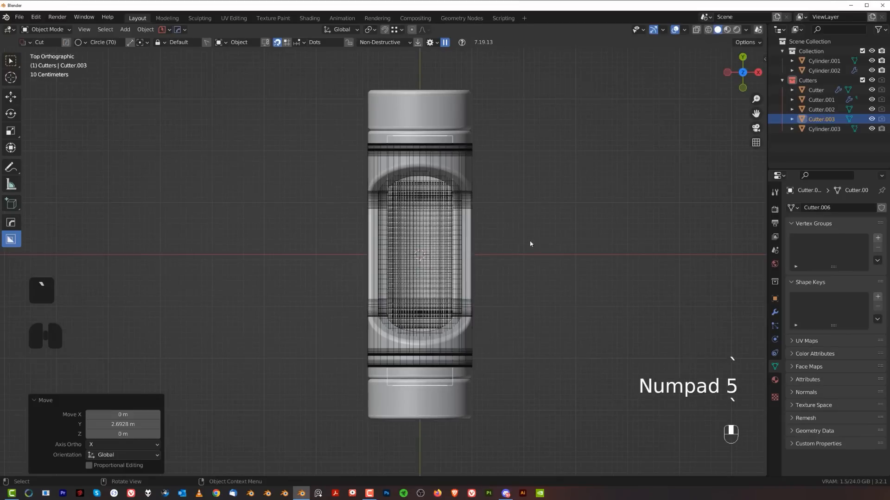
pyautogui.press('s')
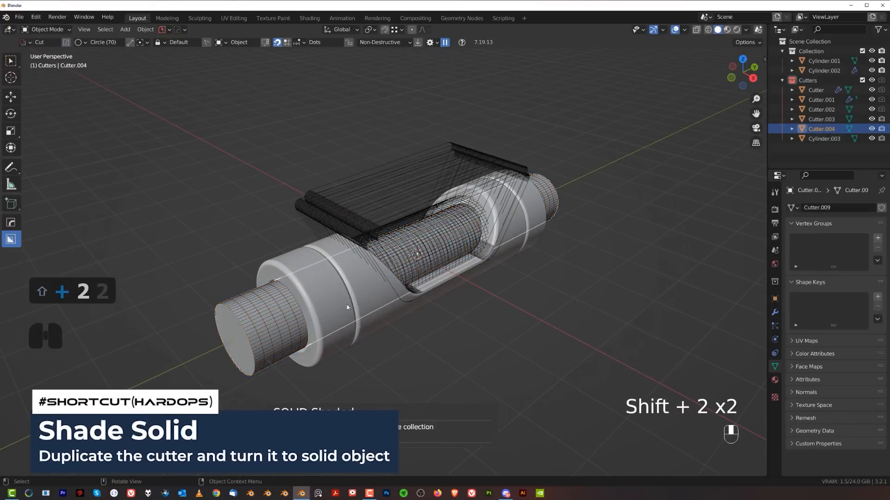
pyautogui.press('m')
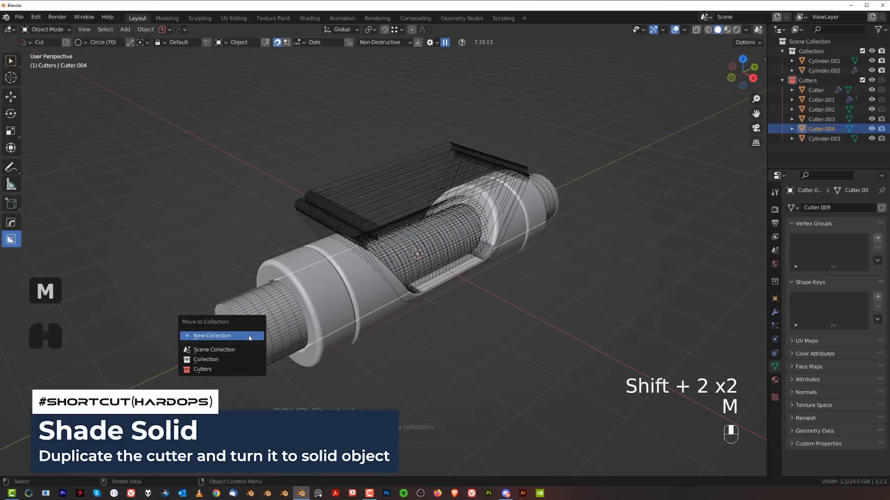
pyautogui.click(214, 349)
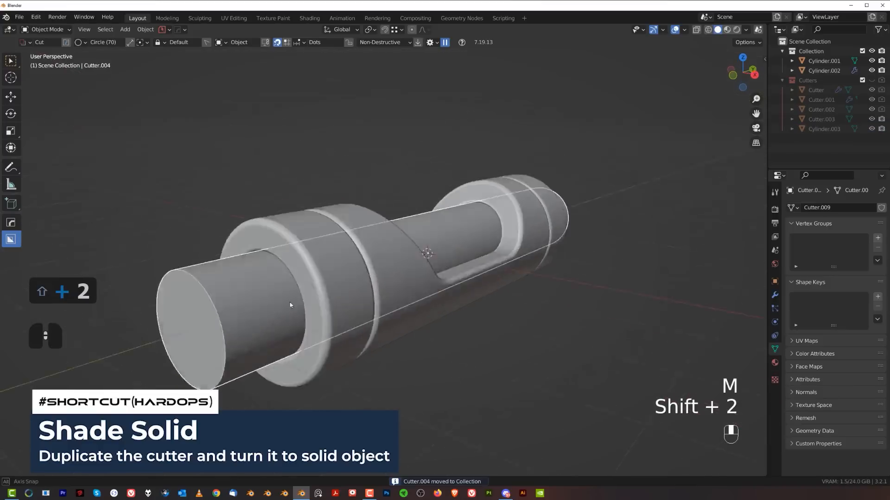
pyautogui.press('ctrl+a')
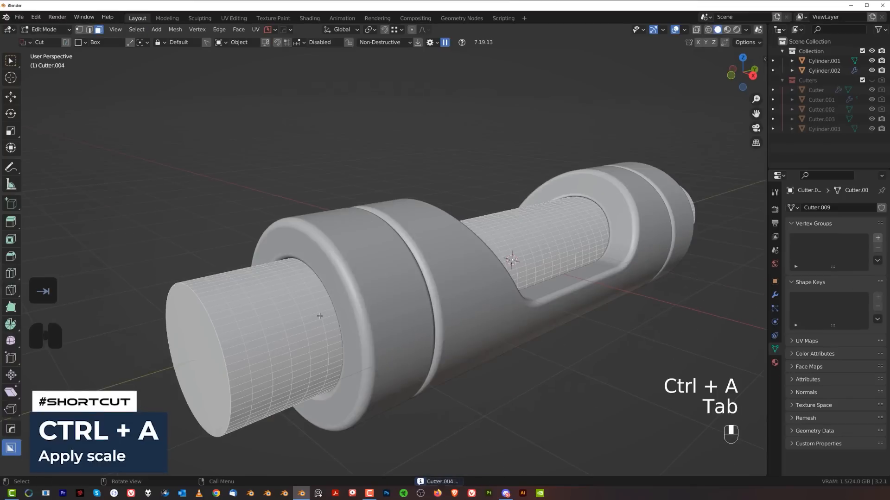
# Step: Run HardOps Clean Mesh on the isolated rod and reopen it for editing
pyautogui.press('/')
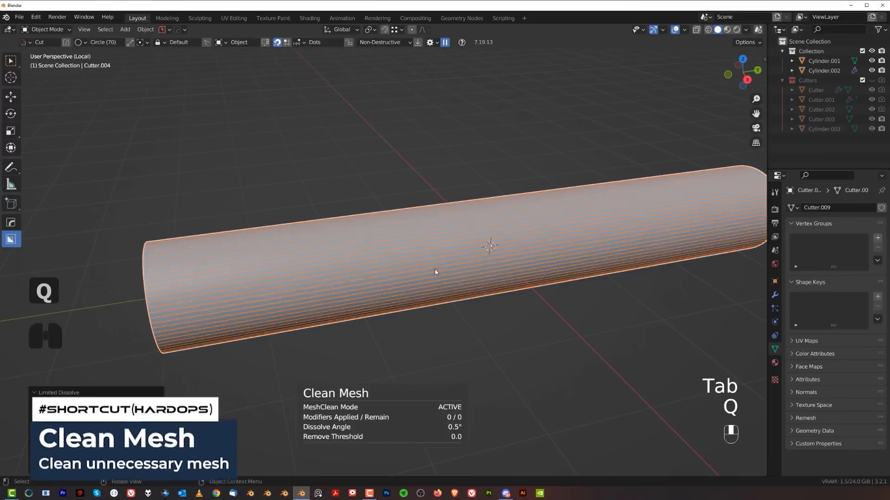
pyautogui.press('Tab')
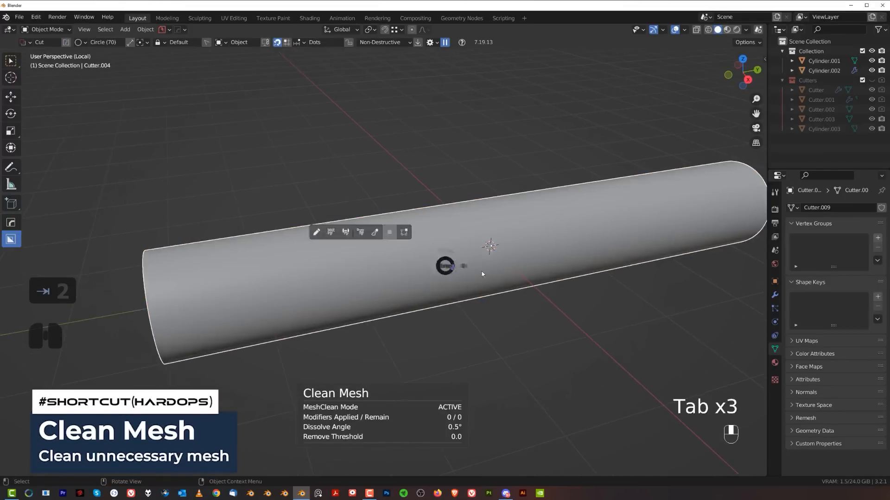
pyautogui.press('Tab')
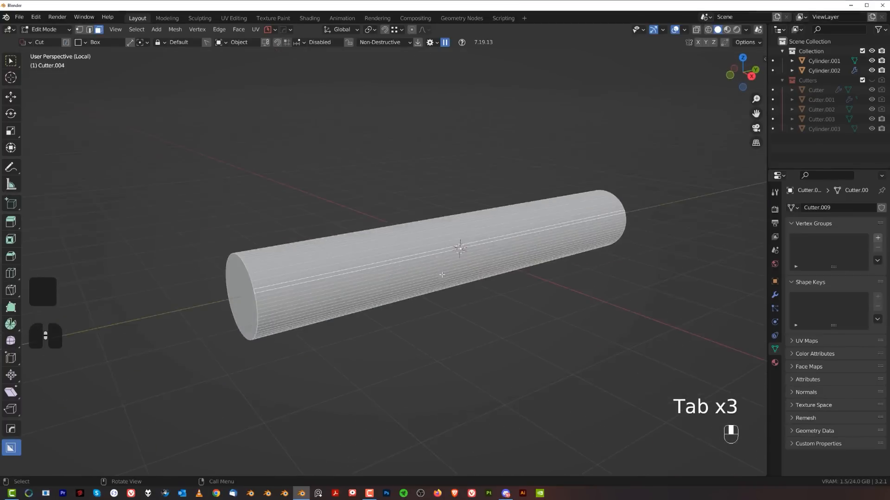
# Step: Add a MACHIN3tools screw thread to the rod and view the threaded ends from the side
pyautogui.rightClick(441, 275)
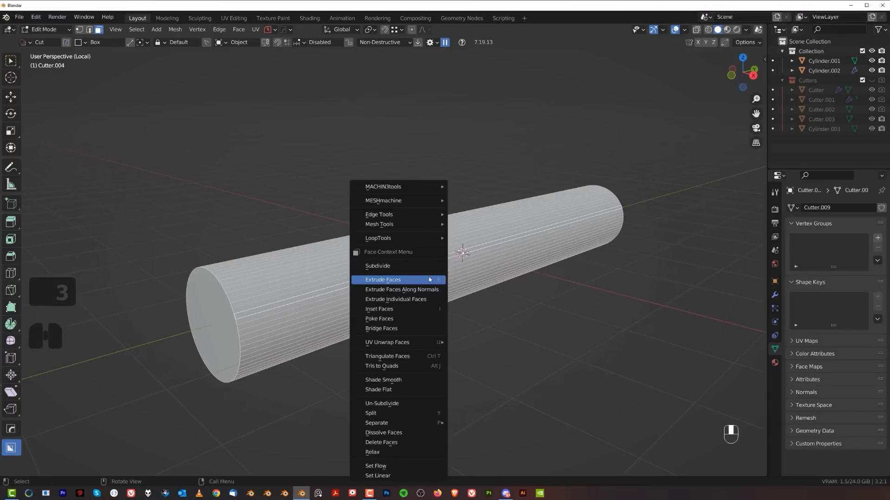
pyautogui.moveTo(383, 186)
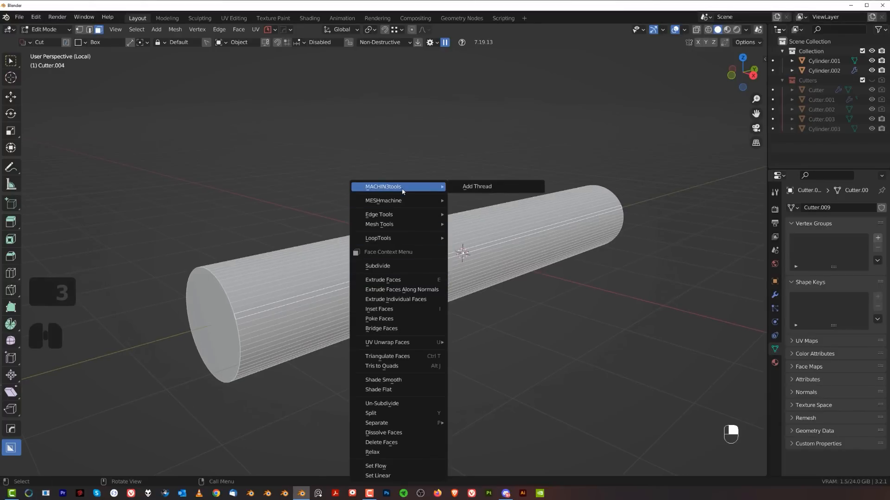
pyautogui.click(477, 186)
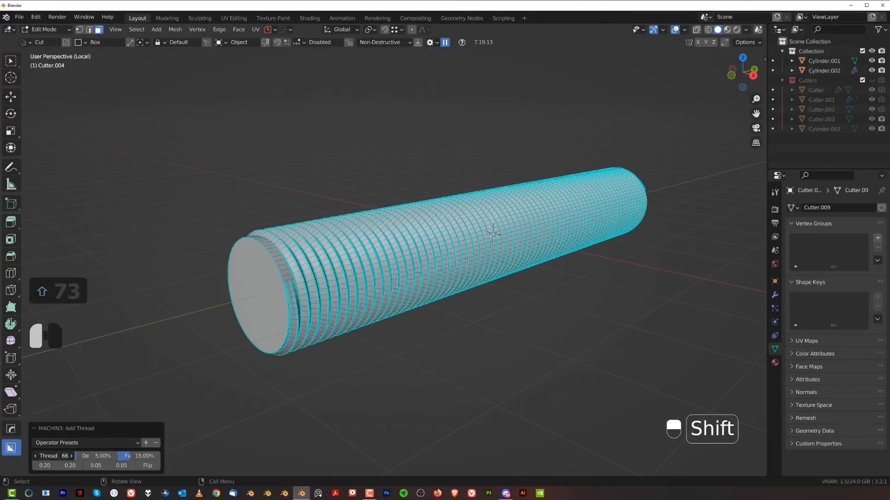
pyautogui.press('Tab')
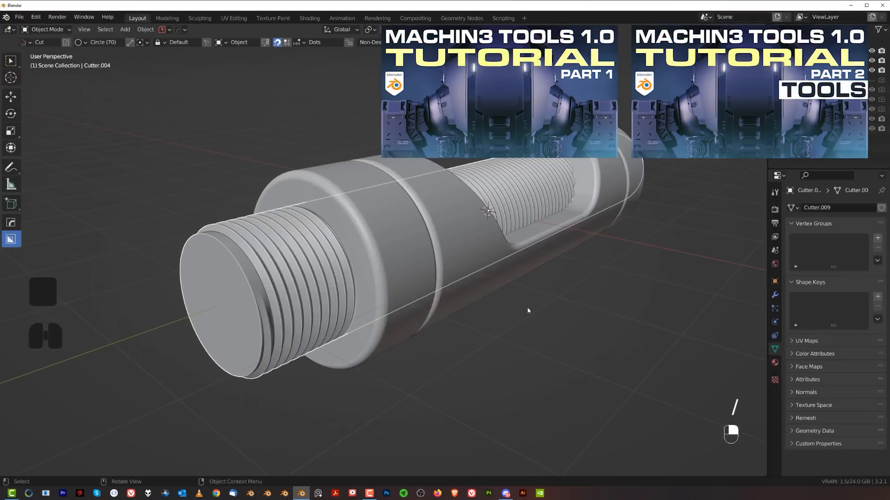
pyautogui.press('s')
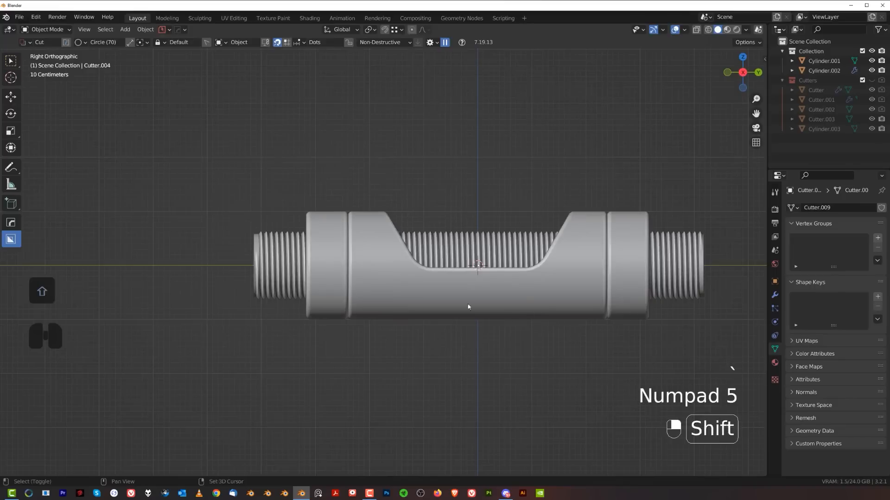
# Step: Add a 60-vertex cylinder as a side boss, sharpen it and shrink it along its length
pyautogui.press('shift+a')
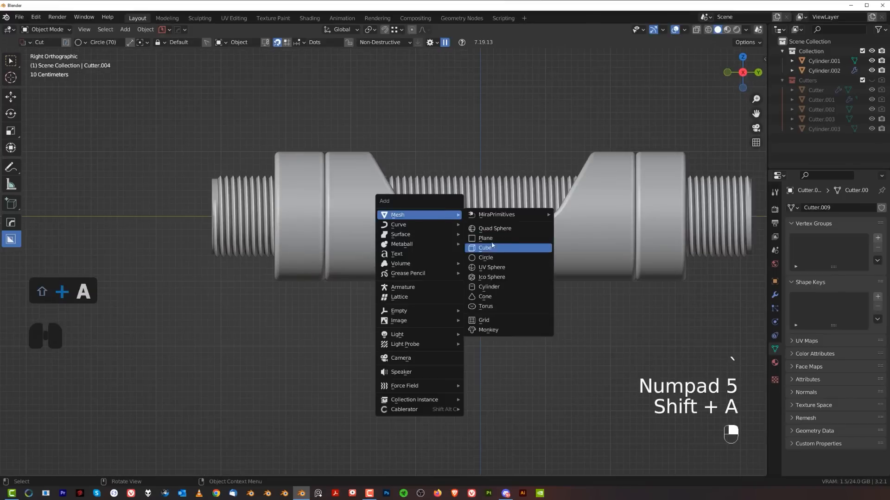
pyautogui.moveTo(488, 286)
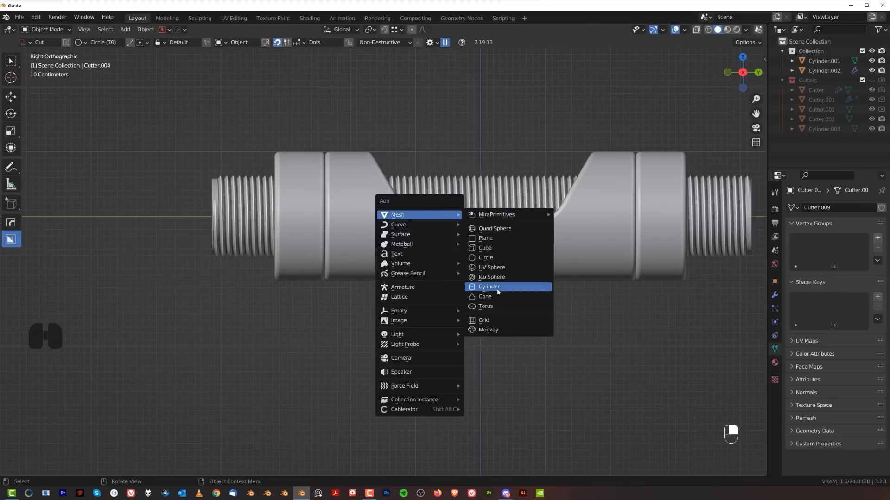
pyautogui.click(489, 286)
pyautogui.write('60')
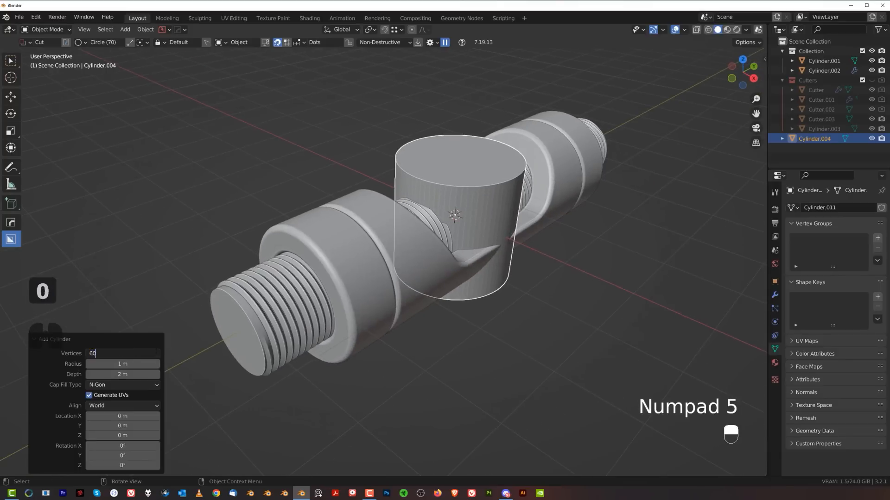
pyautogui.press('q')
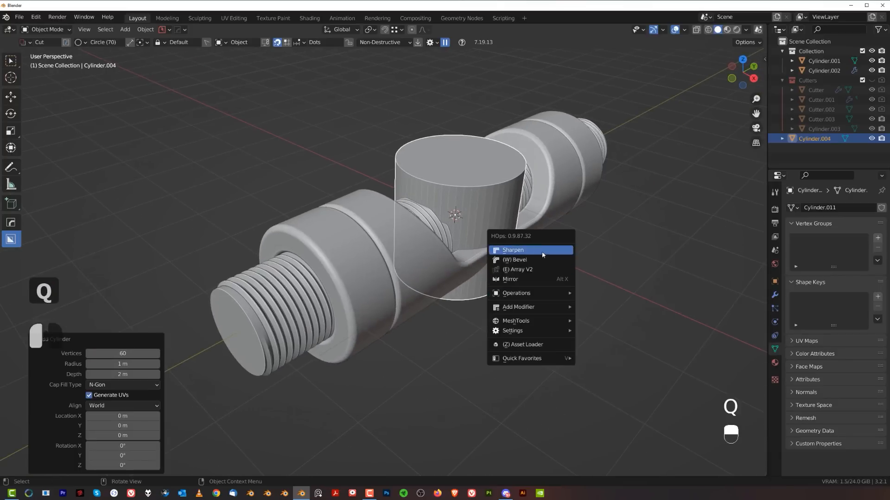
pyautogui.click(512, 249)
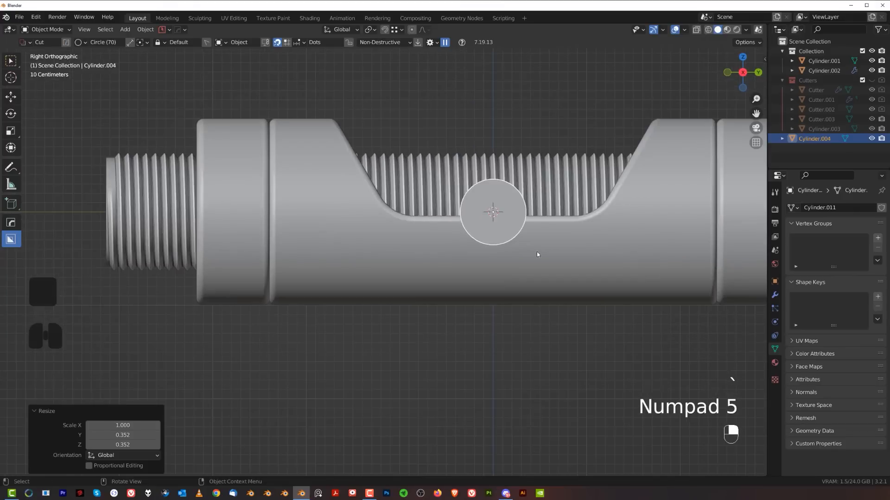
pyautogui.press('s')
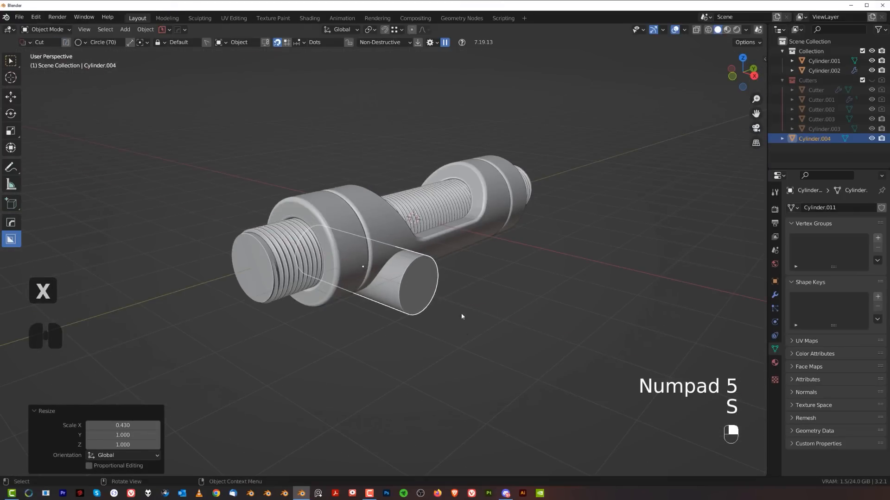
pyautogui.press('Tab')
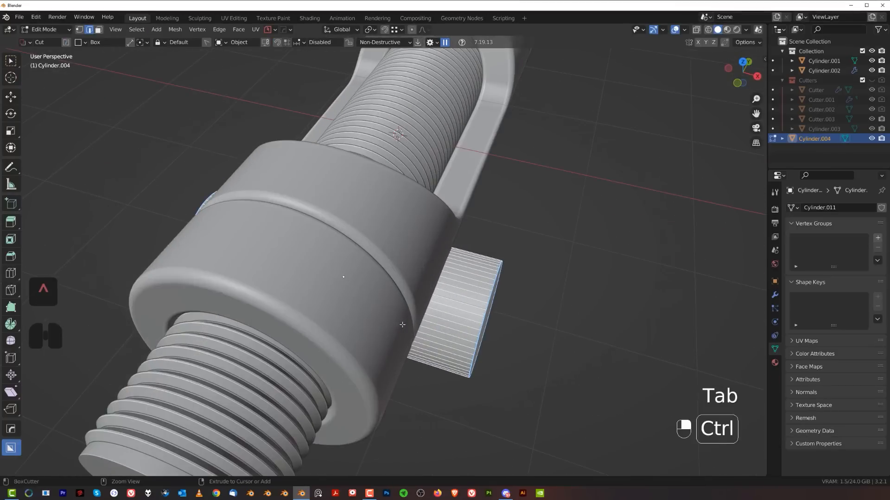
# Step: Loop cut the boss cylinder into 32 evenly spaced rings and bring up the Apply options
pyautogui.press('ctrl+r')
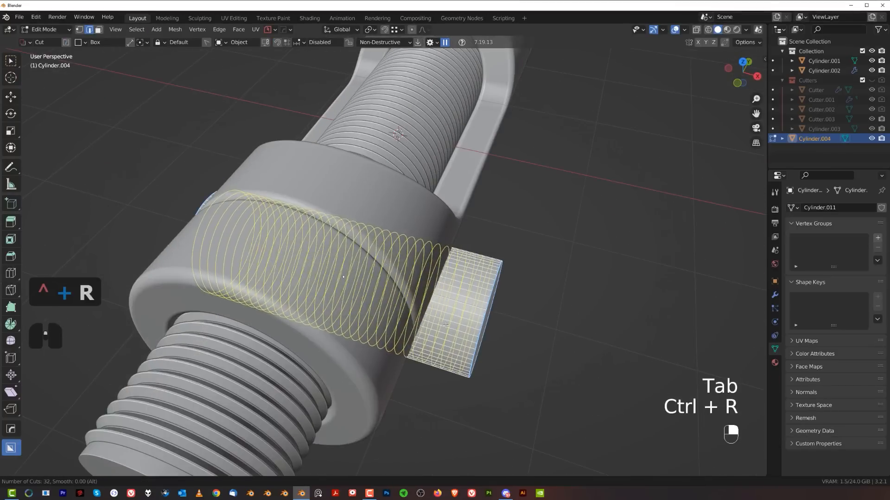
pyautogui.press('Tab')
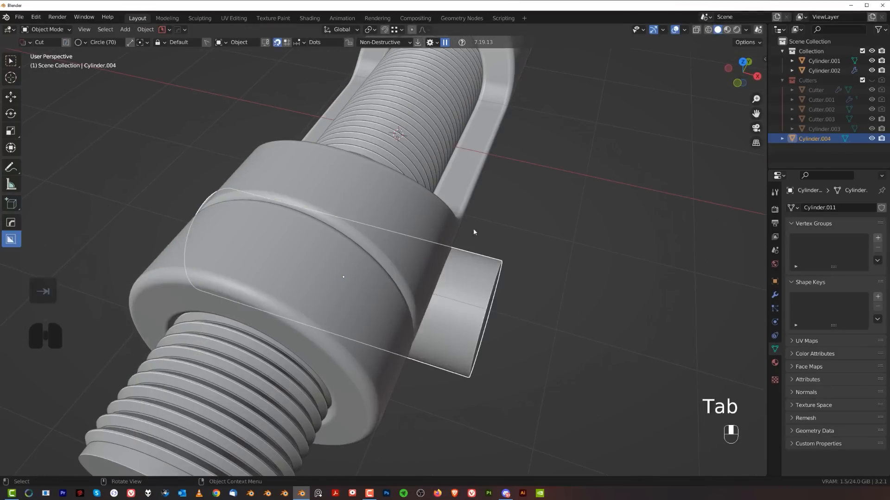
pyautogui.press('ctrl+a')
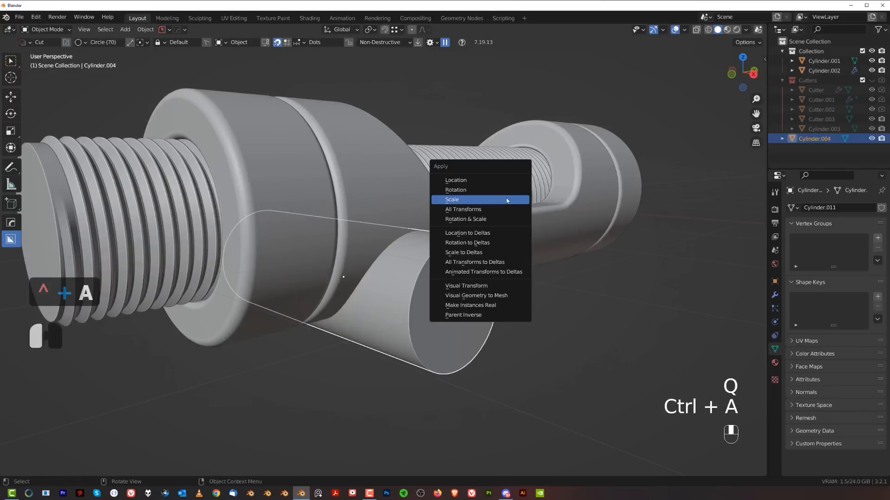
# Step: Apply the boss scale, stash the body, boolean-union the boss in and Smart Apply the modifiers
pyautogui.click(452, 200)
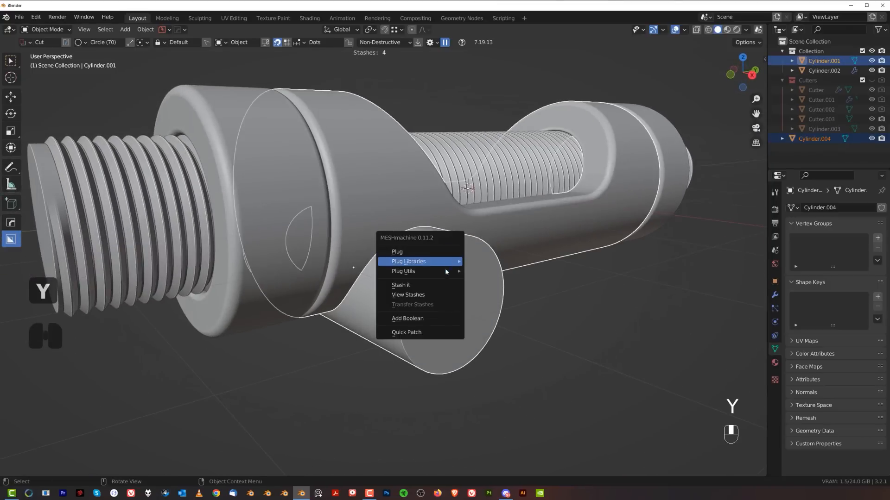
pyautogui.click(400, 285)
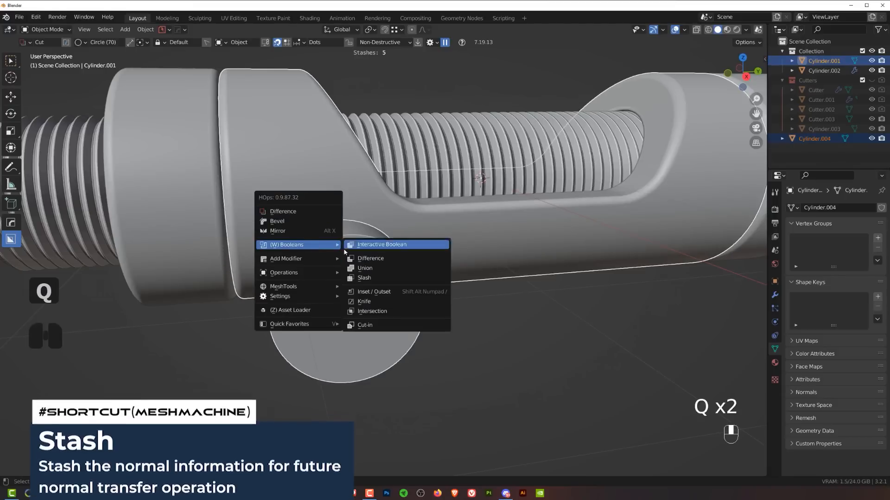
pyautogui.click(364, 267)
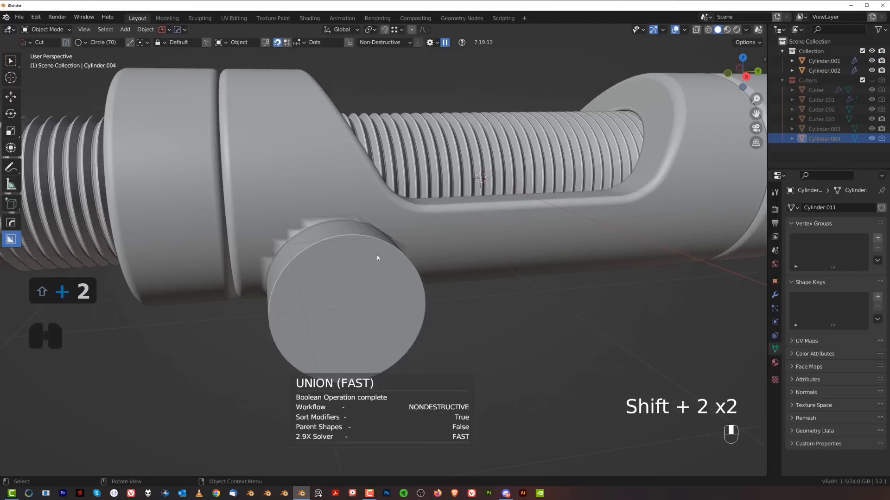
pyautogui.press('q')
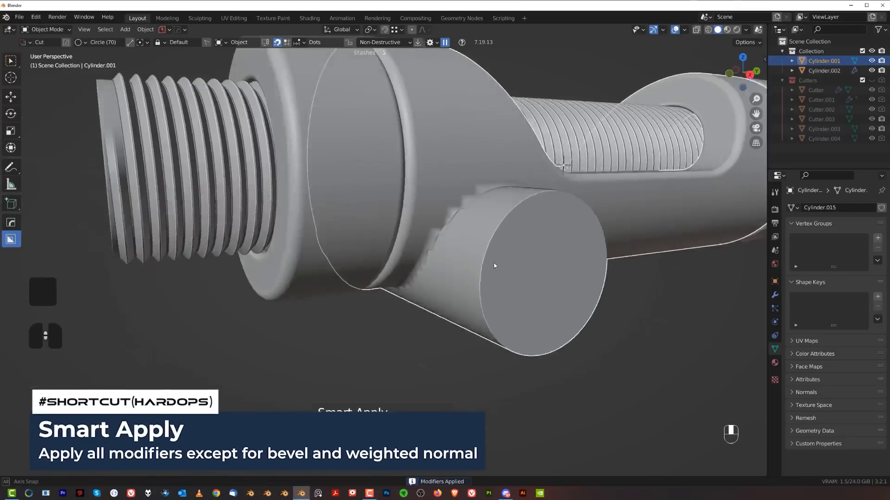
pyautogui.press('Tab')
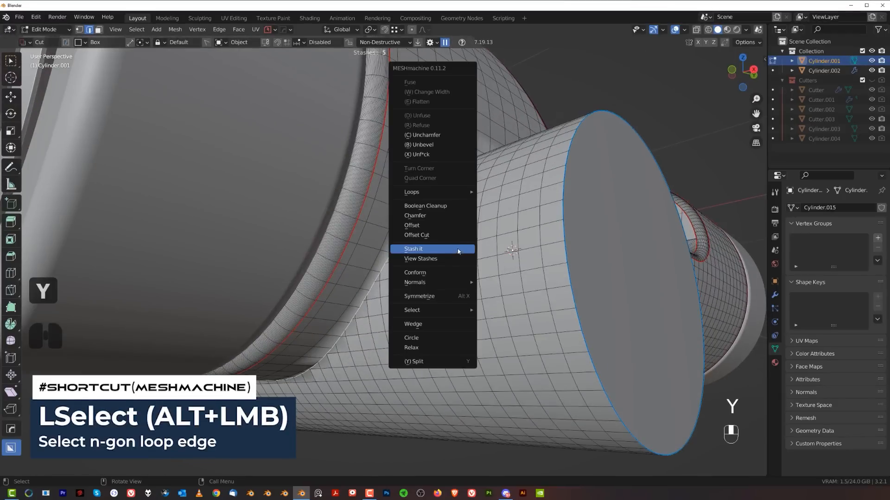
# Step: Offset-cut loops around the boss junction and bevel them into a smooth fillet
pyautogui.click(417, 235)
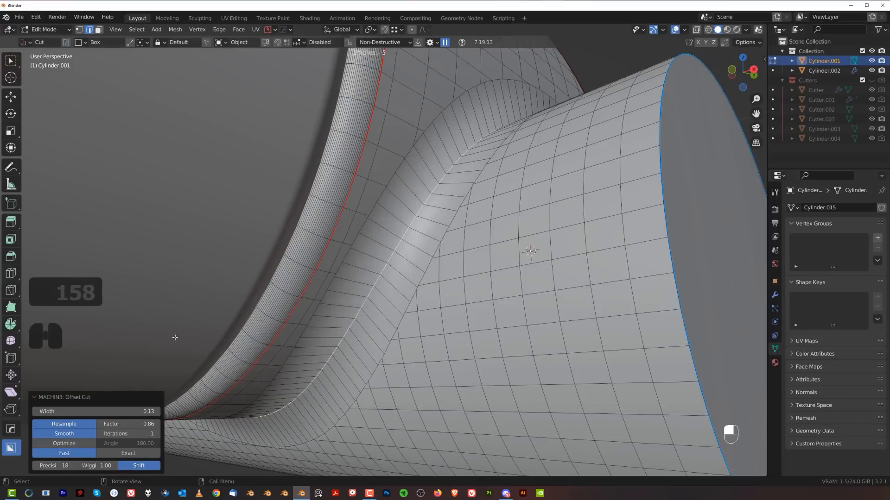
pyautogui.press('ctrl+b')
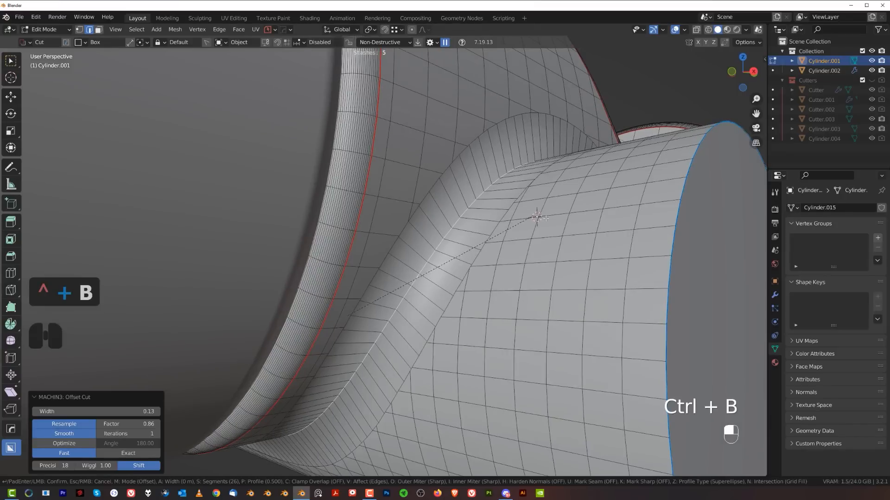
pyautogui.press('shift')
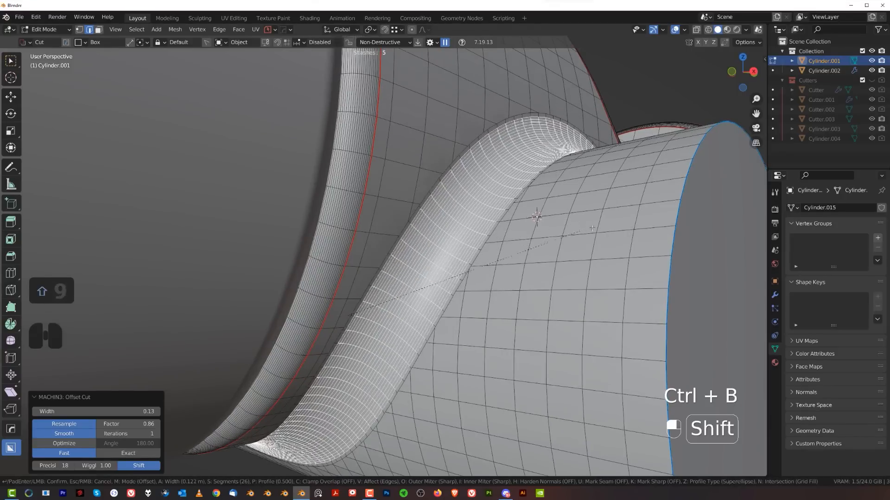
pyautogui.press('Tab')
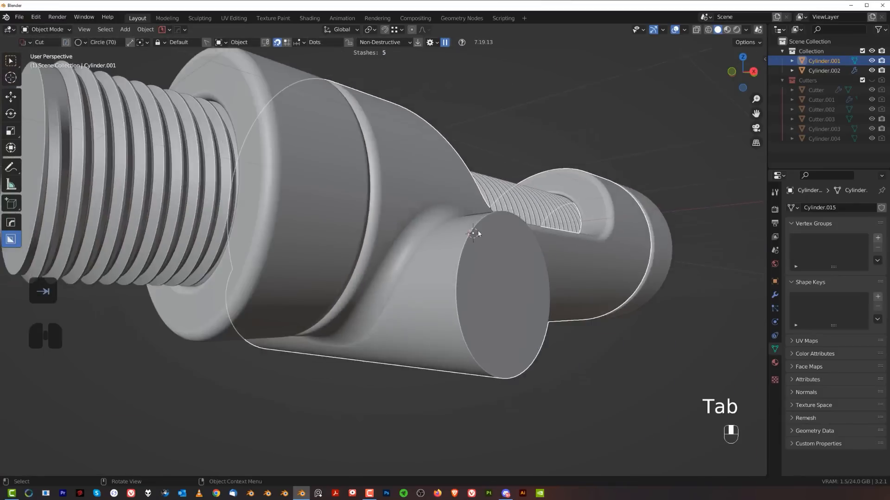
pyautogui.press('Tab')
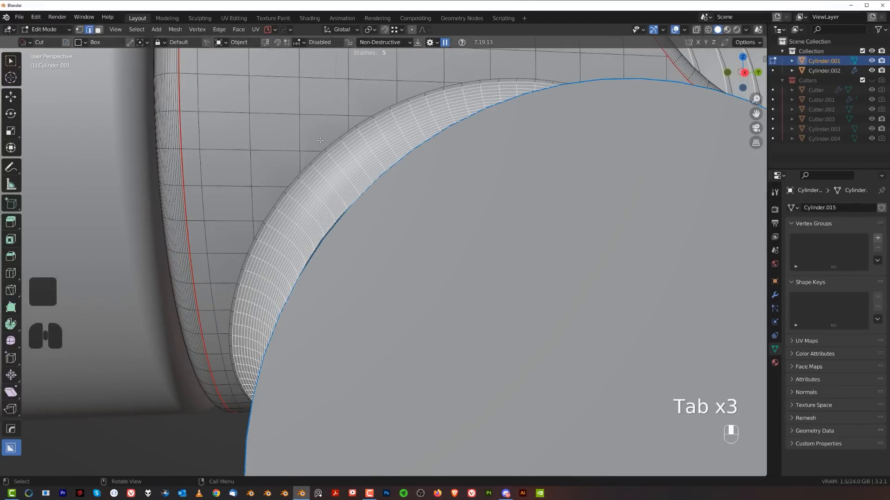
# Step: Mark the junction edge loops as seams and run Boolean Cleanup to merge stray intersection vertices
pyautogui.rightClick(320, 140)
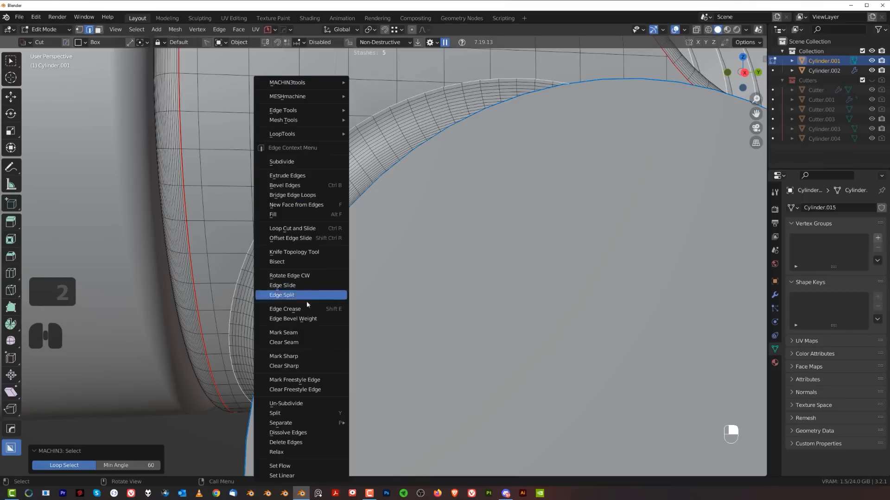
pyautogui.press('ctrl+z')
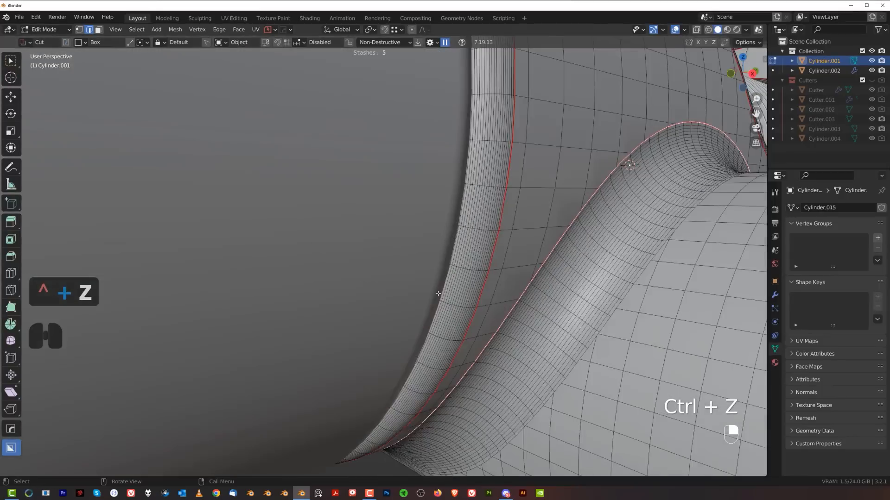
pyautogui.rightClick(437, 294)
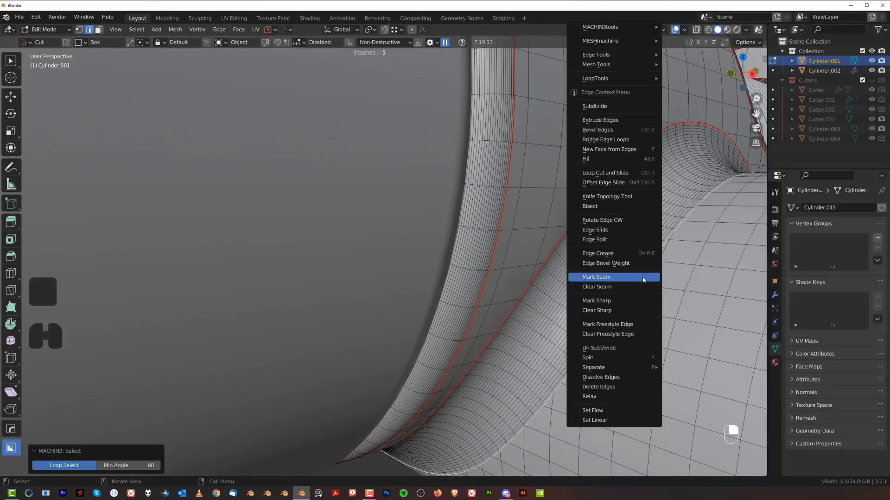
pyautogui.click(596, 277)
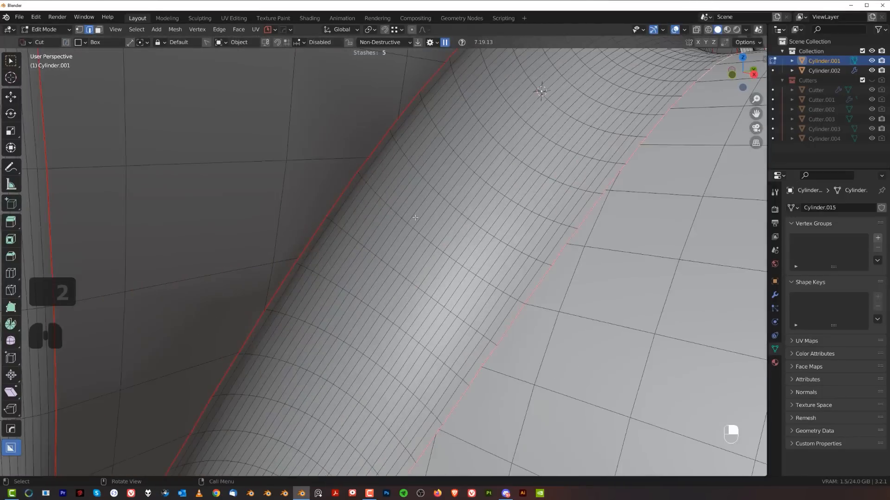
pyautogui.moveTo(415, 217); pyautogui.dragTo(360, 233)
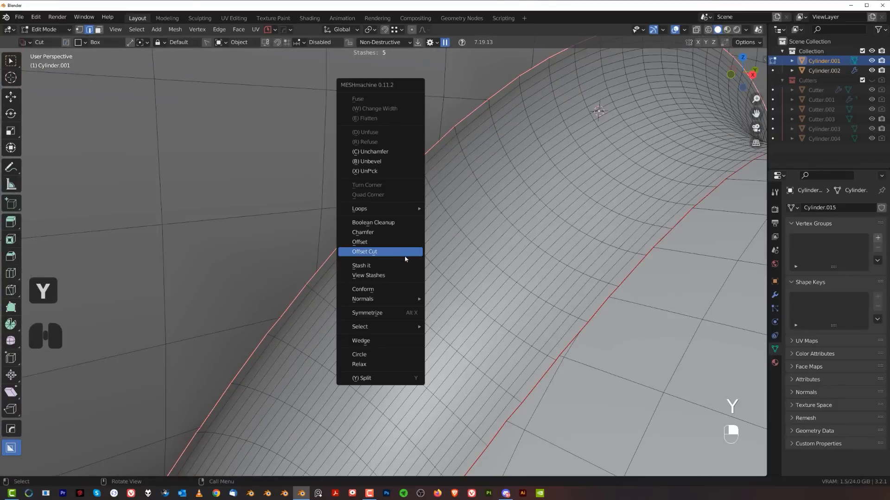
pyautogui.click(372, 222)
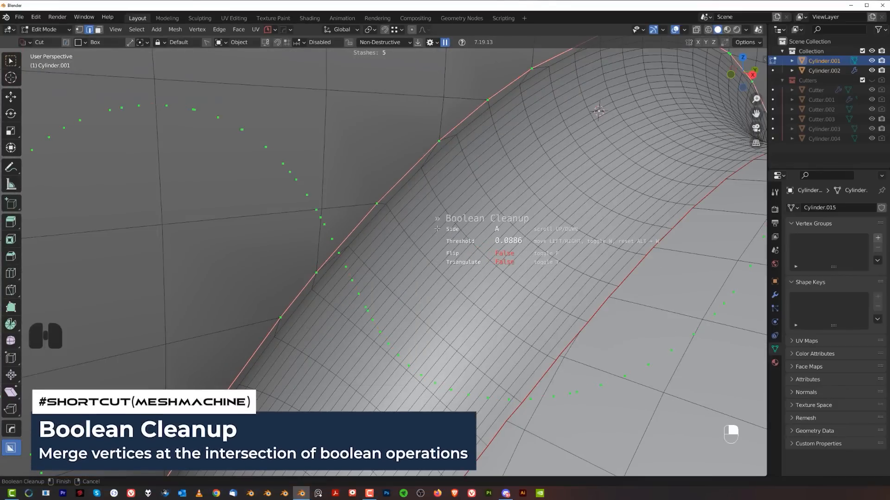
pyautogui.press('ctrl+z')
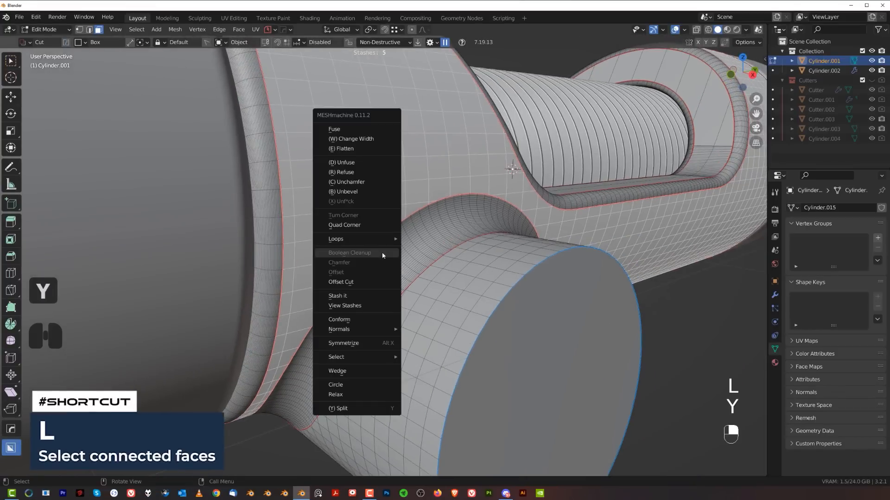
pyautogui.moveTo(363, 321)
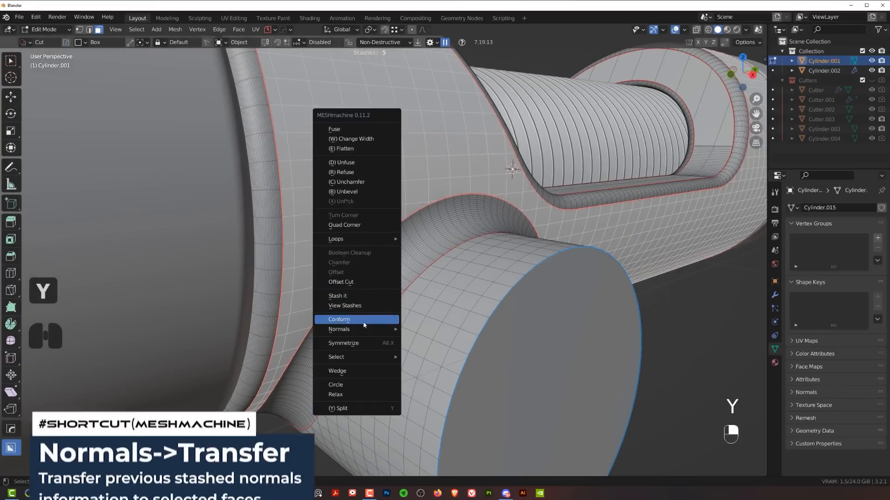
pyautogui.moveTo(338, 329)
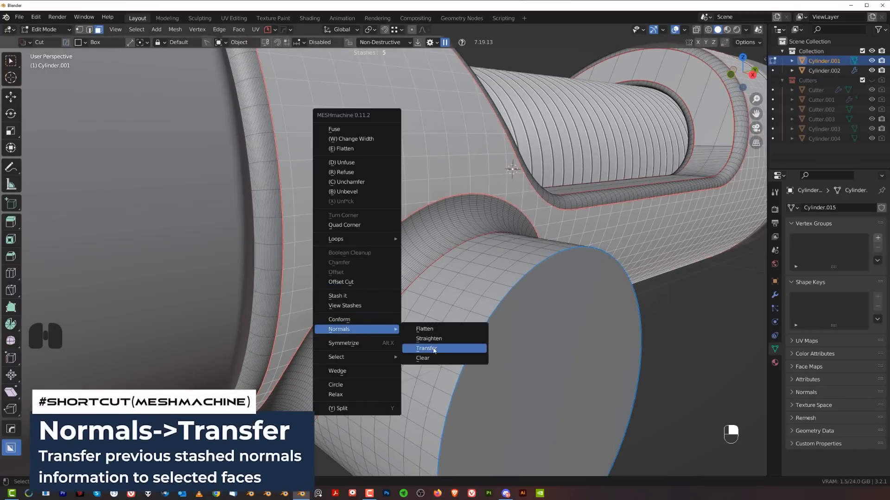
# Step: Transfer stashed normals onto the boss fillet faces and mark the boss end-face rim sharp
pyautogui.click(426, 349)
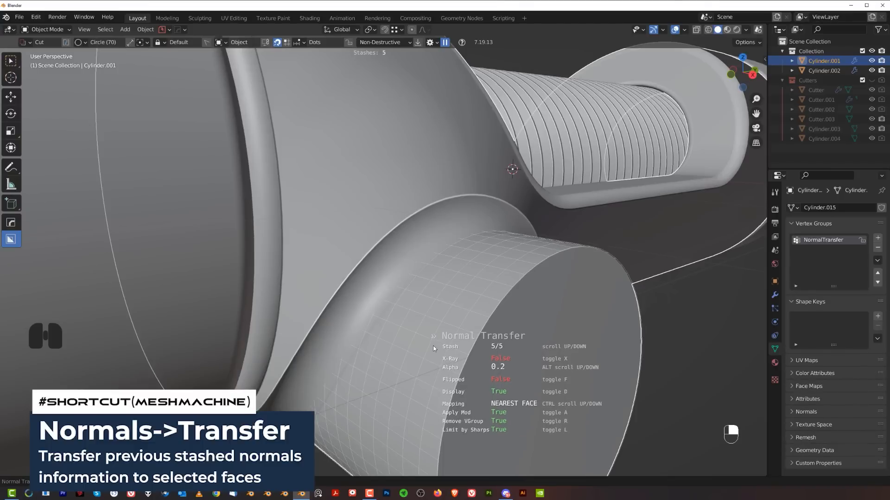
pyautogui.press('Tab')
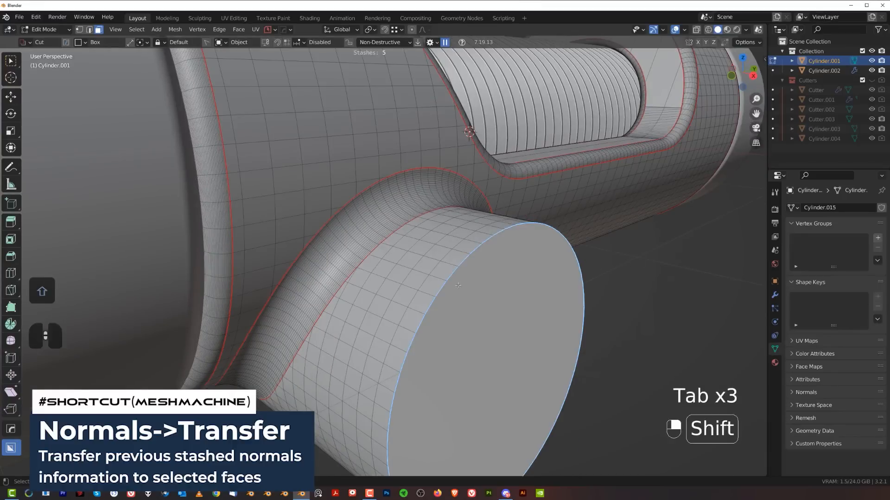
pyautogui.press('q')
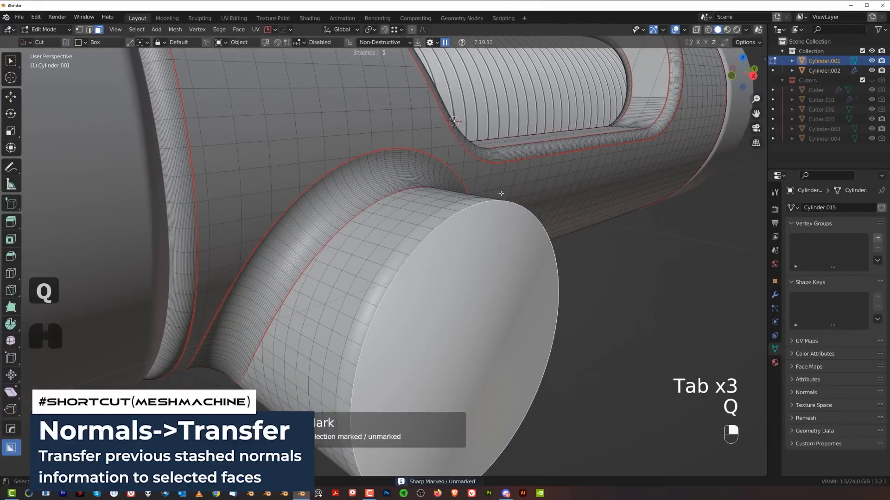
pyautogui.press('ctrl+b')
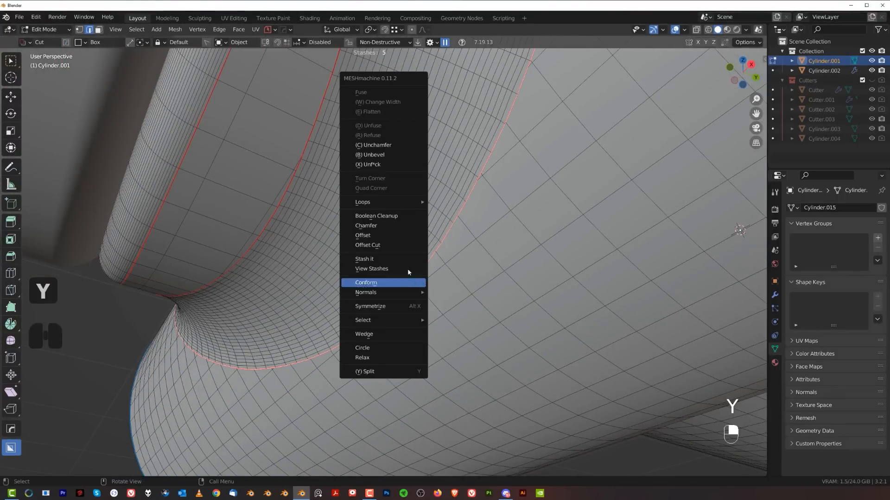
# Step: Run another Boolean Cleanup on the boss seam and slide a stray edge to tidy the grid
pyautogui.click(376, 216)
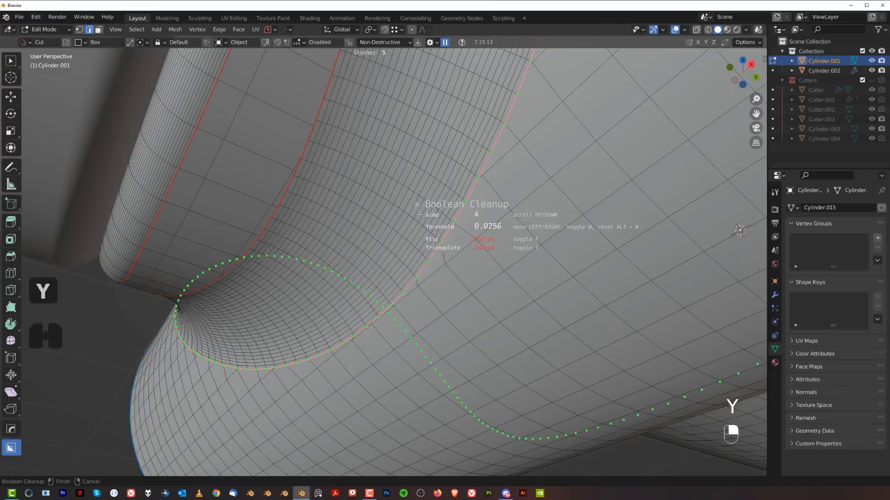
pyautogui.press('Tab')
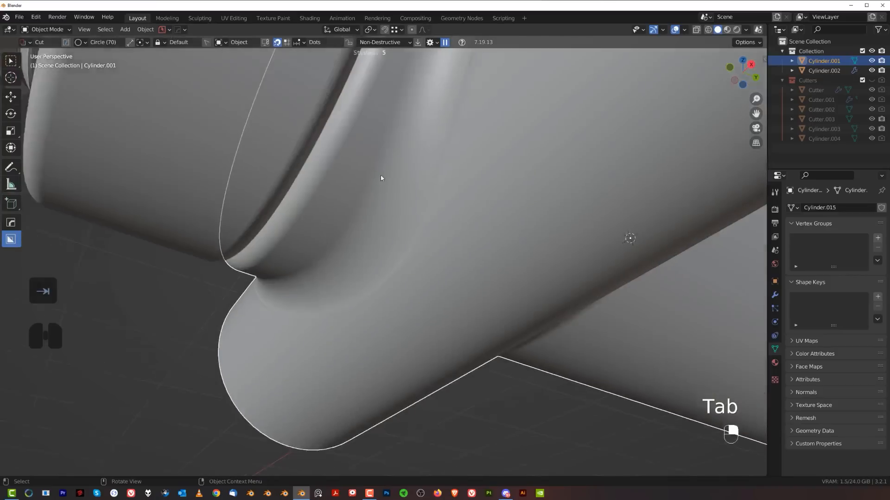
pyautogui.press('Tab')
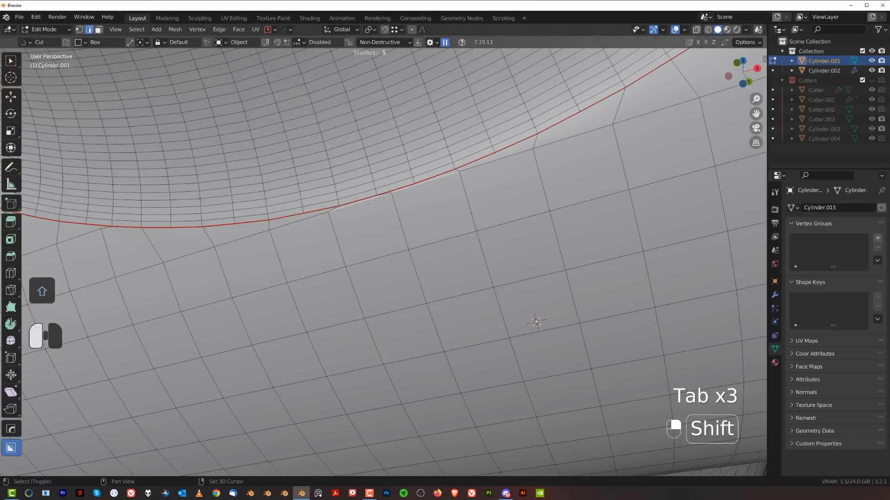
pyautogui.press('g')
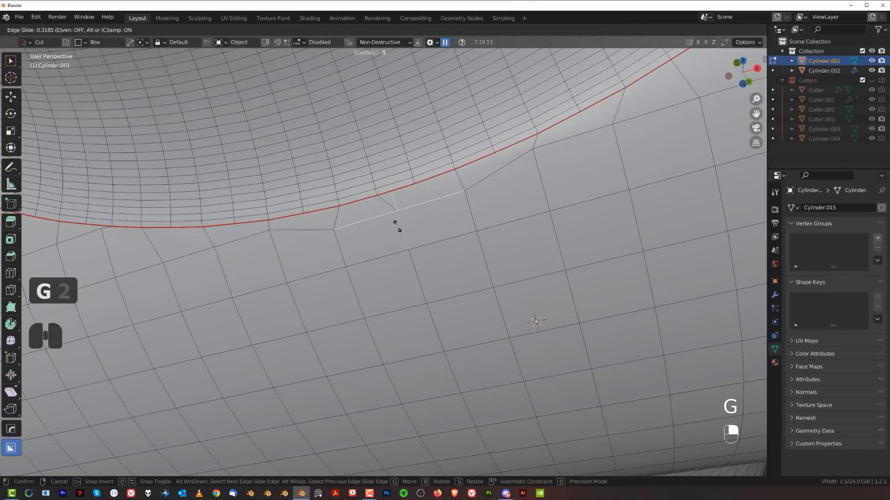
pyautogui.press('Tab')
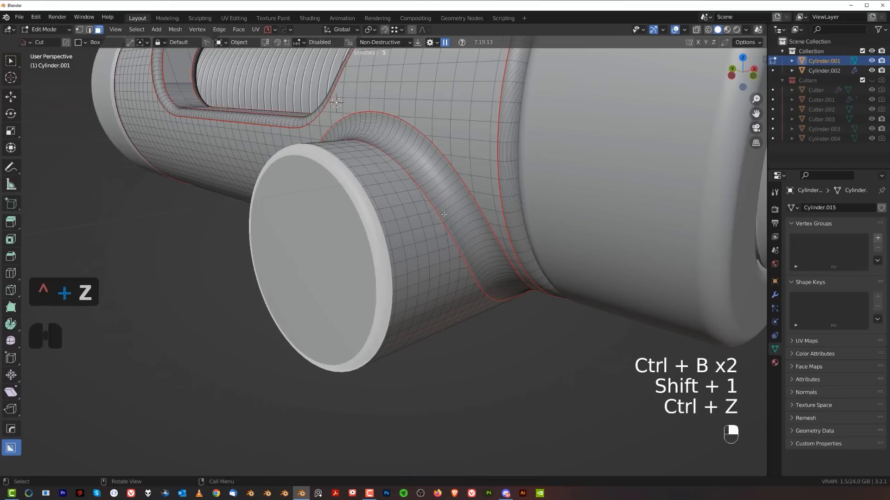
# Step: Mark the edge loops around the blended boss as sharp via the edge menu
pyautogui.rightClick(443, 215)
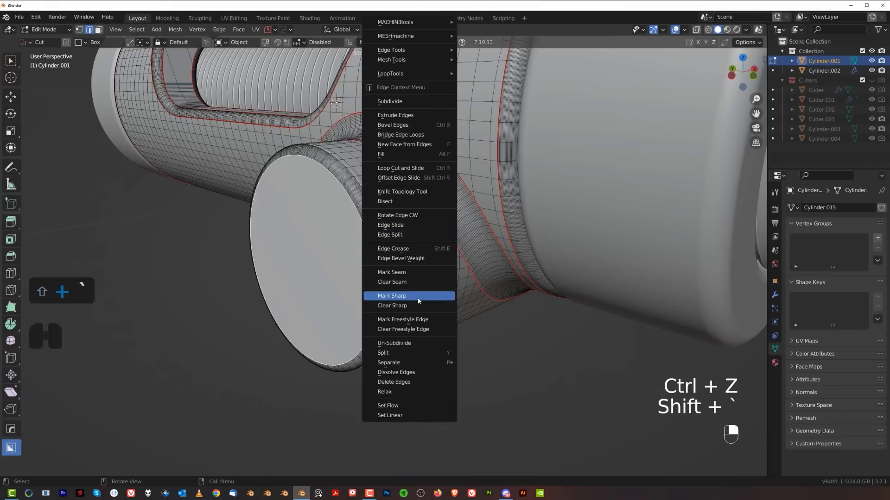
pyautogui.press('Tab')
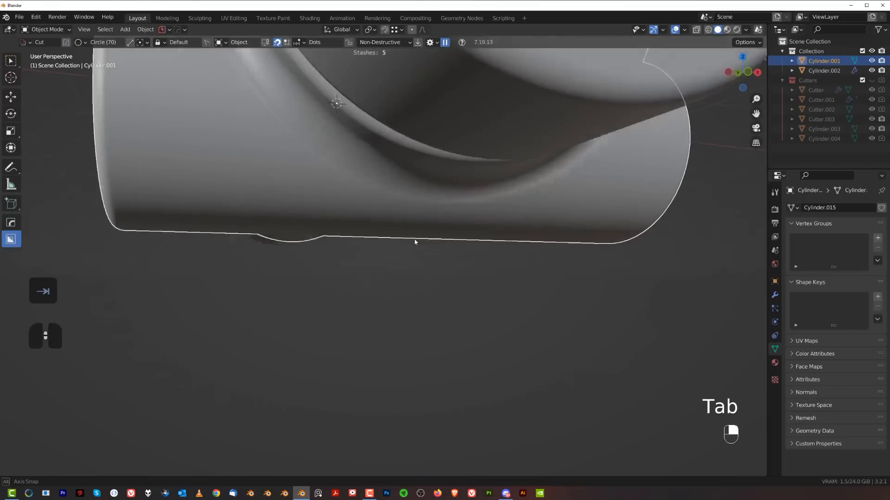
pyautogui.press('Tab')
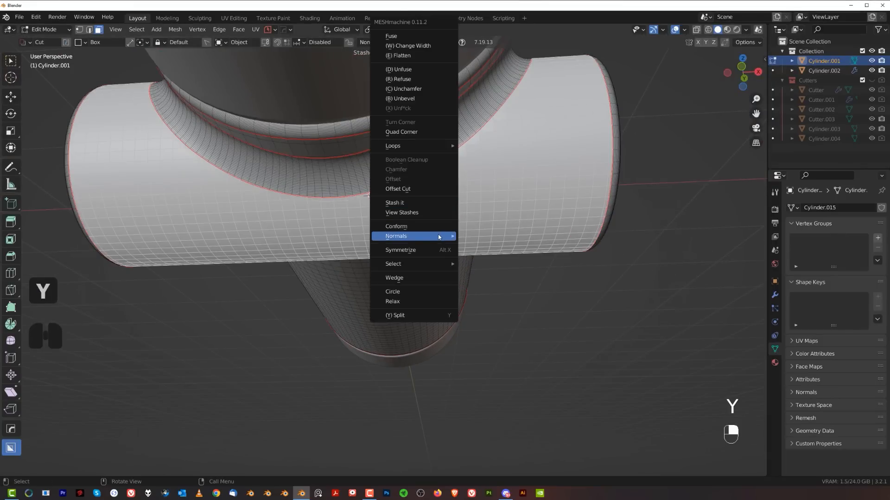
# Step: Run MESHmachine Normal Transfer so the second boss junction shades smoothly from the stash
pyautogui.click(395, 227)
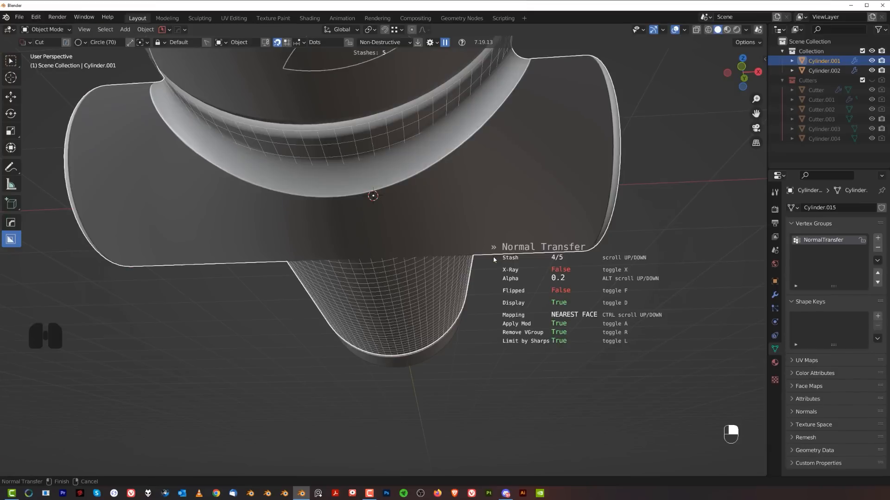
pyautogui.press('Tab')
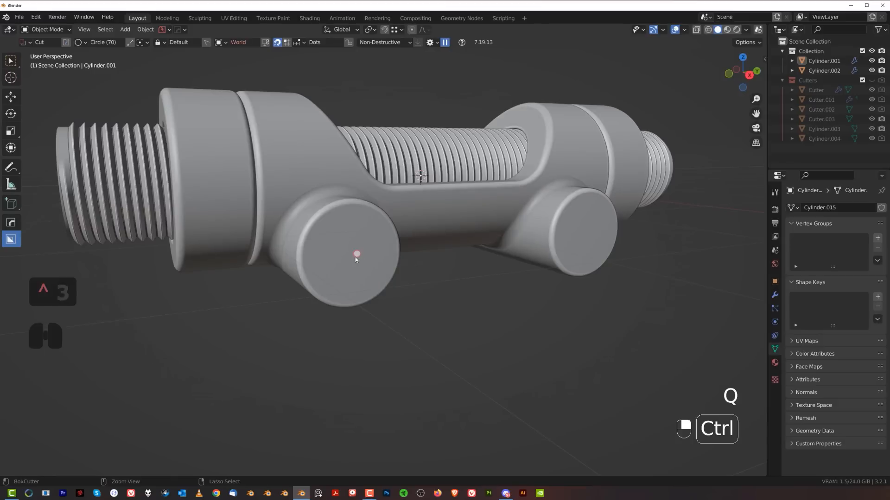
# Step: Bore holes through both bosses, Smart Apply the cutting modifiers and undo the stray bevel
pyautogui.press('Tab')
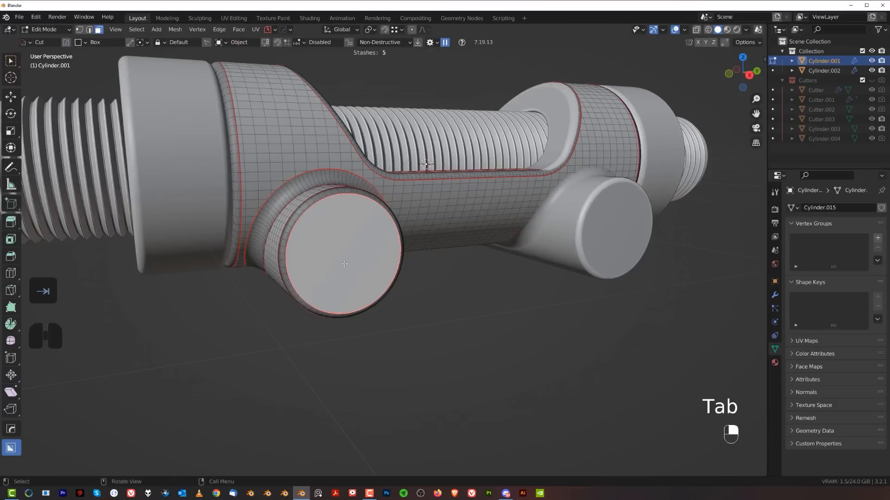
pyautogui.press('Tab')
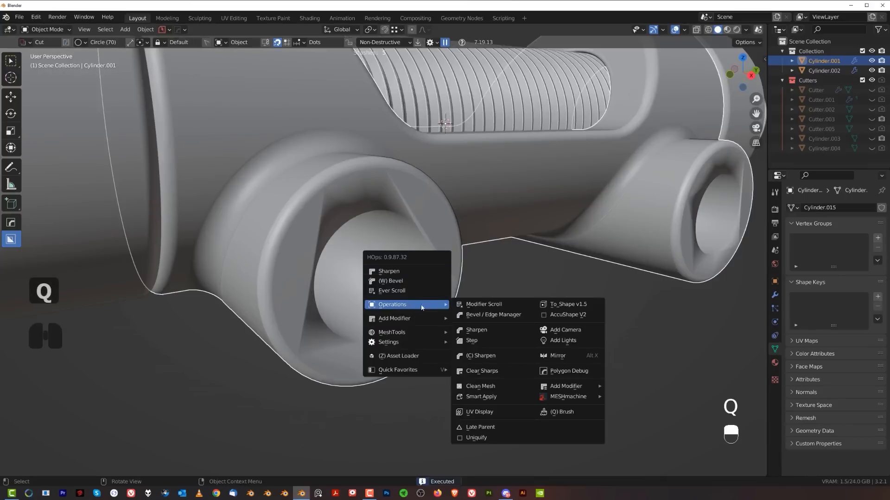
pyautogui.click(479, 397)
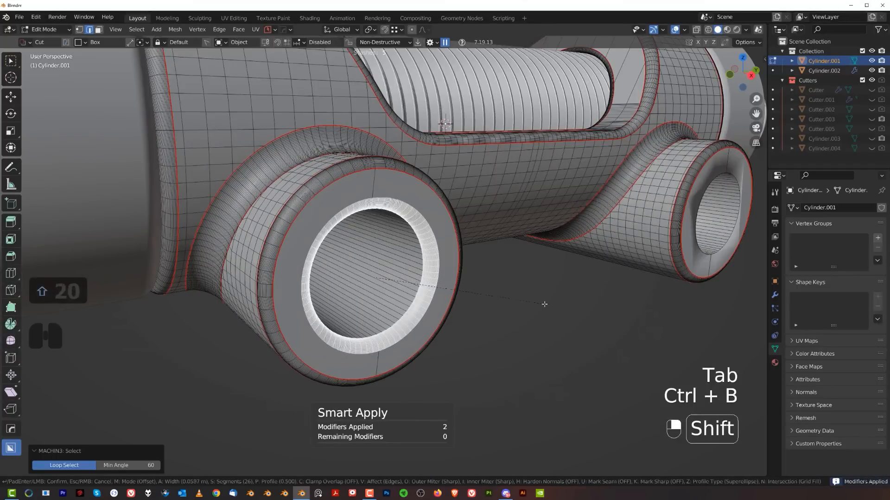
pyautogui.press('ctrl+z')
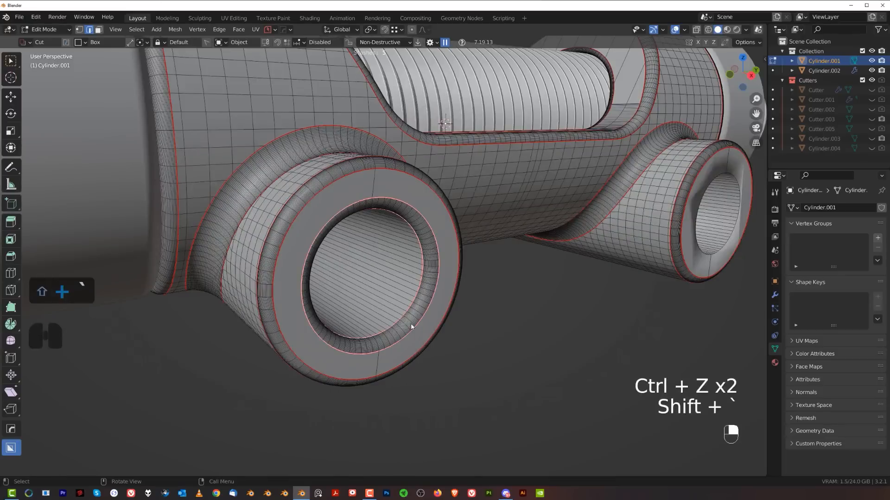
# Step: Add a HOps mirror of the body across its centre
pyautogui.press('Tab')
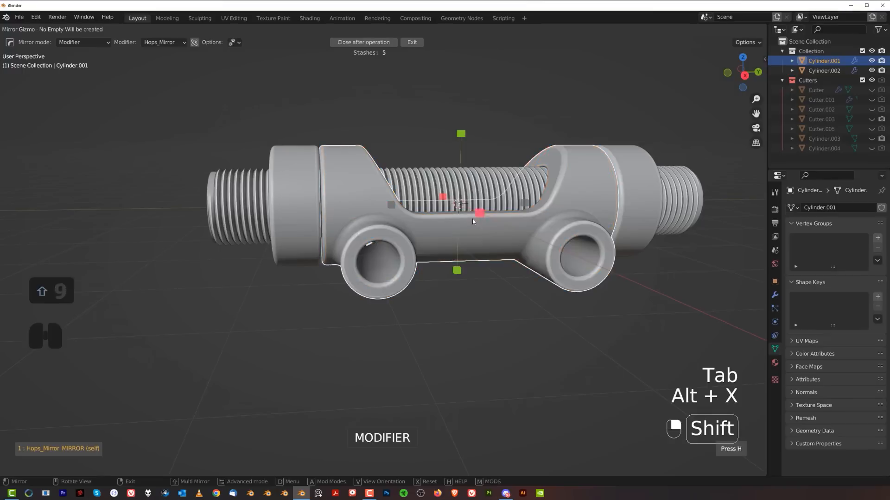
pyautogui.moveTo(470, 222); pyautogui.dragTo(525, 301)
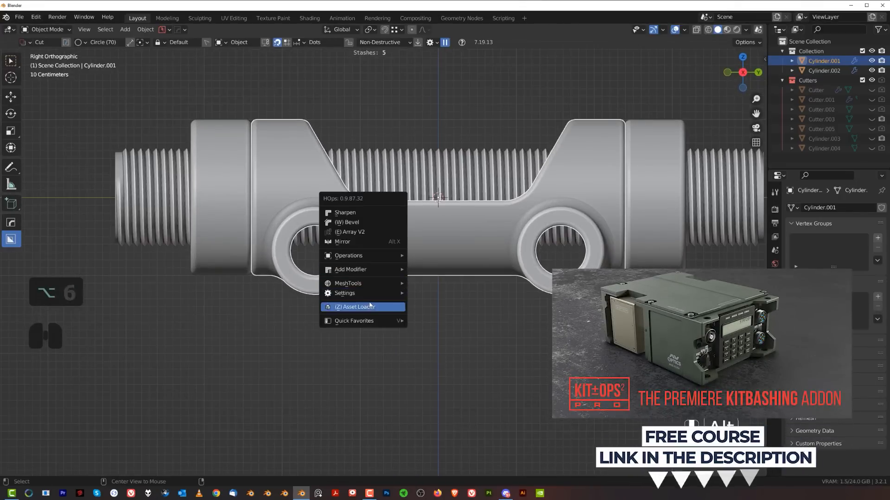
# Step: Load the hatchcoupler KitOps insert, clear its rotation, turn it 90° on Y and scale it down
pyautogui.click(359, 306)
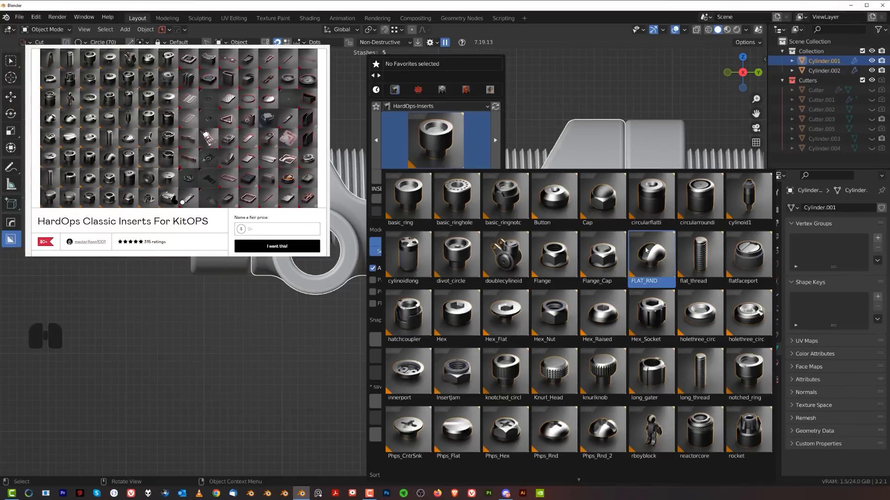
pyautogui.click(649, 315)
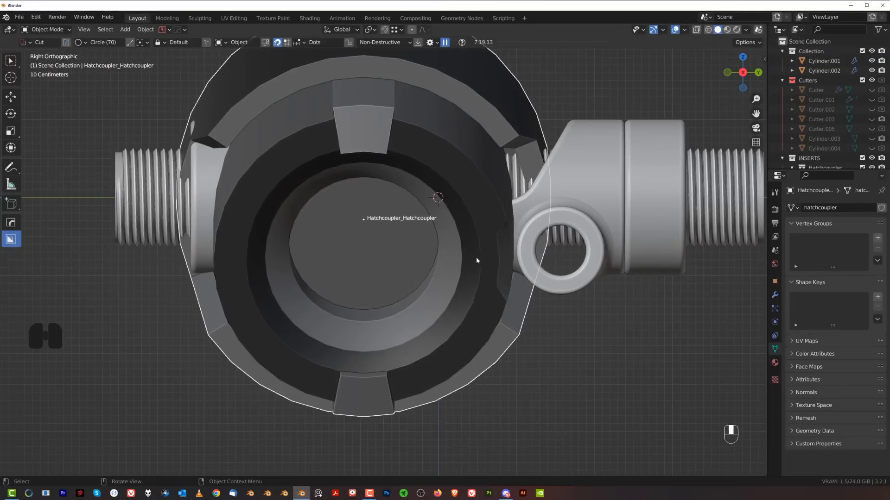
pyautogui.press('alt+r')
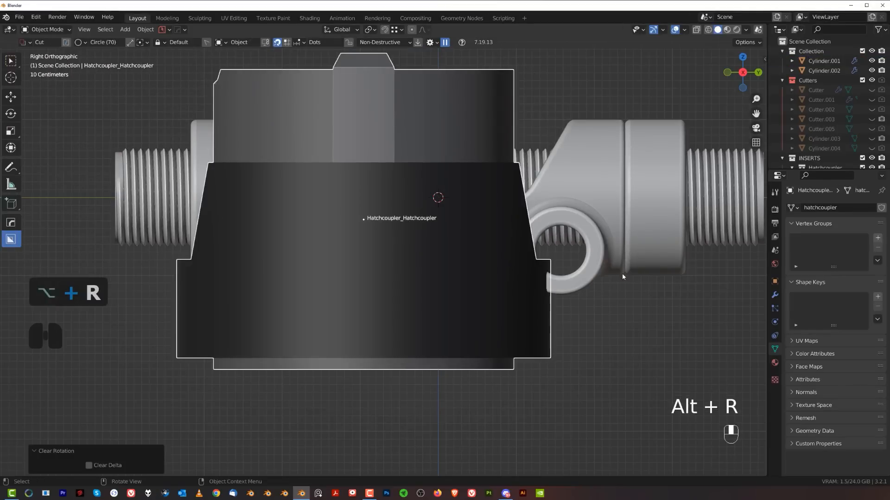
pyautogui.press('r')
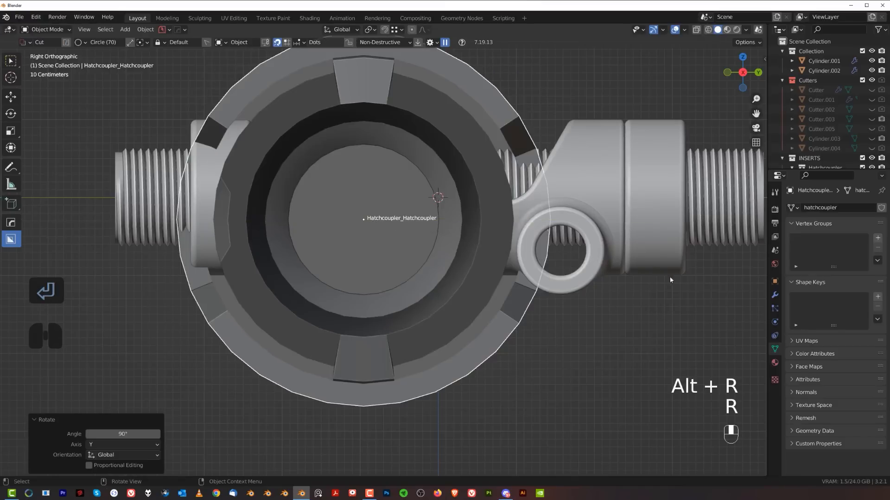
pyautogui.press('s')
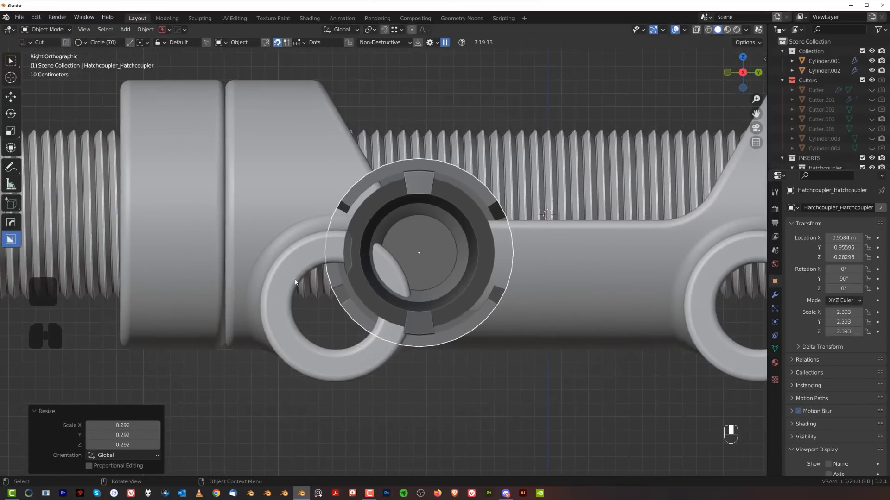
# Step: Snap the 3D cursor to the boss face centre and snap the insert onto it
pyautogui.press('Tab')
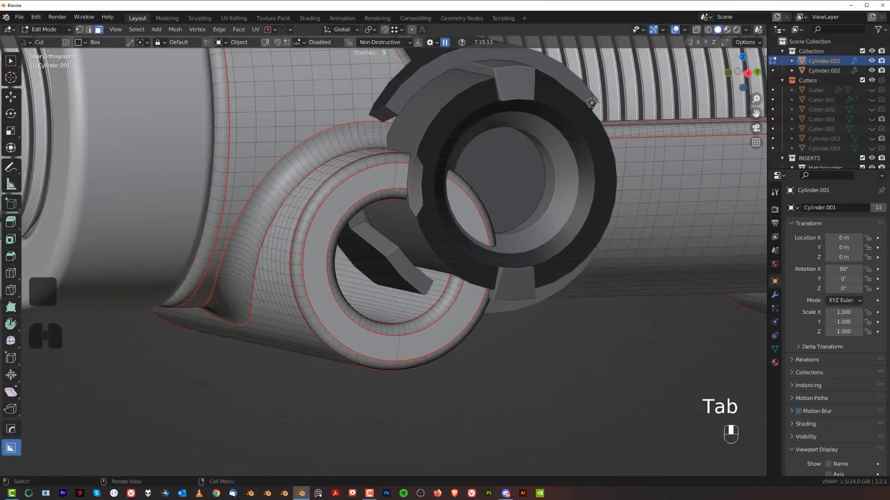
pyautogui.press('shift+s')
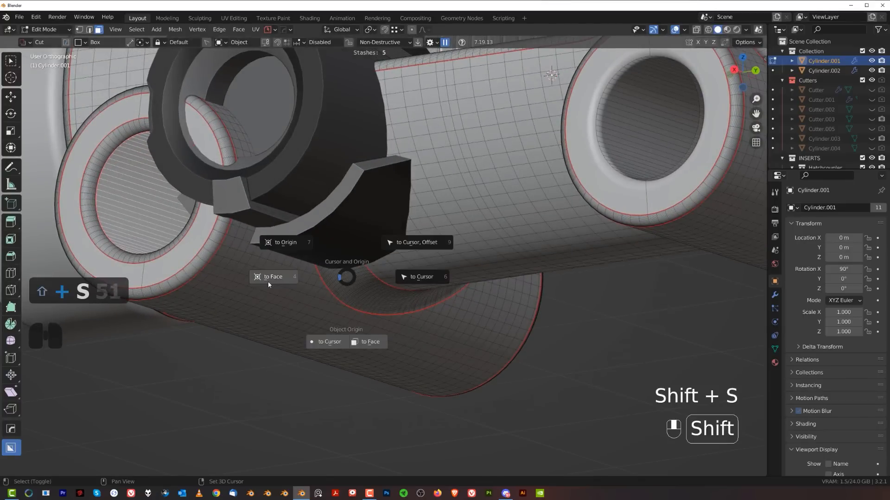
pyautogui.press('Tab')
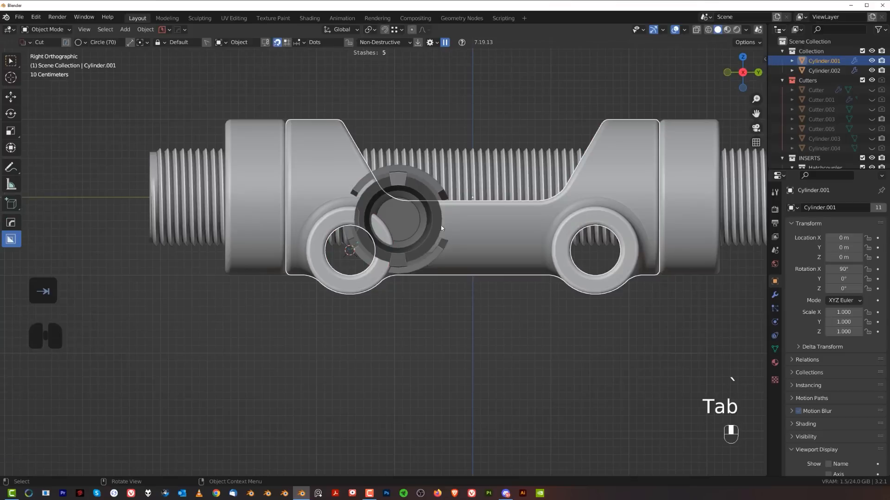
pyautogui.press('shift+s')
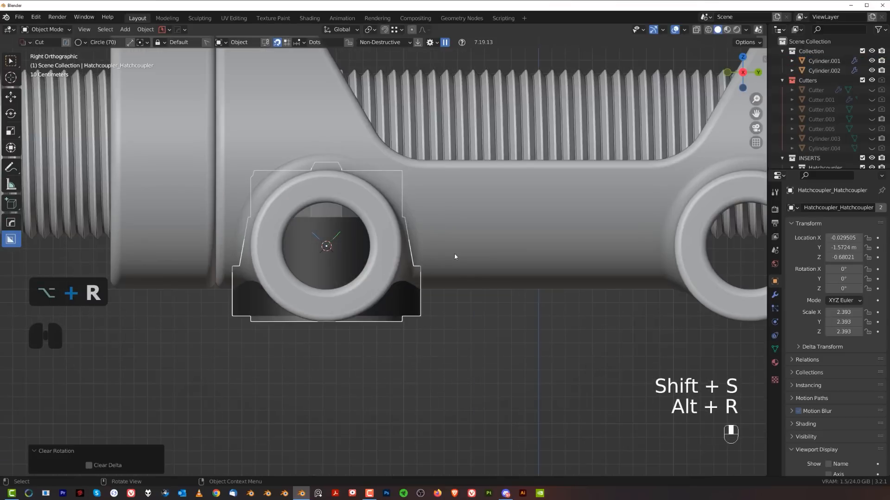
# Step: Turn the insert 90° to face outward, slide it along X into the boss hole and scale it to about 1.1
pyautogui.press('r')
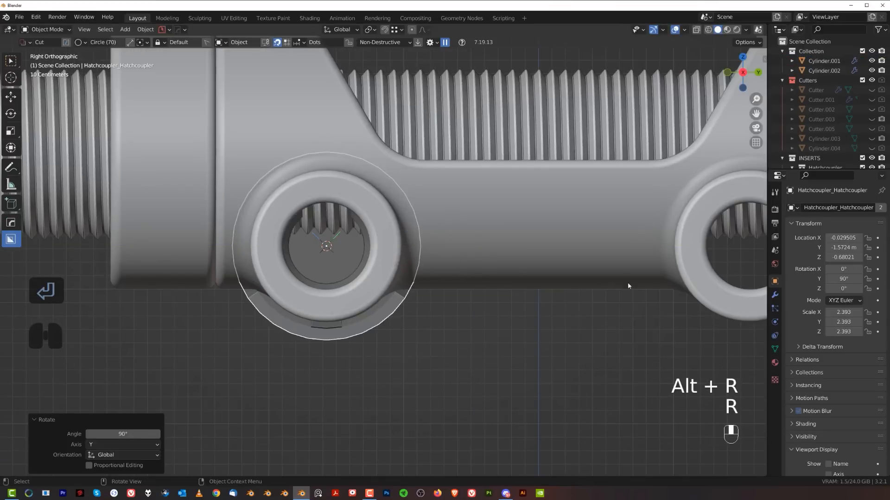
pyautogui.press('s')
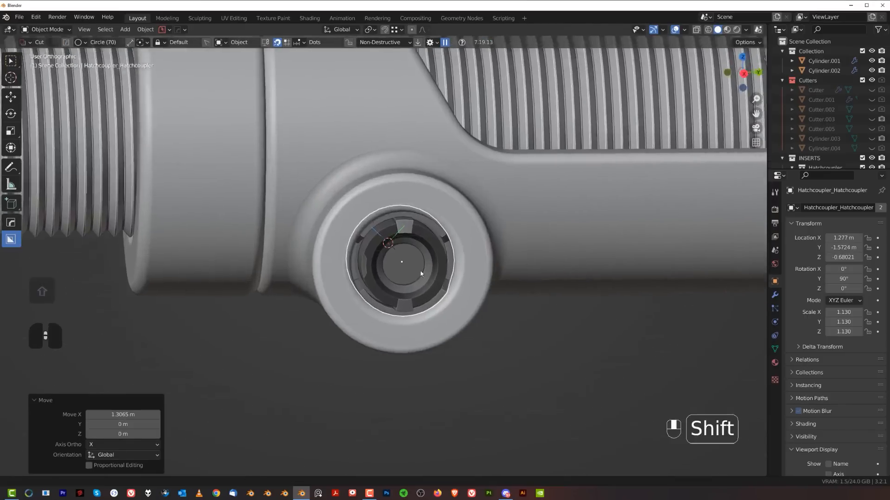
pyautogui.press('s')
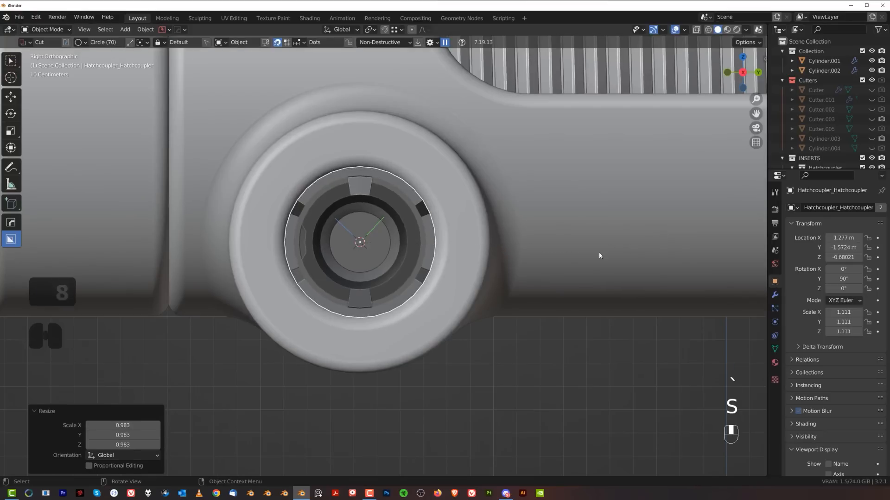
pyautogui.press('ctrl+1')
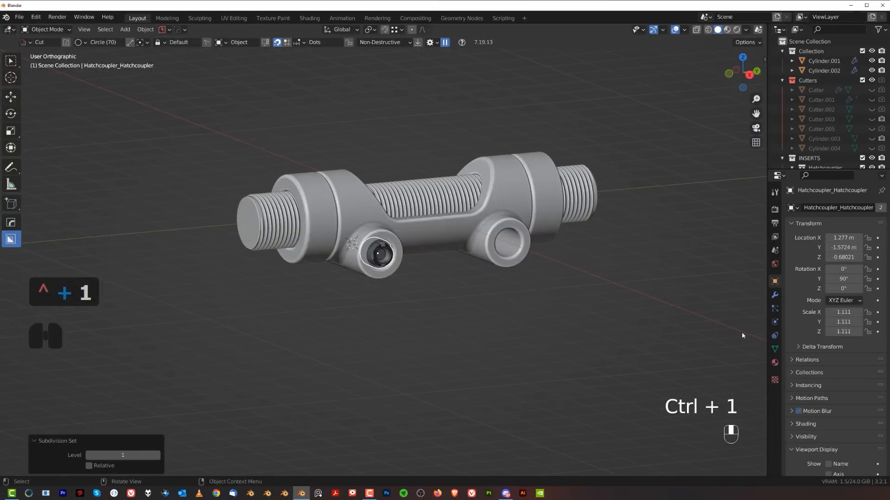
pyautogui.click(774, 362)
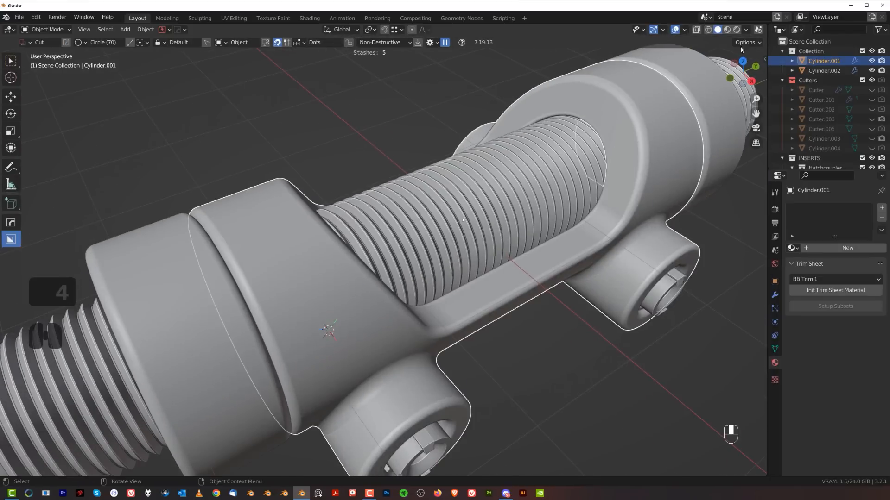
# Step: Switch viewport lighting to MatCap and pick the striped black-and-white sphere
pyautogui.click(745, 29)
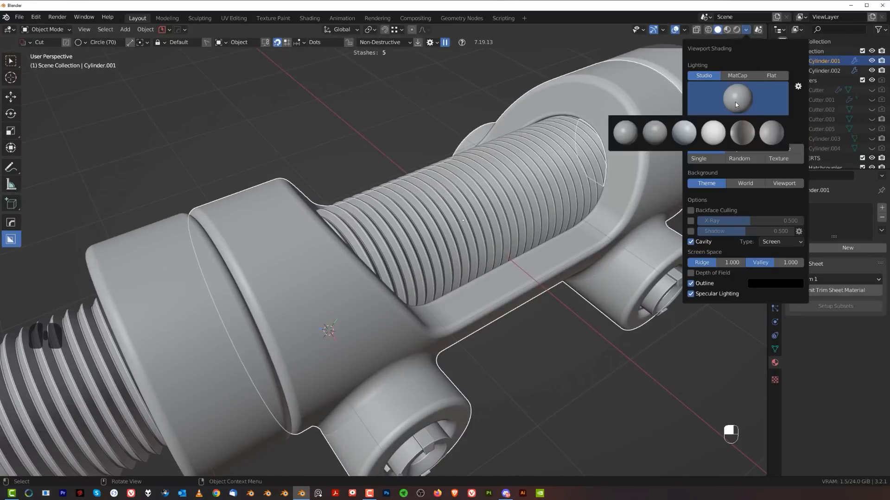
pyautogui.click(736, 75)
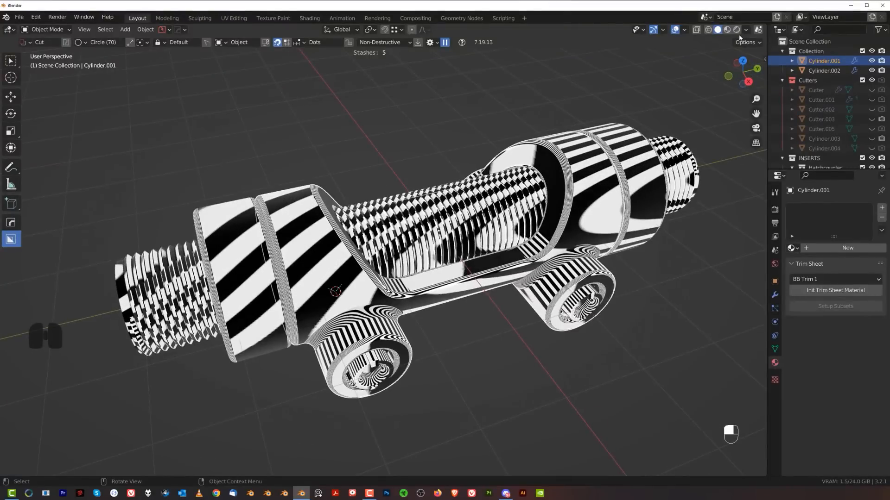
pyautogui.click(745, 30)
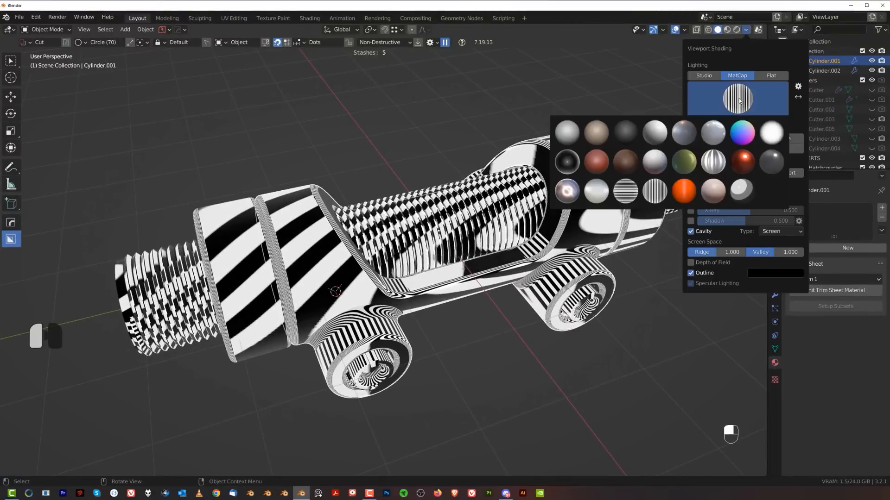